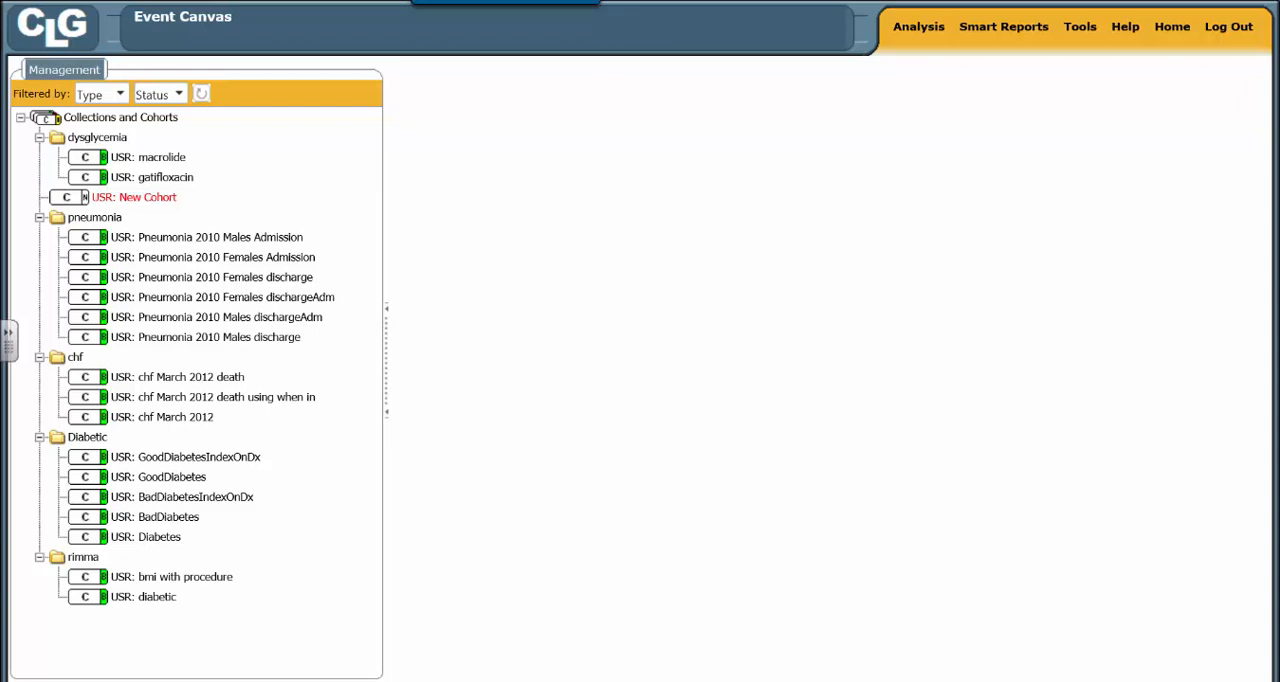
mouse_move(1188, 596)
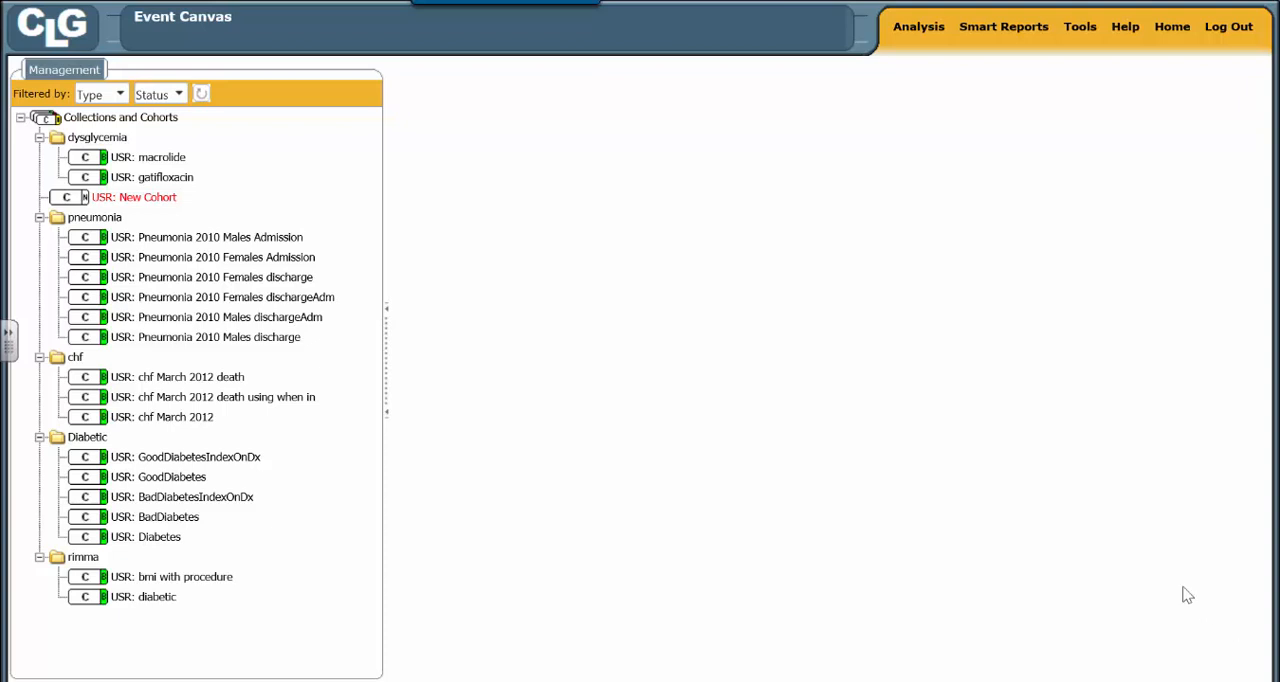
mouse_move(192, 172)
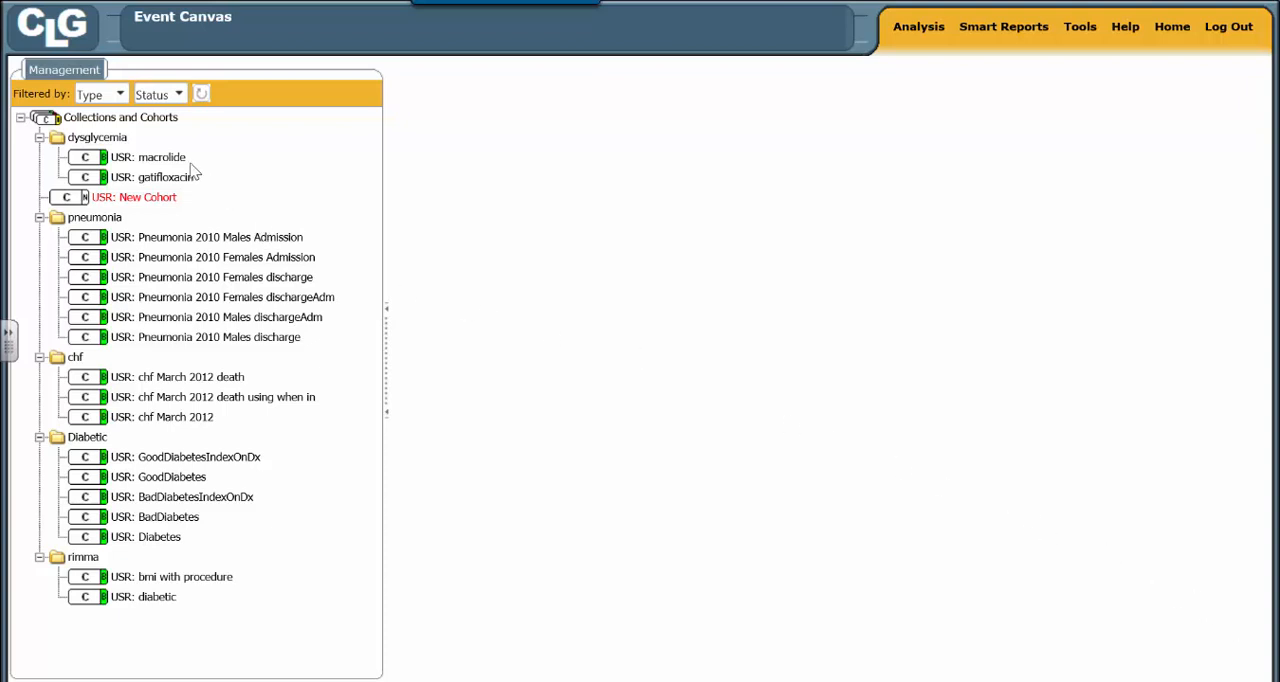
Create a new folder named 'Event Collection' under the Collections and Cohorts root
right_click(120, 116)
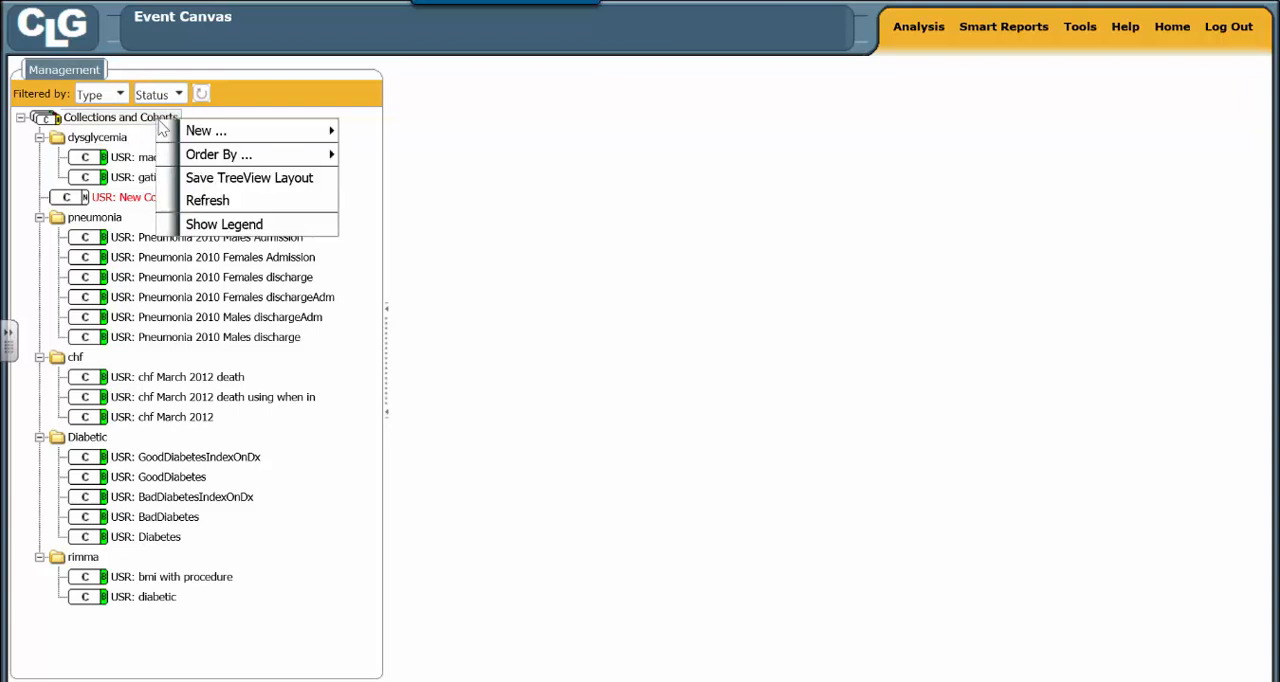
click(380, 142)
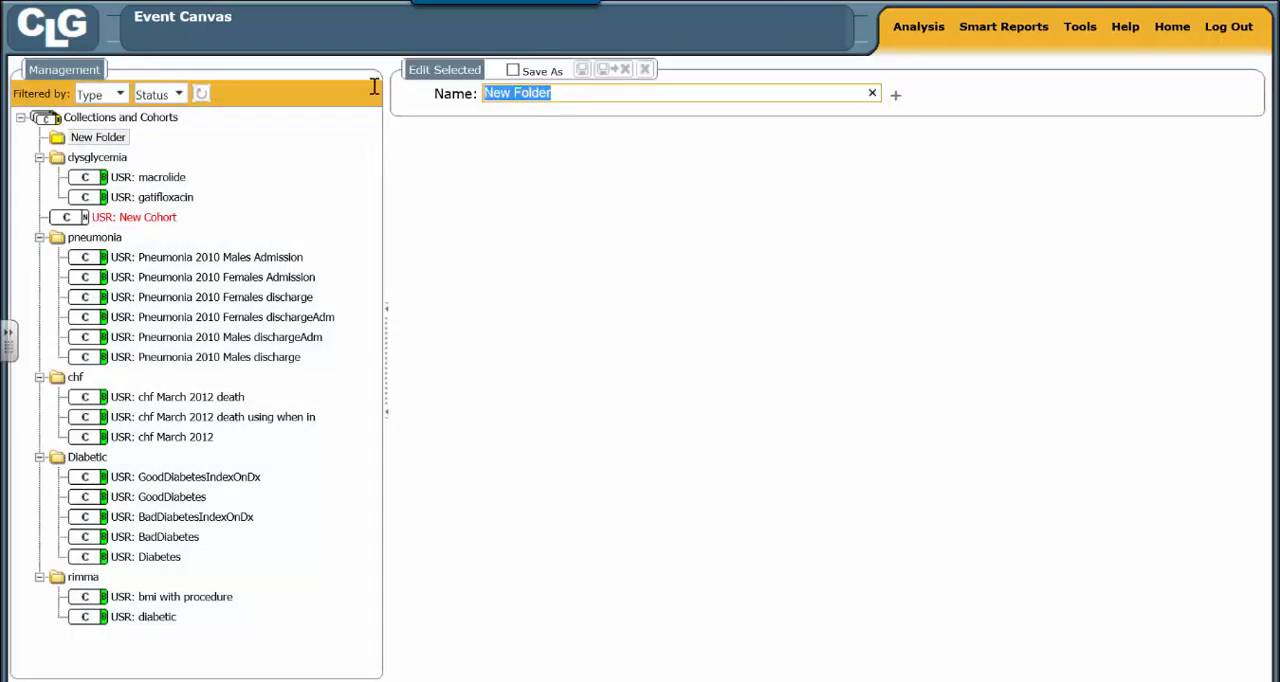
text(Event C)
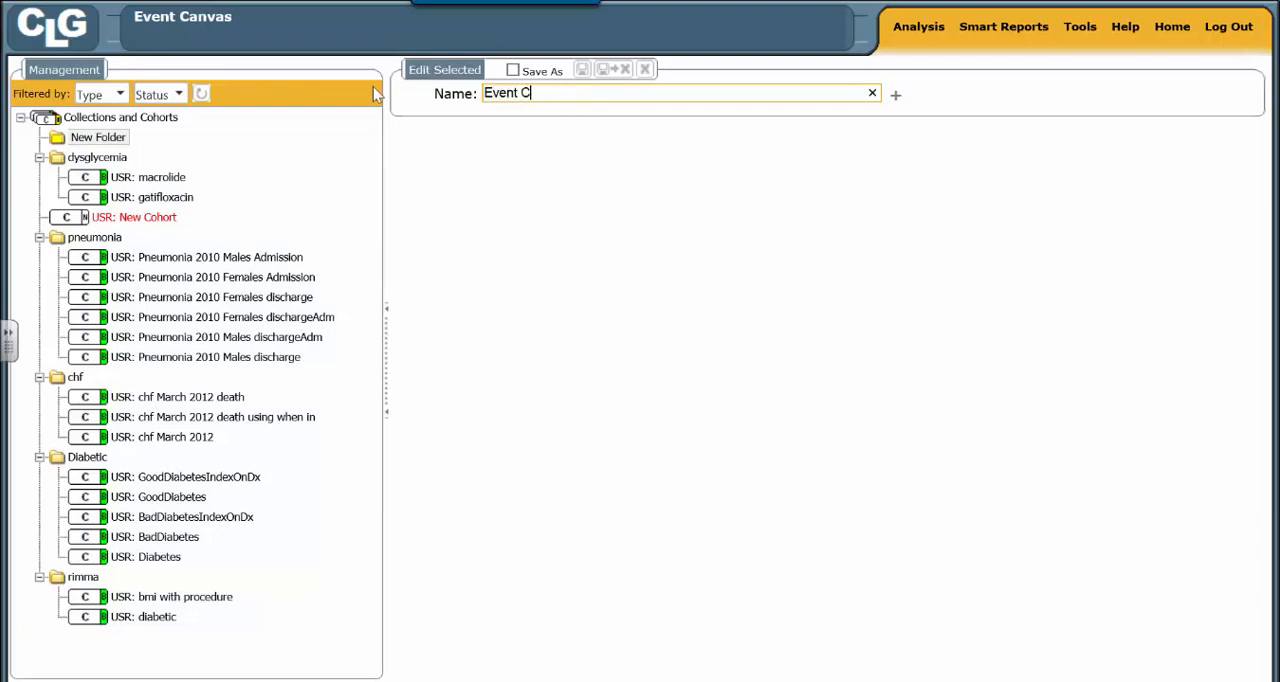
text(ollection)
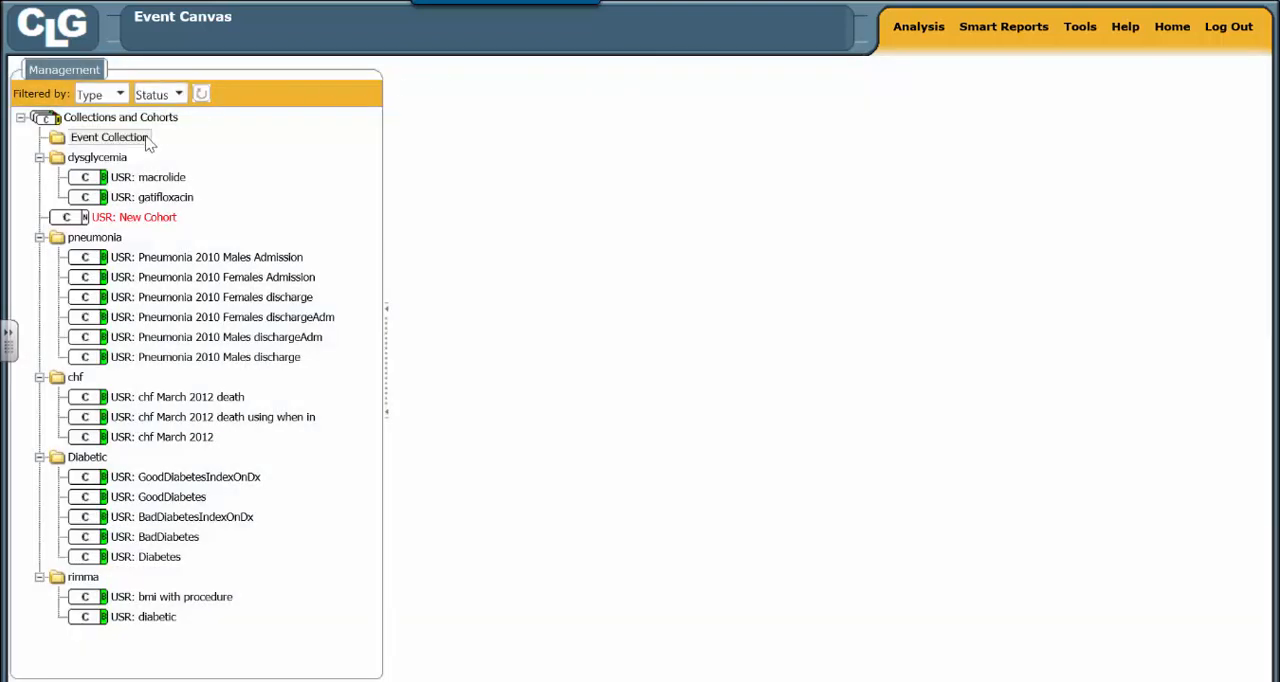
Create an event collection named 'Discharges2010AliveGe65' inside the Event Collection folder
right_click(108, 136)
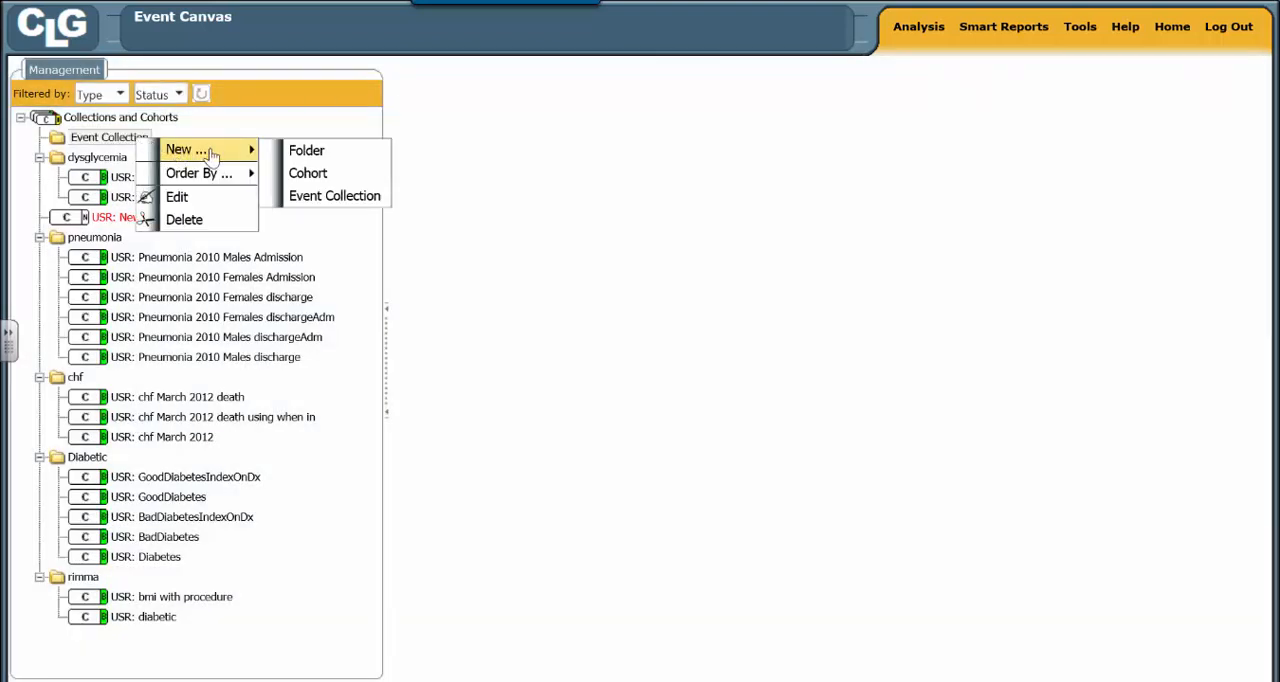
mouse_move(336, 196)
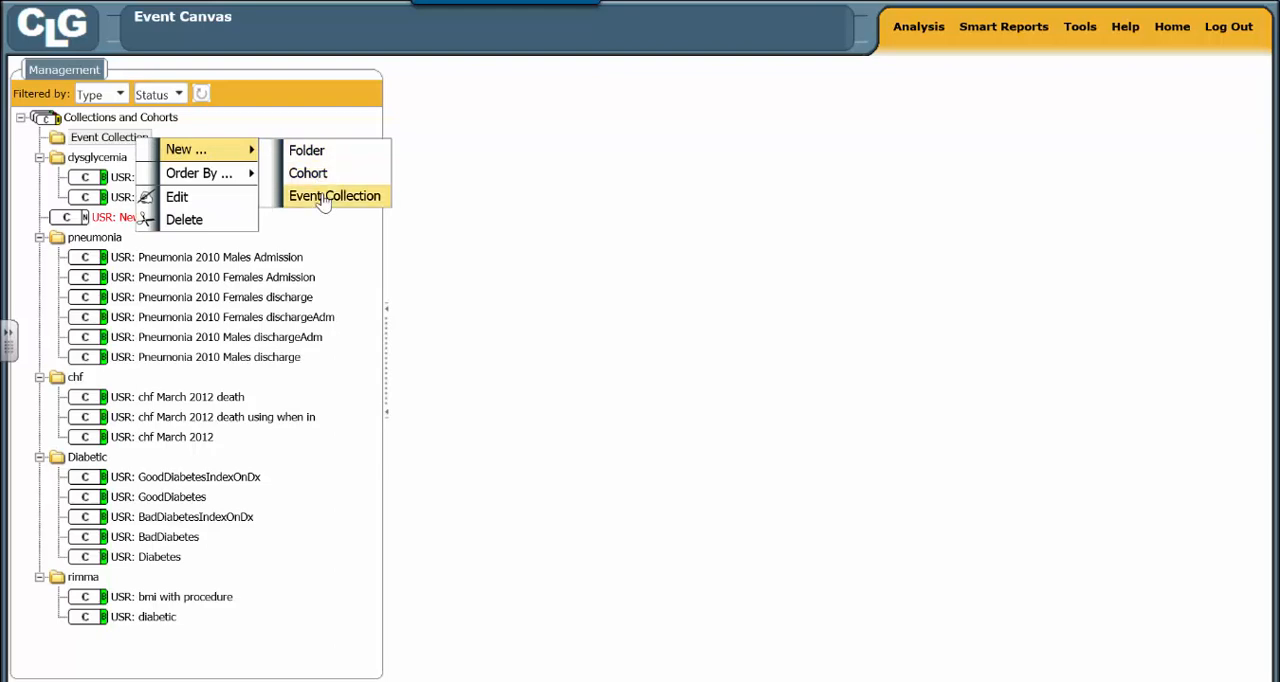
click(336, 196)
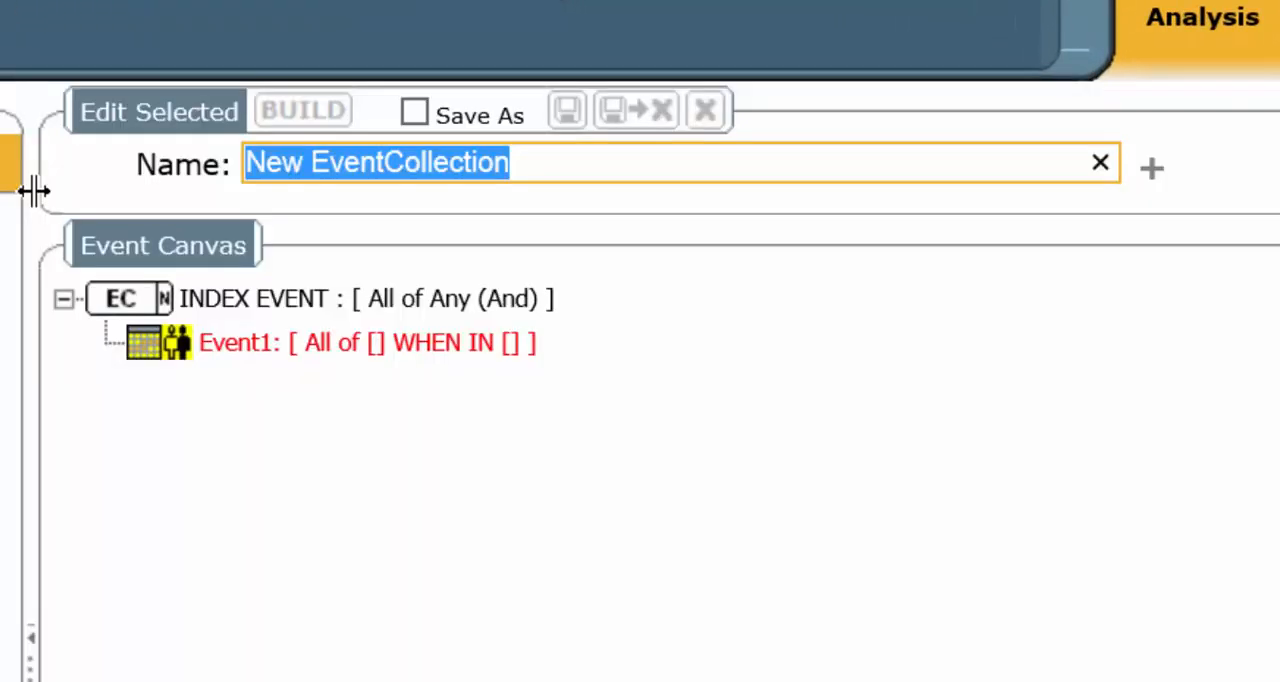
text(Disc)
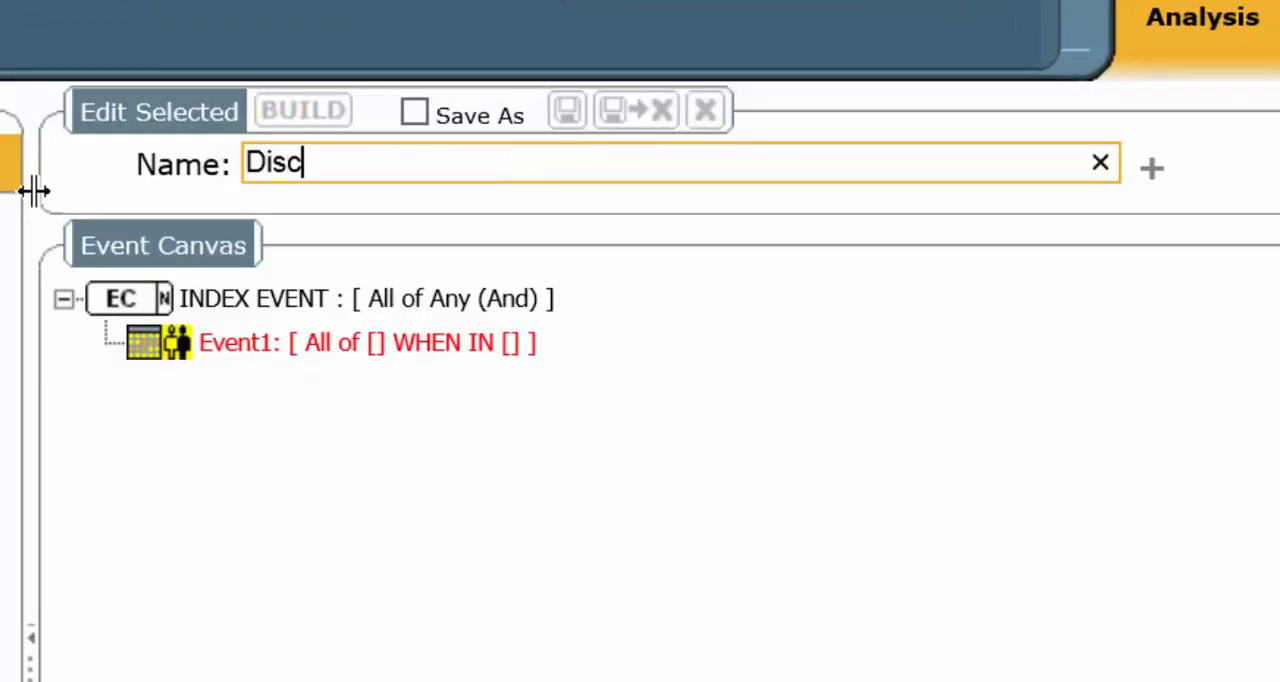
text(harges2)
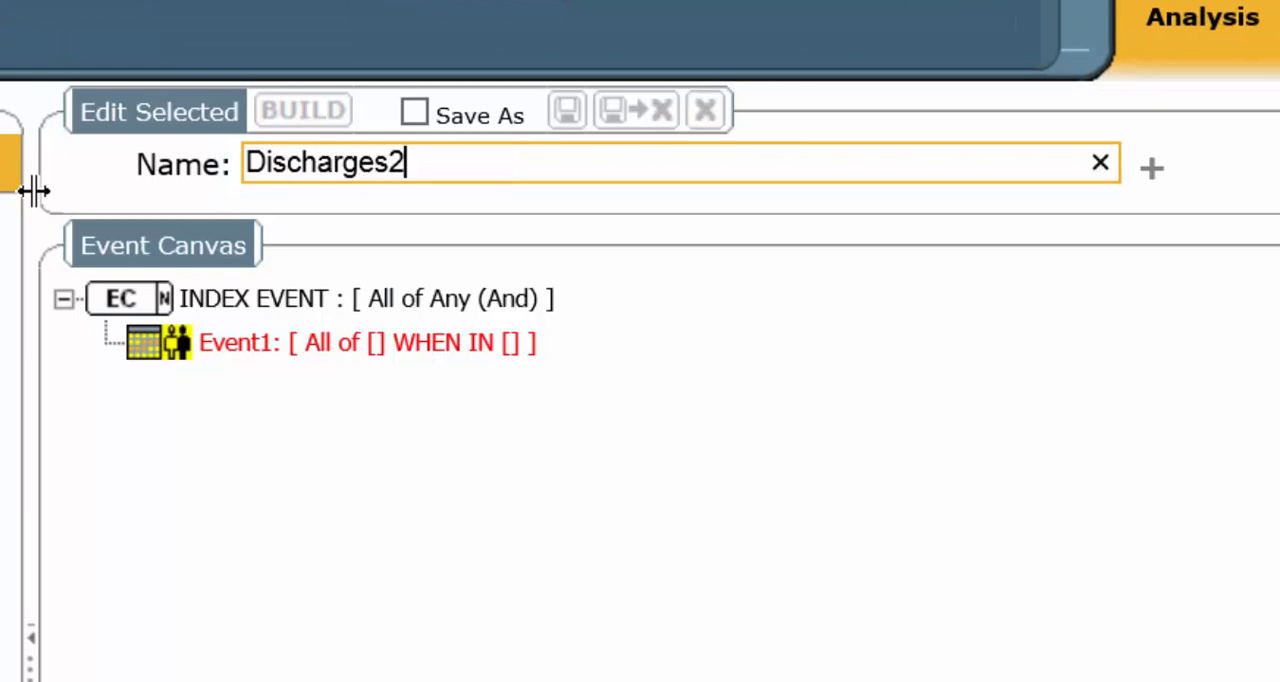
text(010)
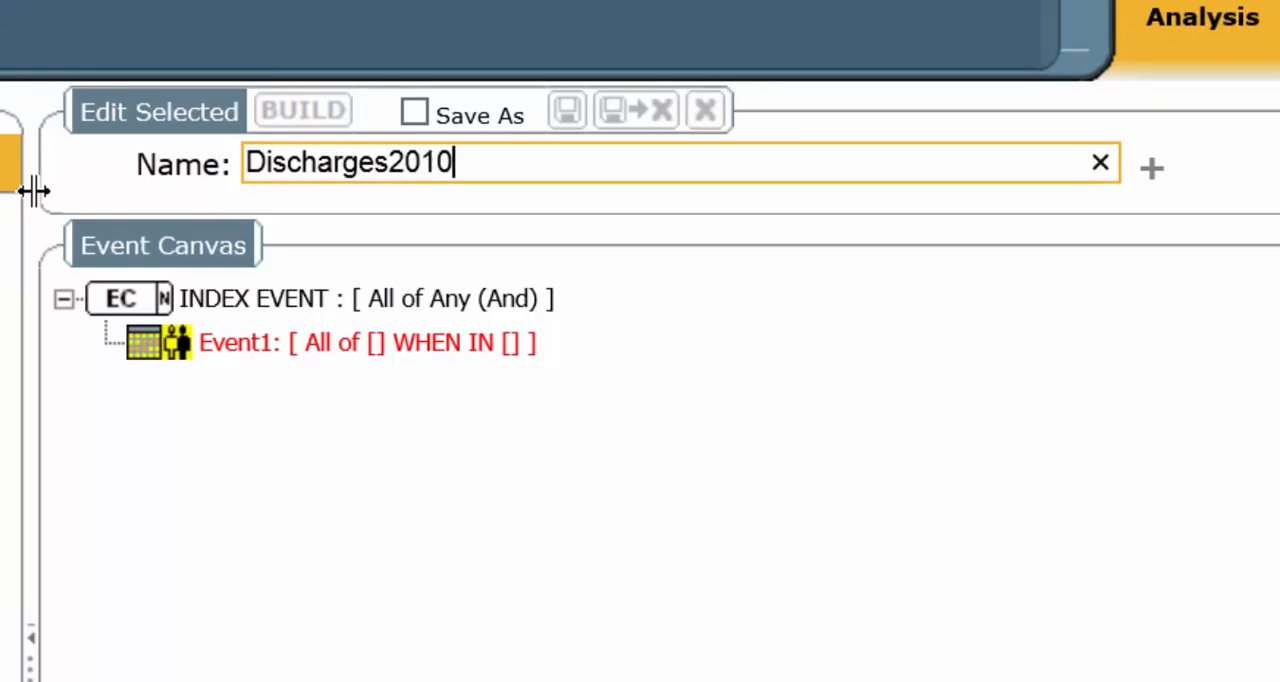
text(Aliv)
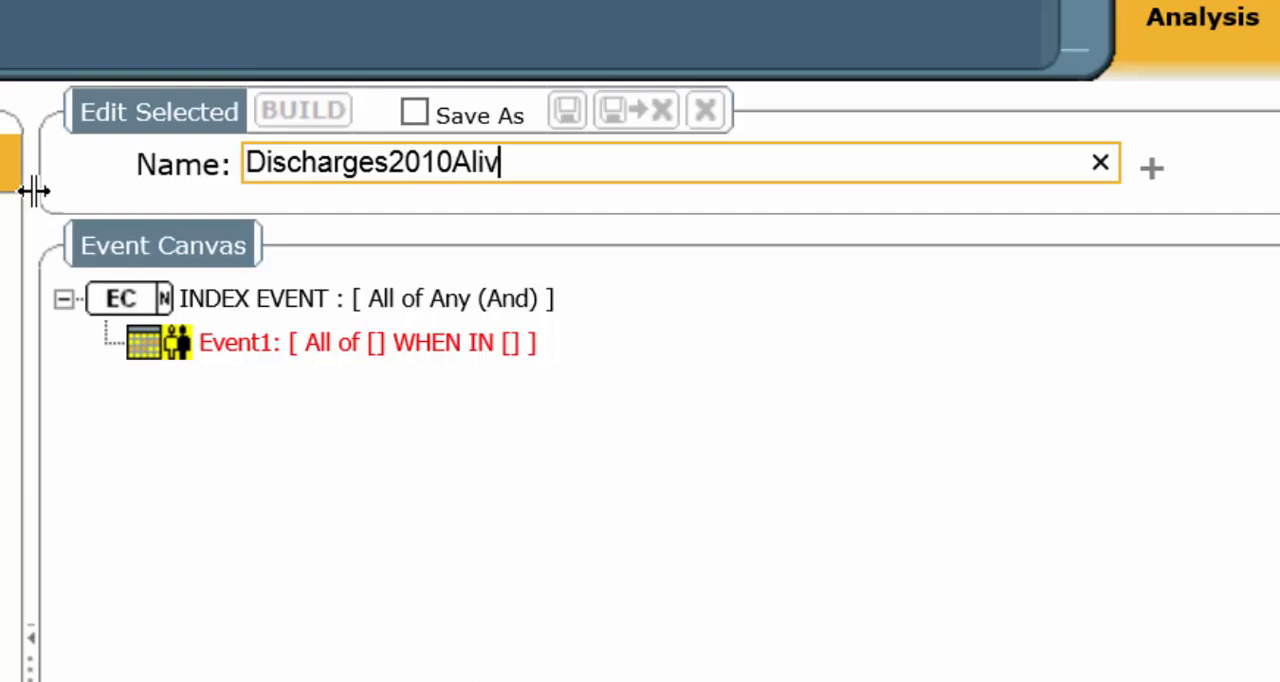
text(Ge)
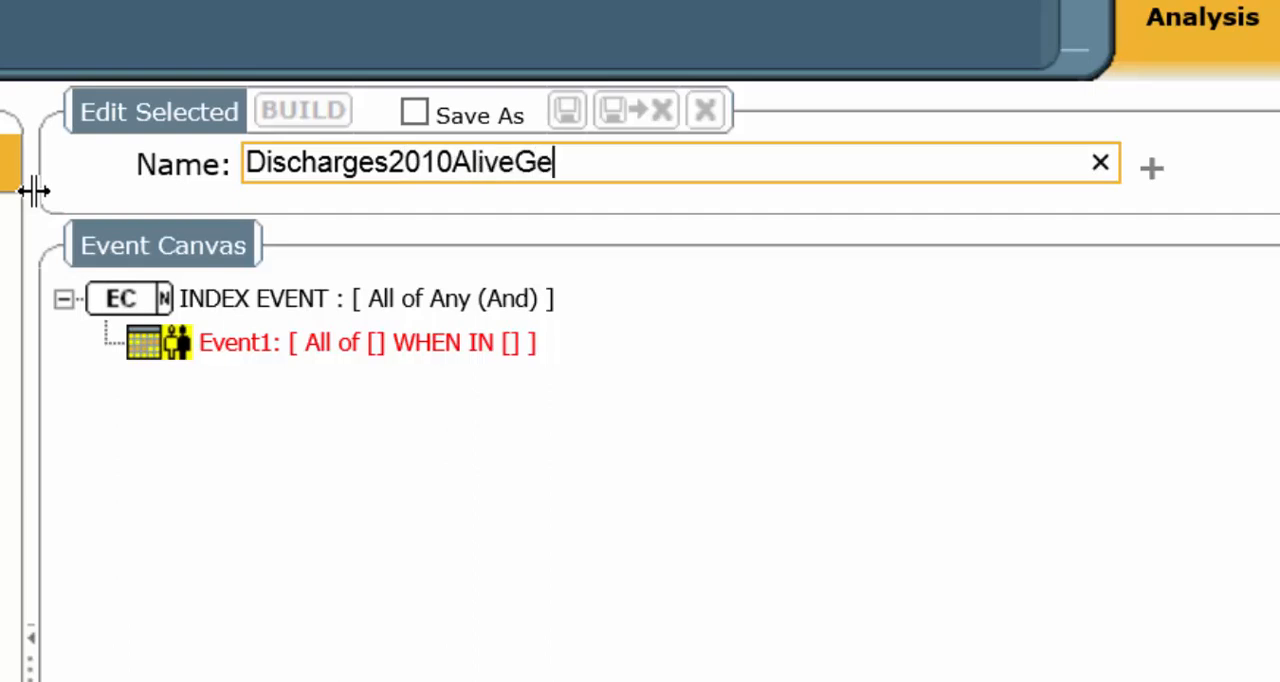
text(65)
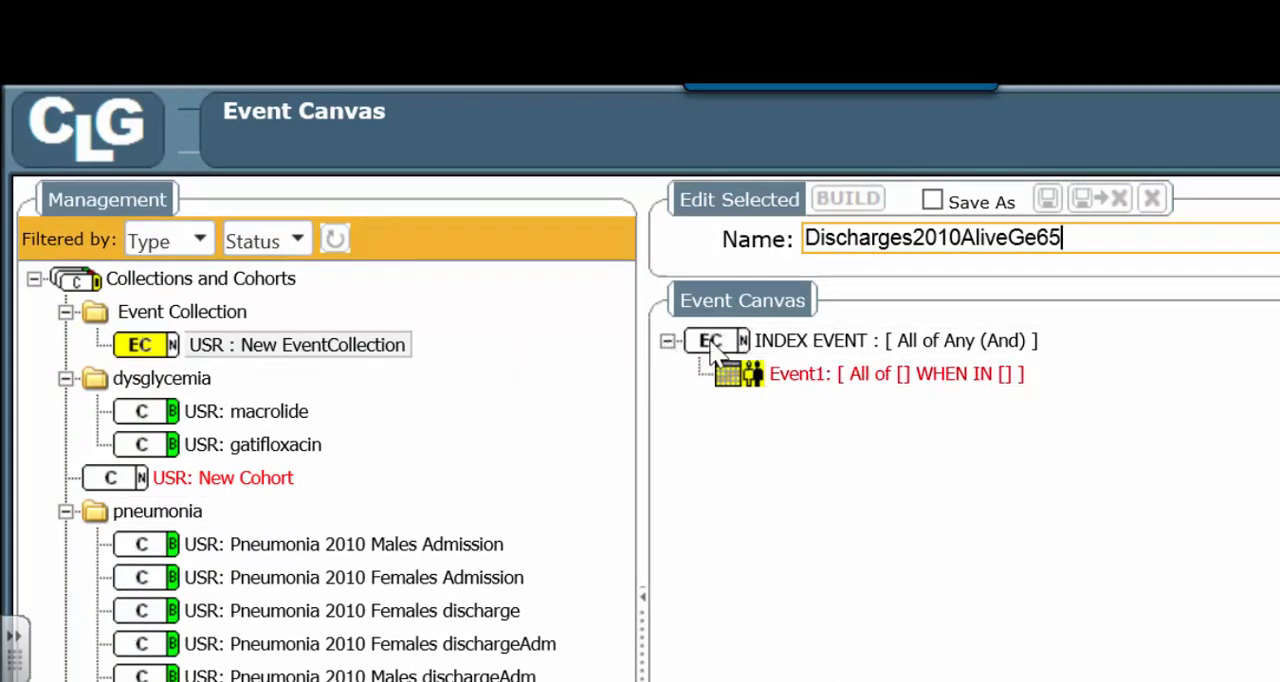
mouse_move(680, 364)
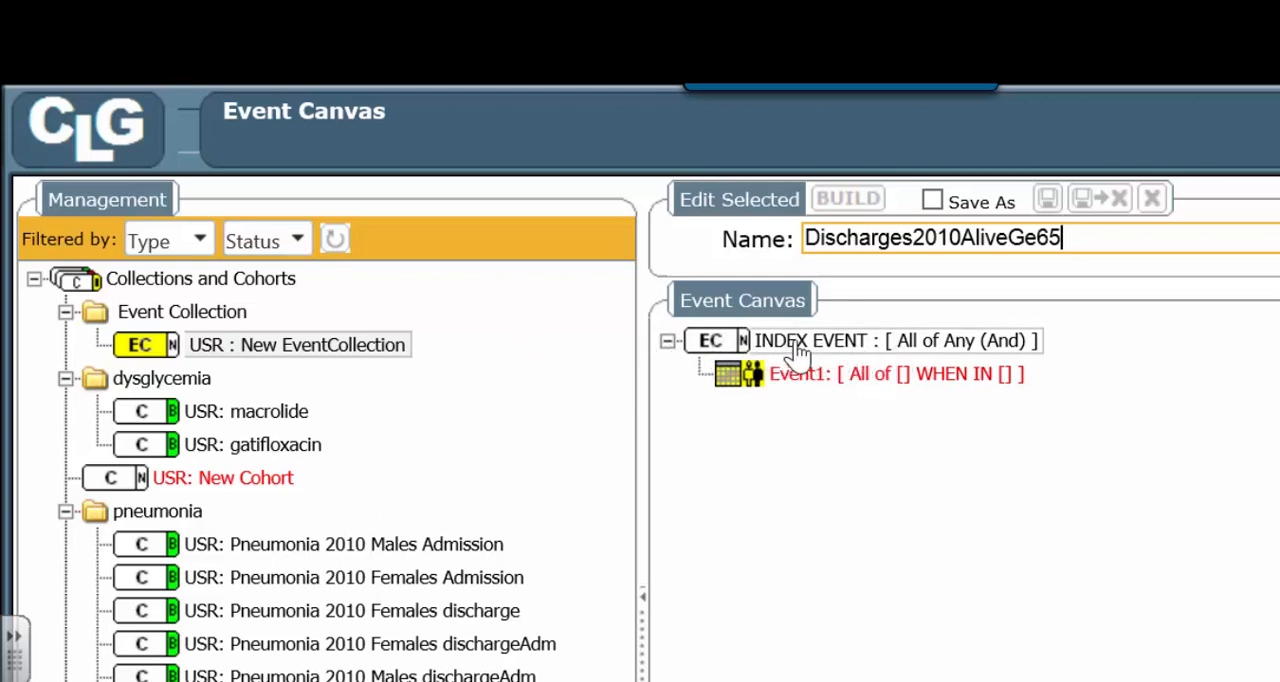
mouse_move(844, 356)
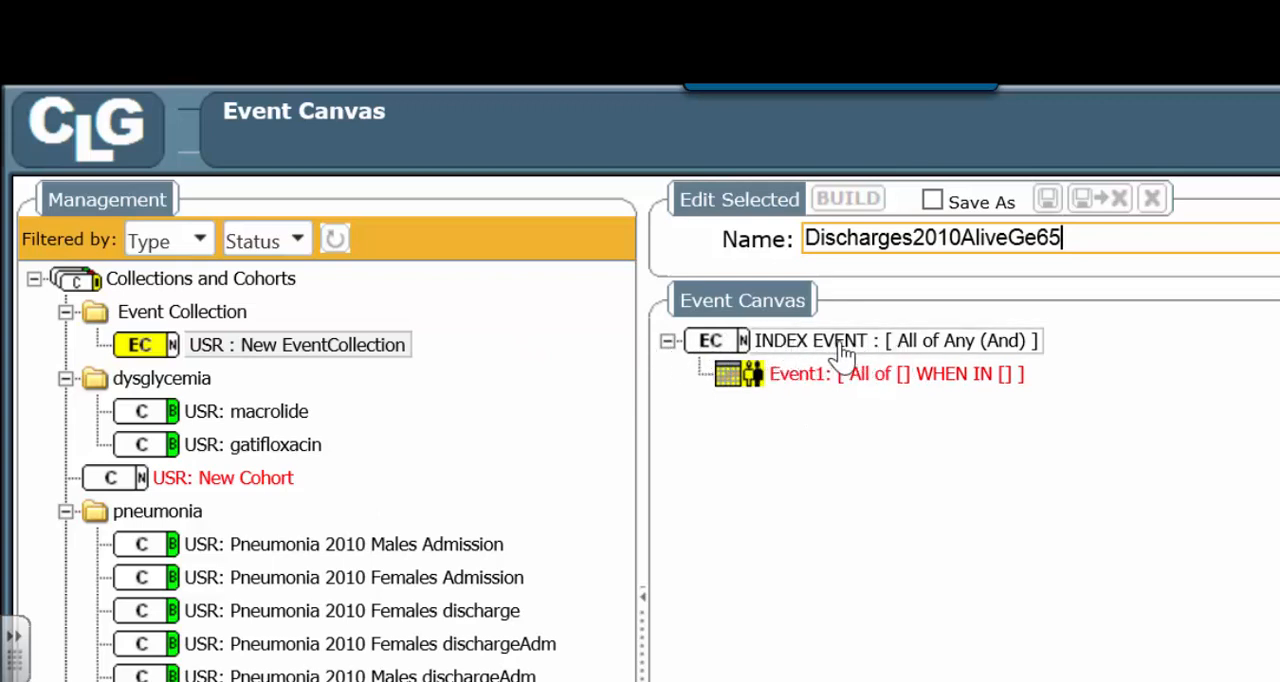
mouse_move(1056, 360)
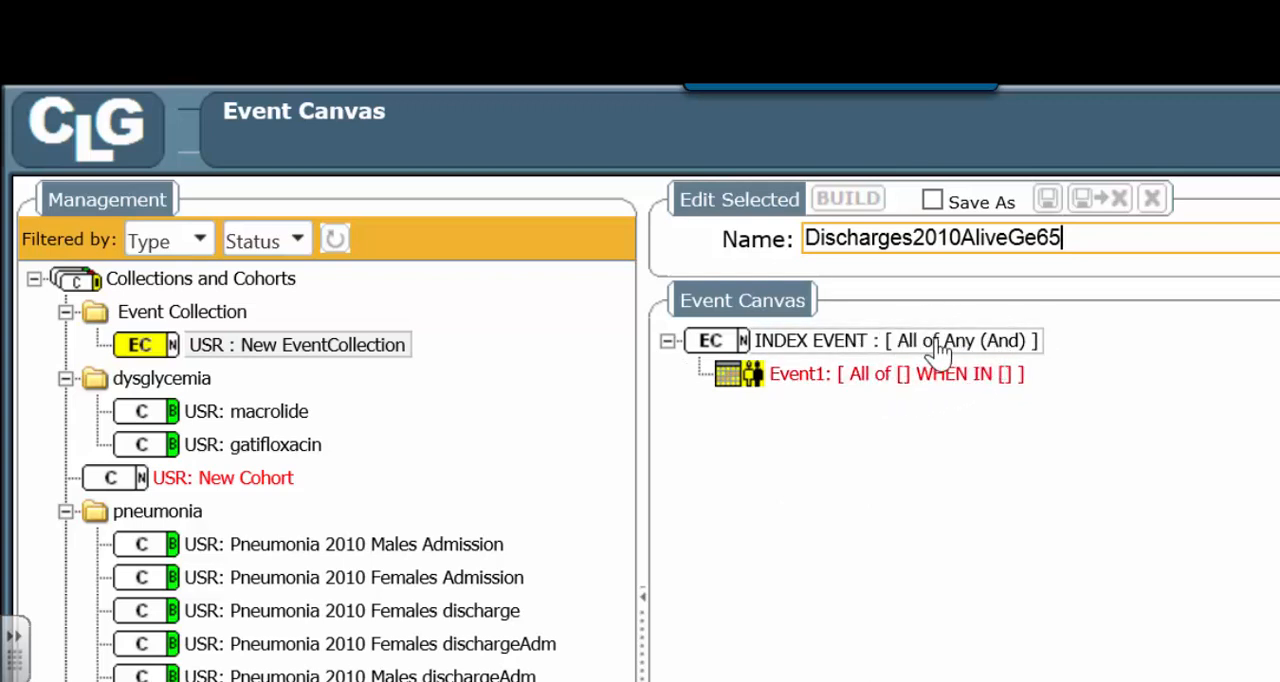
mouse_move(956, 358)
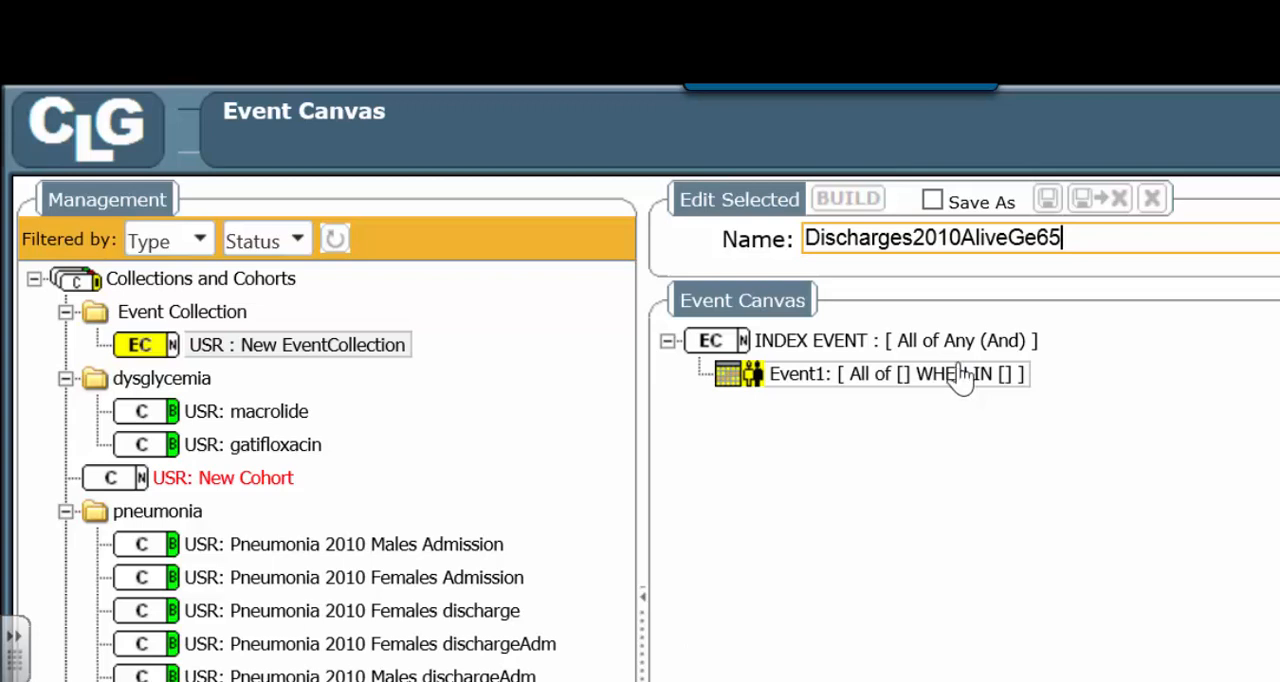
mouse_move(984, 356)
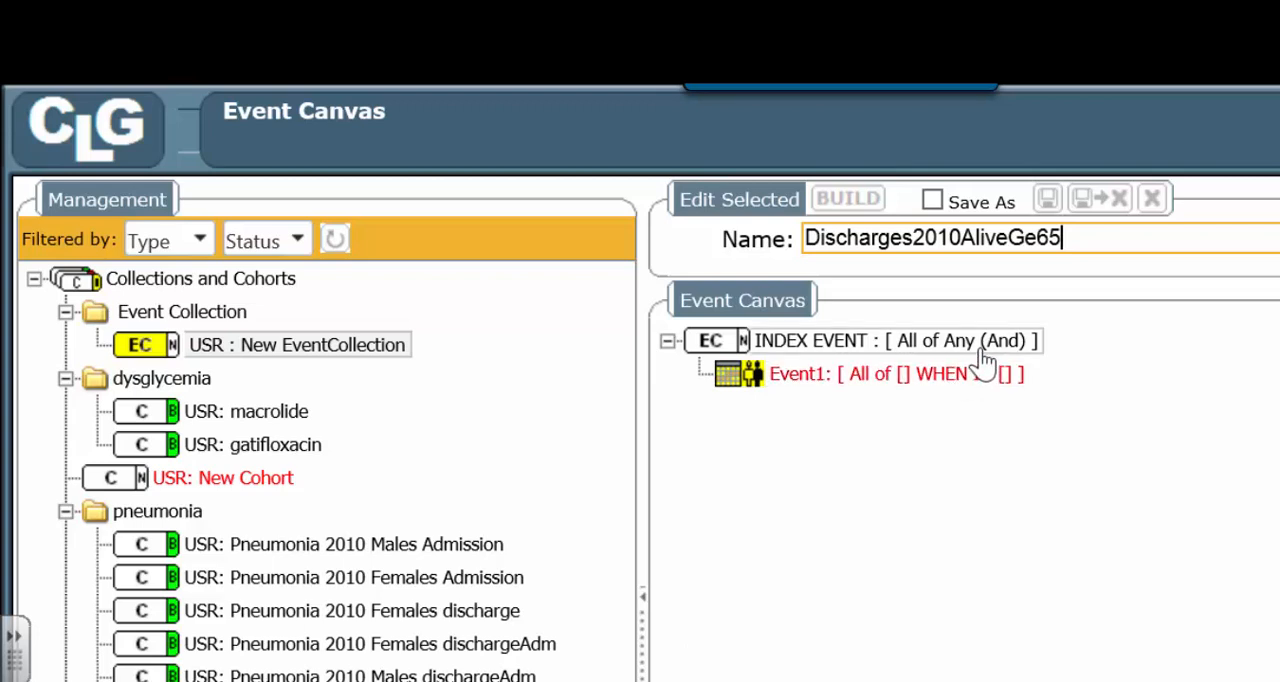
Rename the Event1 condition to 'Discharges Alive' and start a new event definition for it
double_click(890, 372)
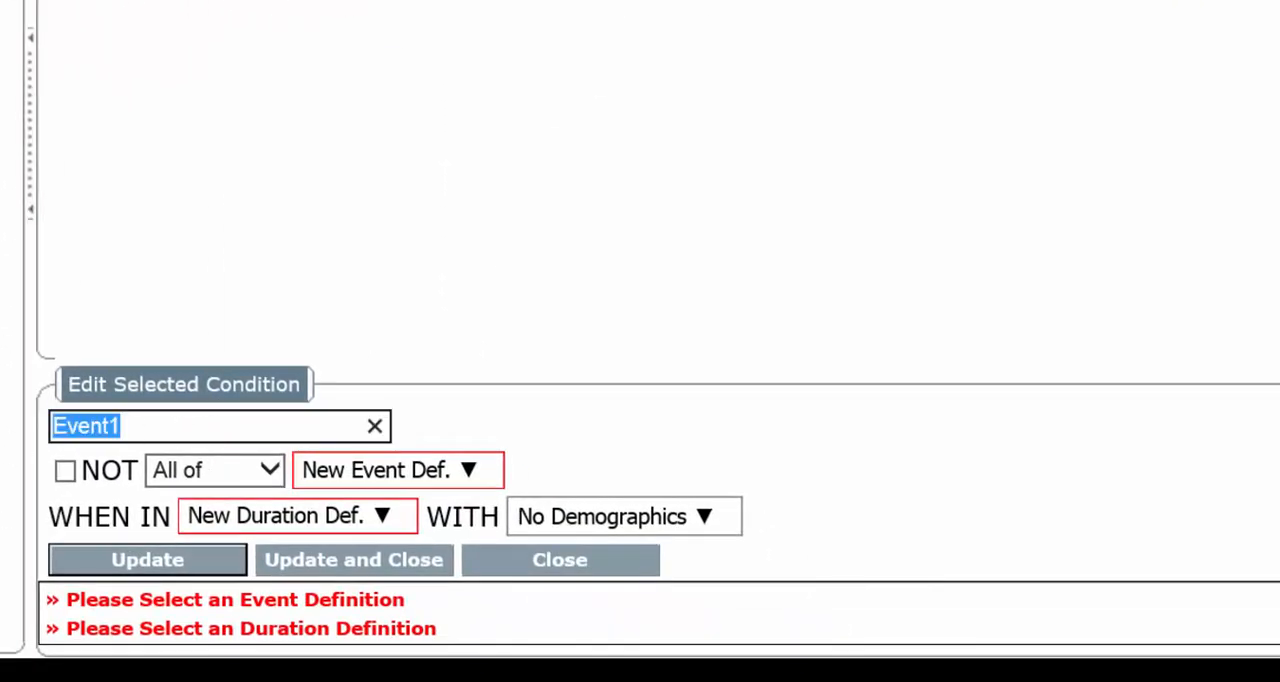
text(Discharges)
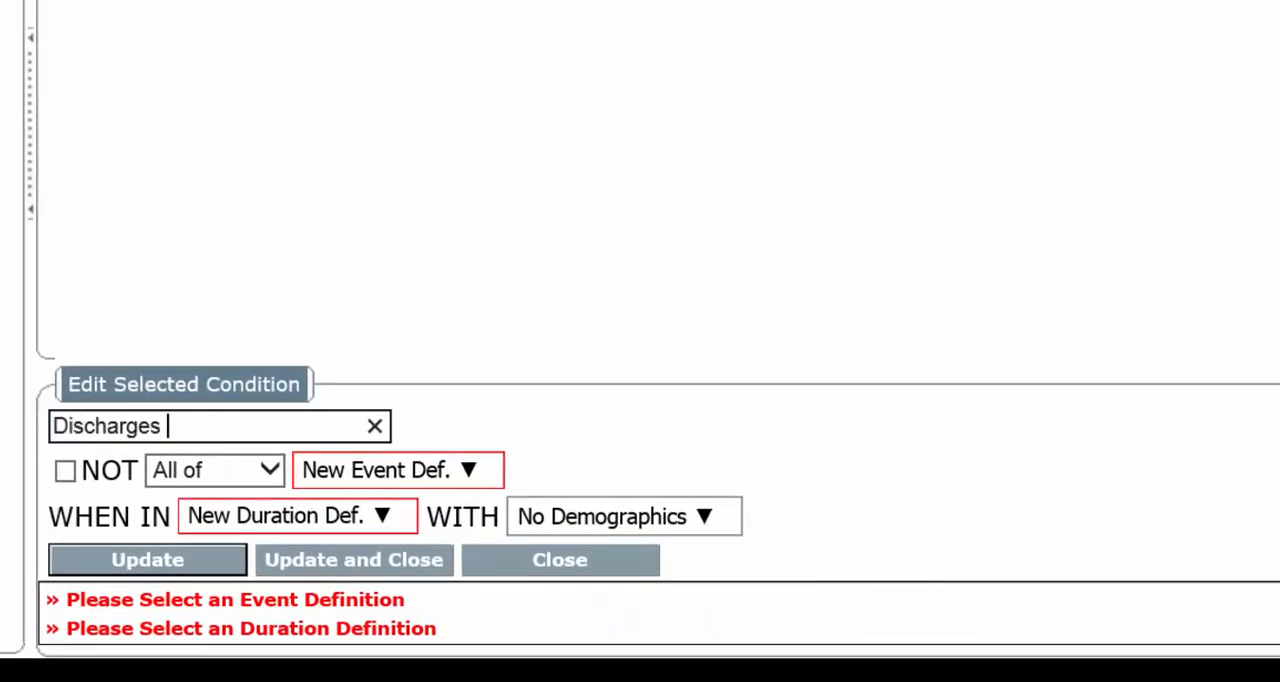
text(Alive)
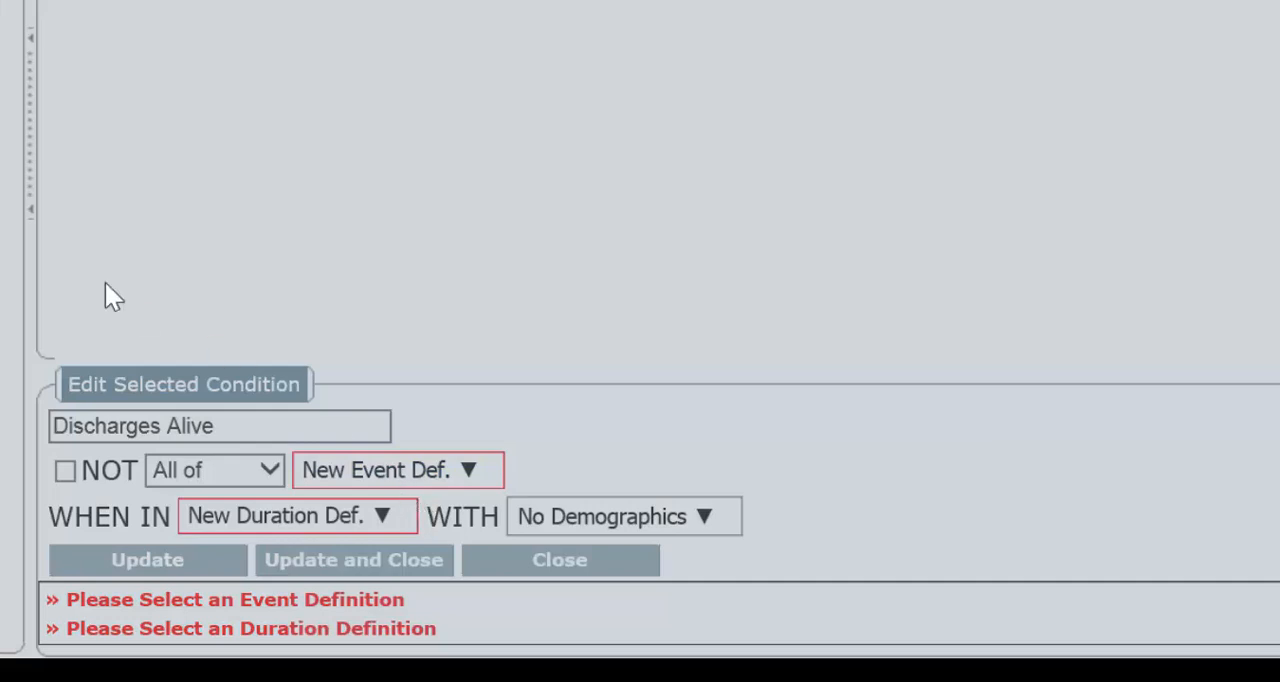
click(396, 470)
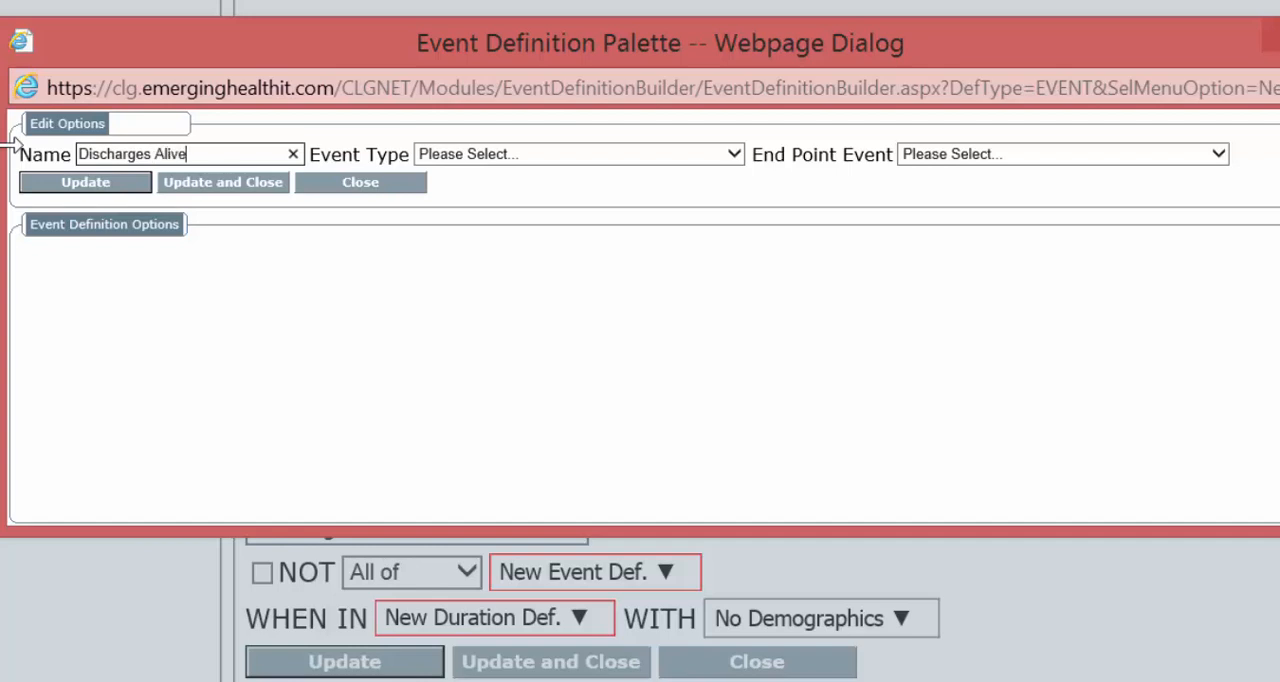
Make the event an Inpatient Discharge with condition NOT Disposition = EXPIRED
click(578, 152)
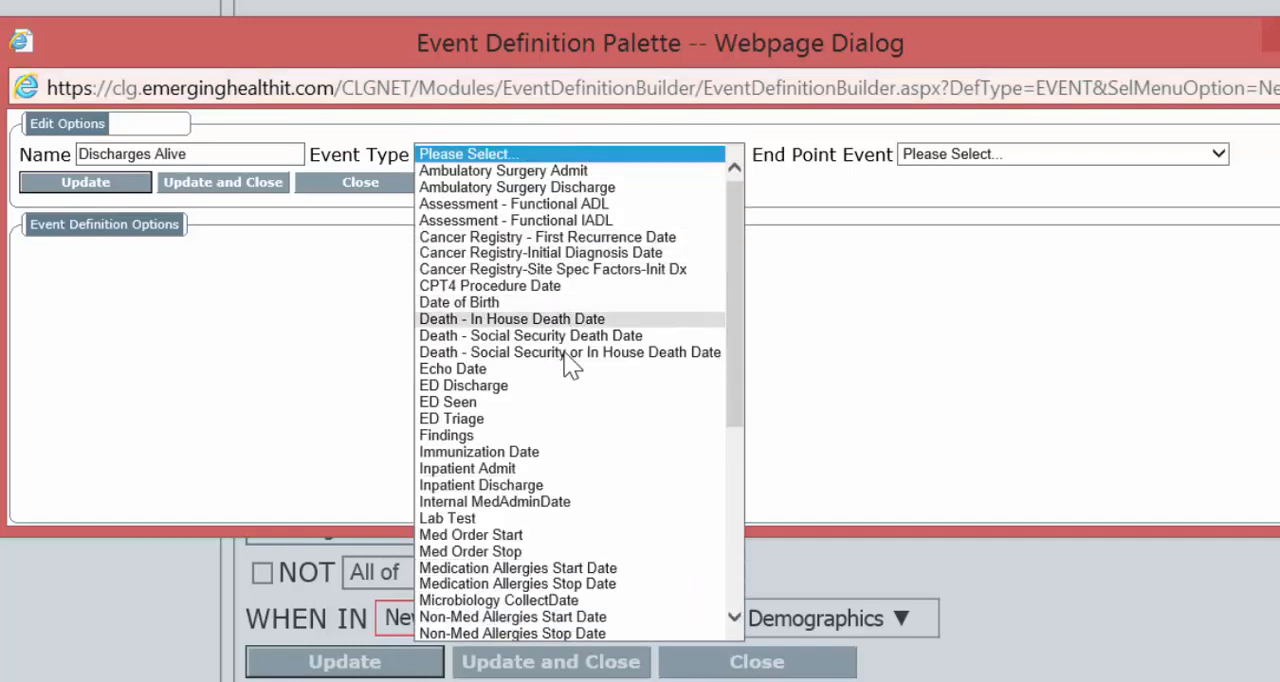
click(480, 484)
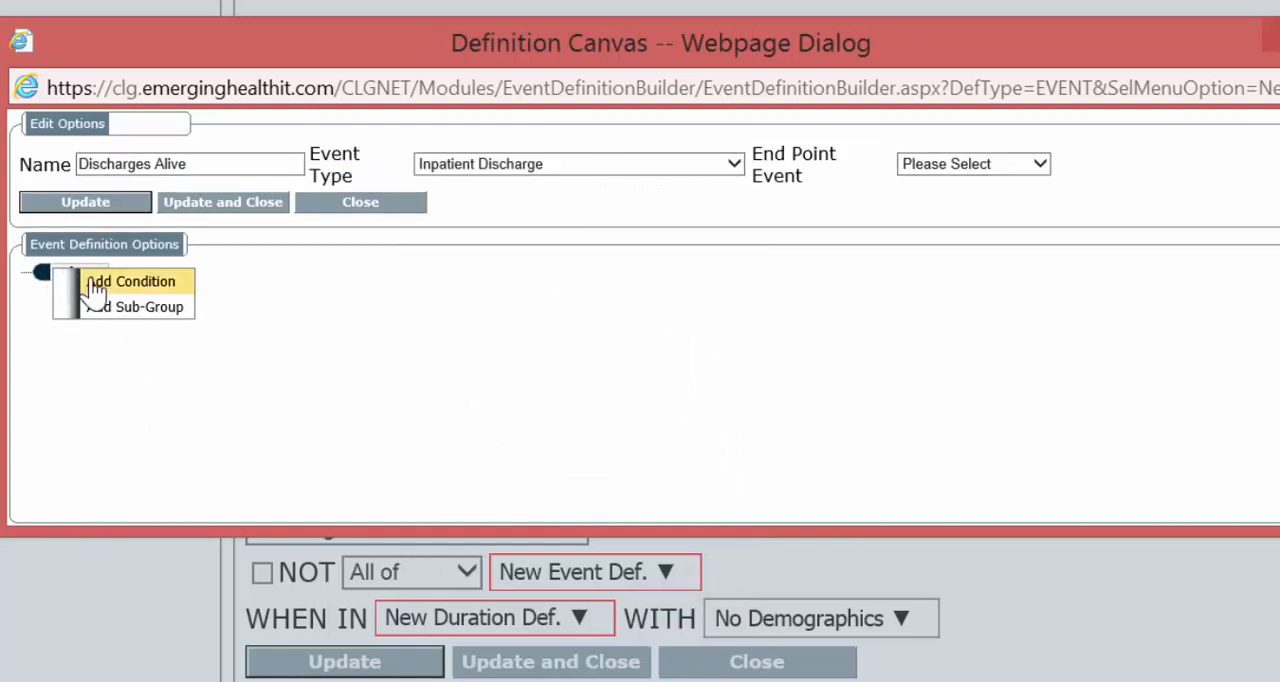
click(132, 280)
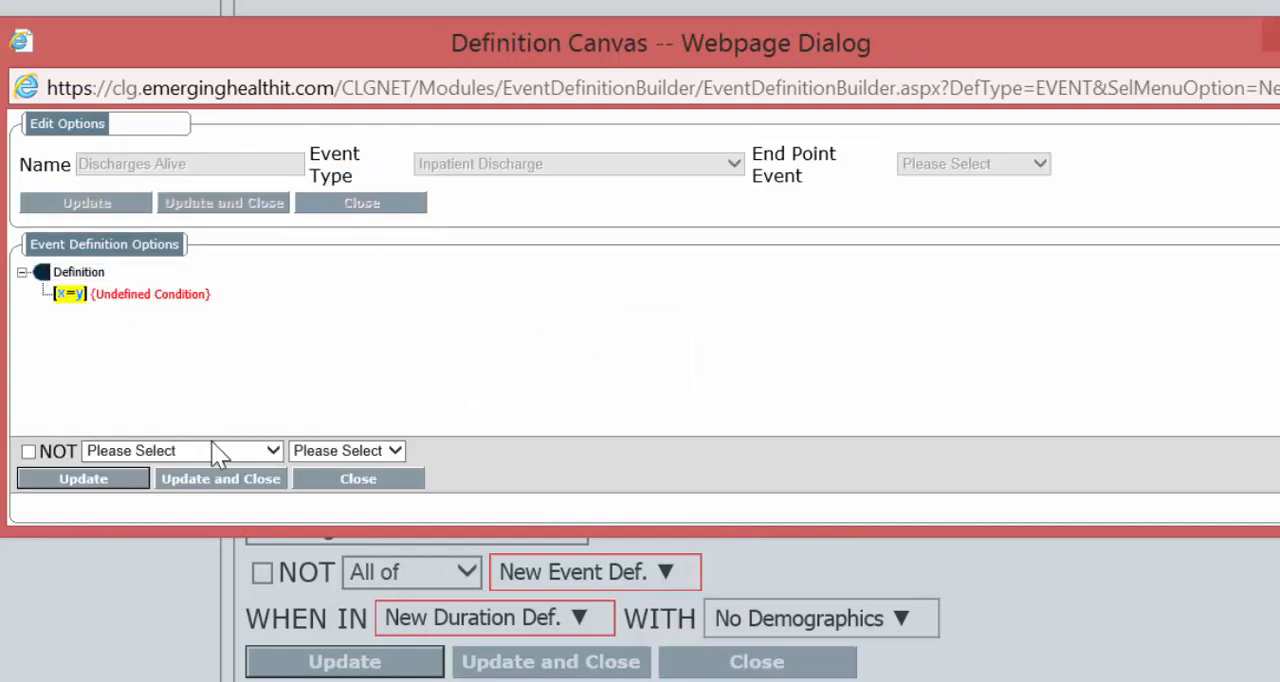
click(180, 450)
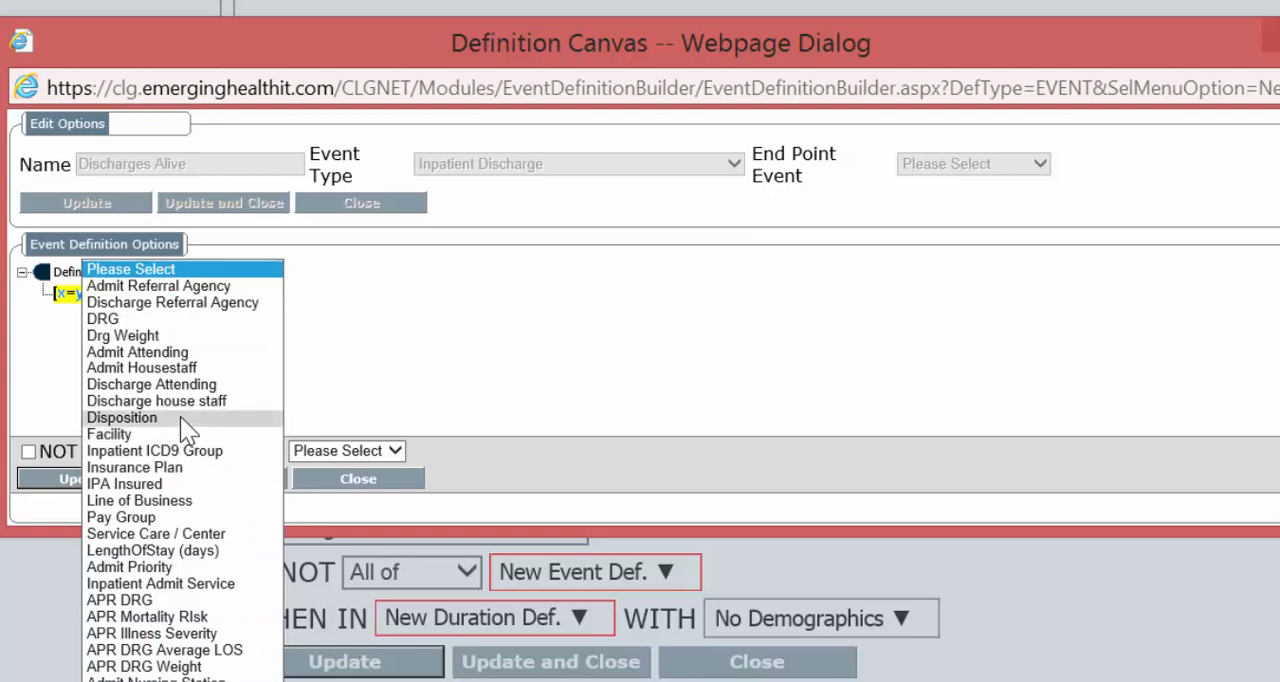
click(122, 416)
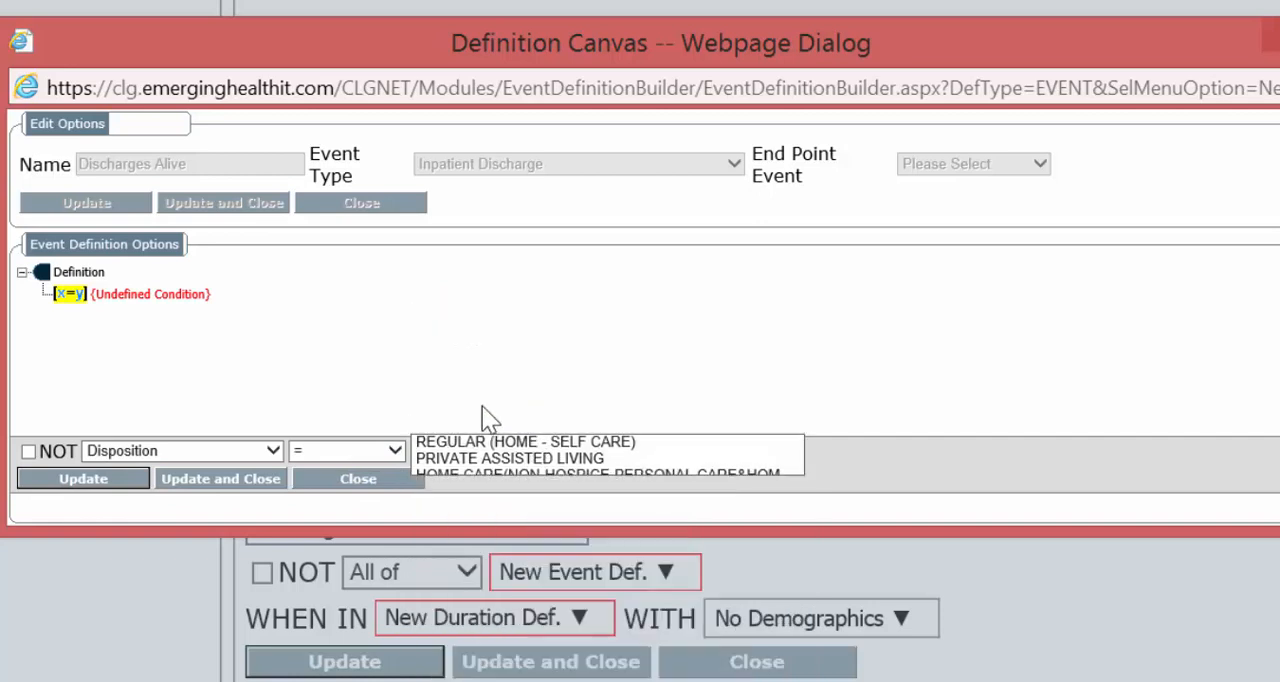
click(600, 450)
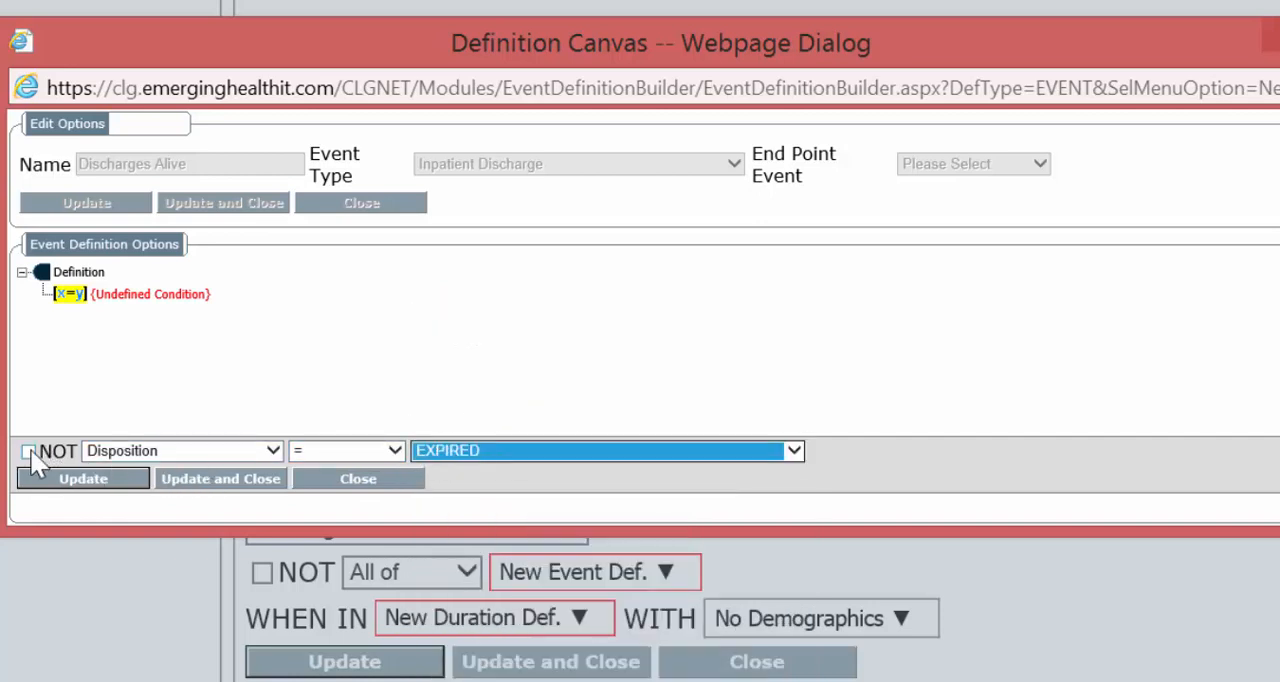
click(28, 452)
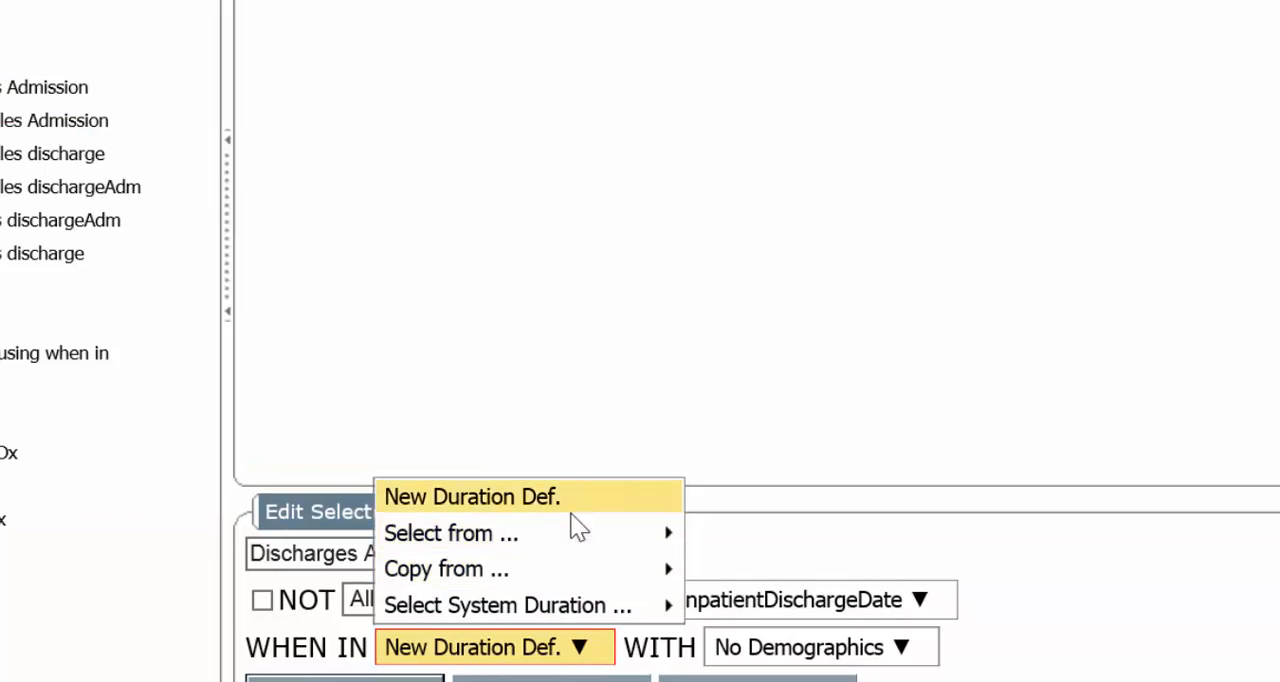
Define a new duration '2010' from 1/1/2010 to 1/1/2011 and apply it to the condition
click(472, 496)
text(2010)
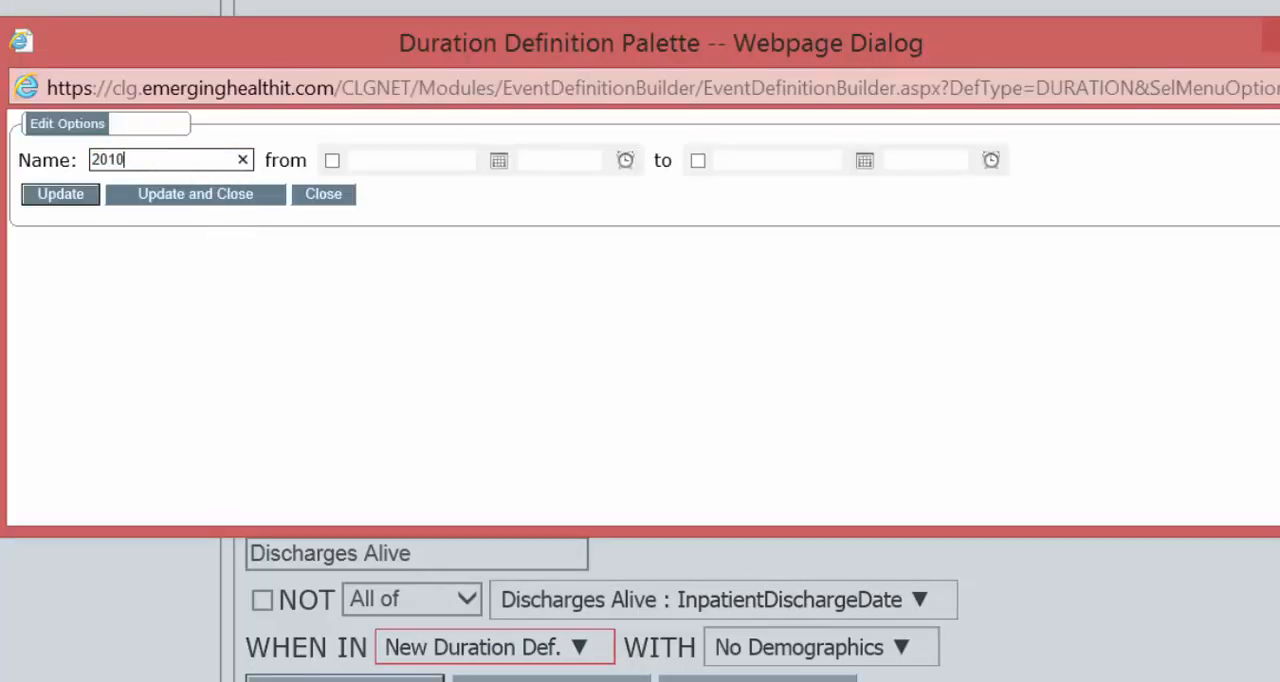
click(332, 160)
text(1/1/)
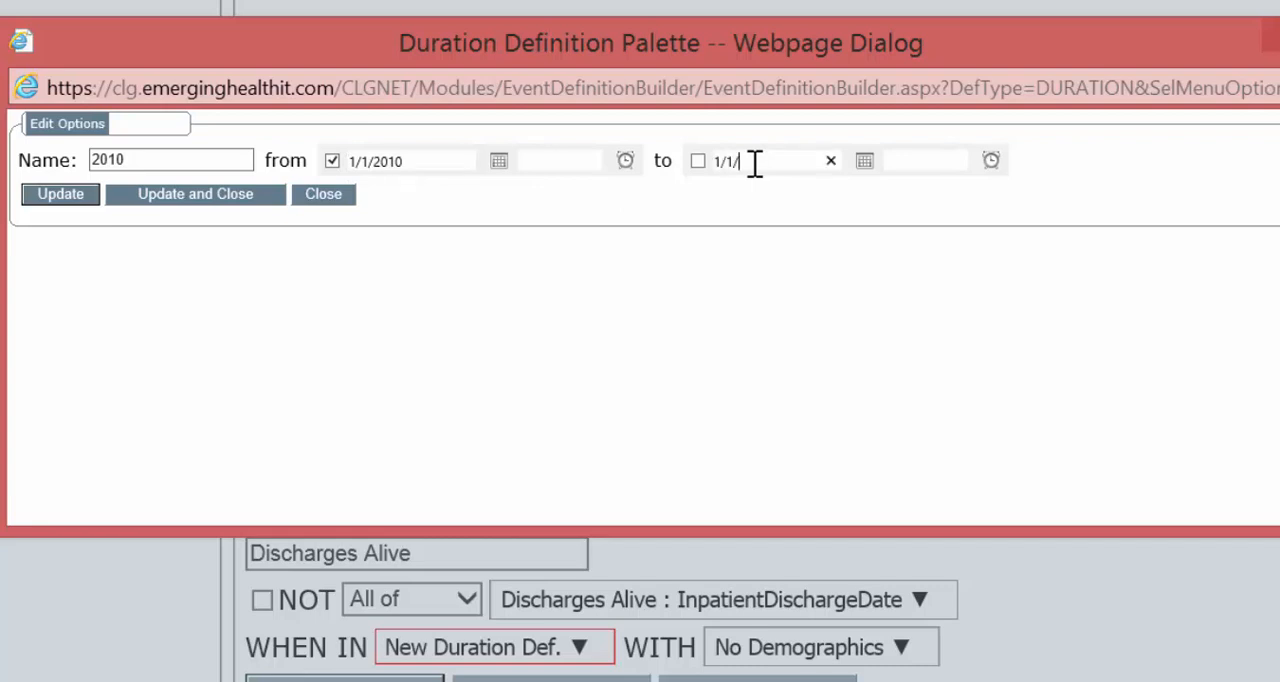
text(2011)
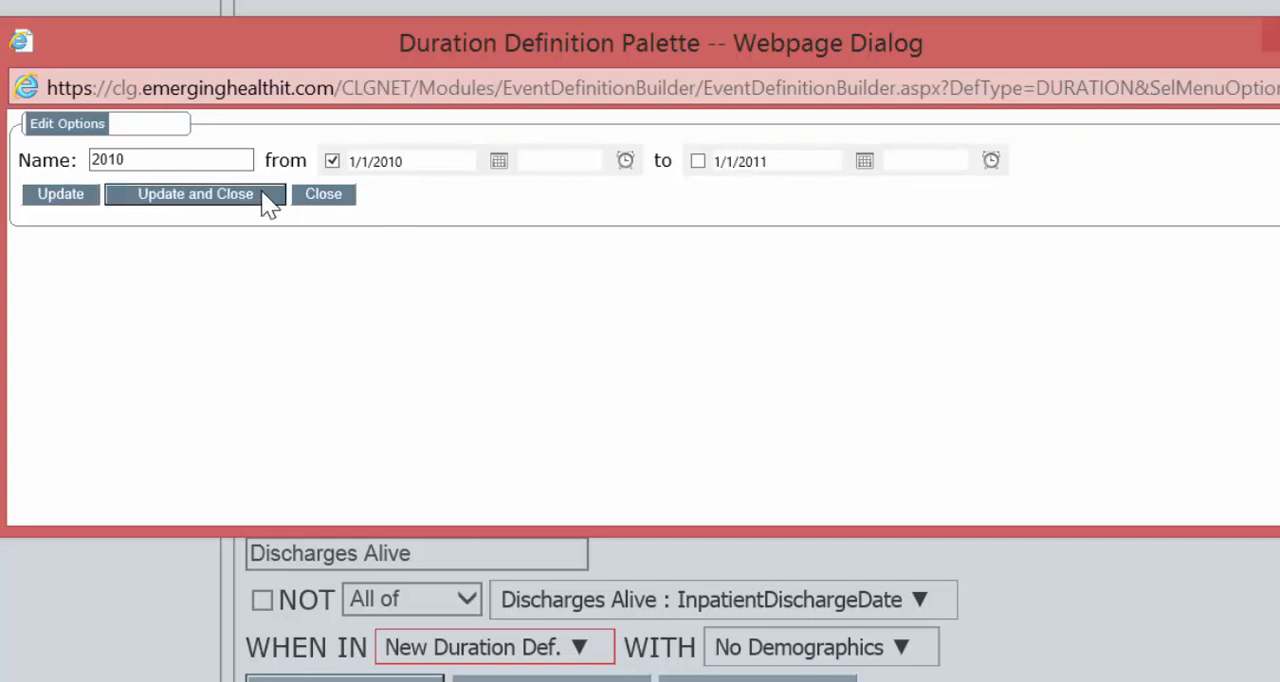
click(196, 194)
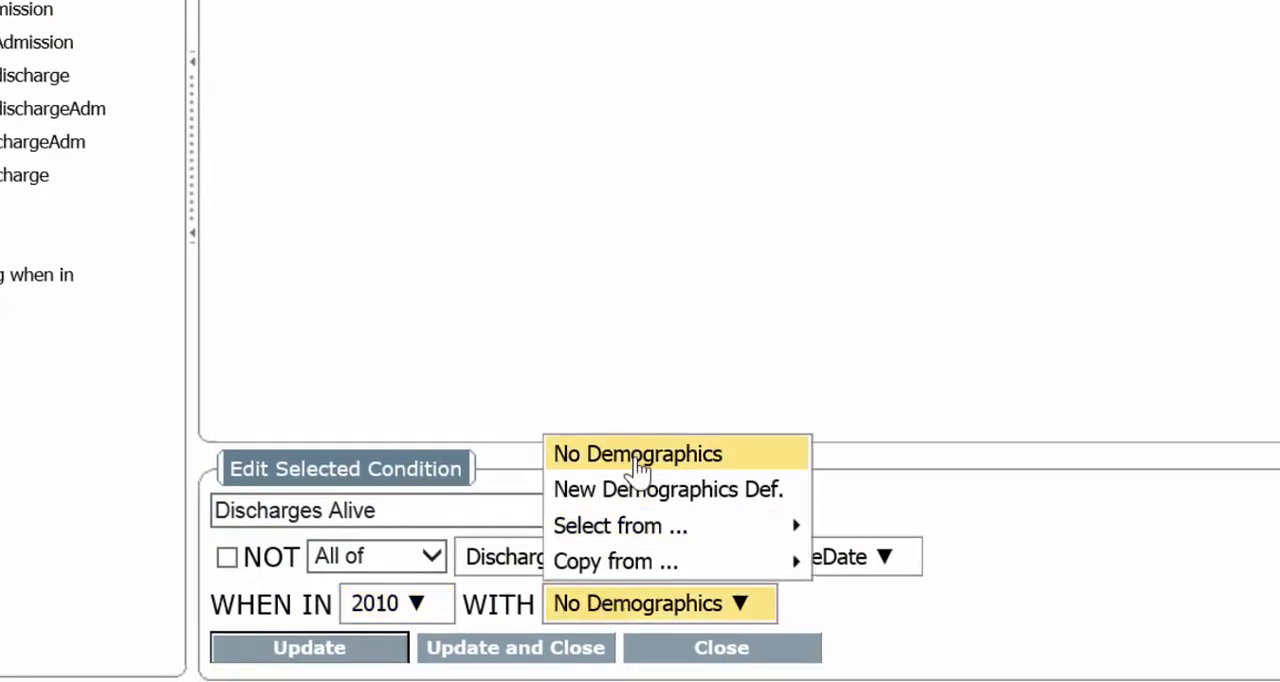
Define demographics 'age ge 65' requiring Age >= 65, then save the Discharges Alive condition
click(668, 488)
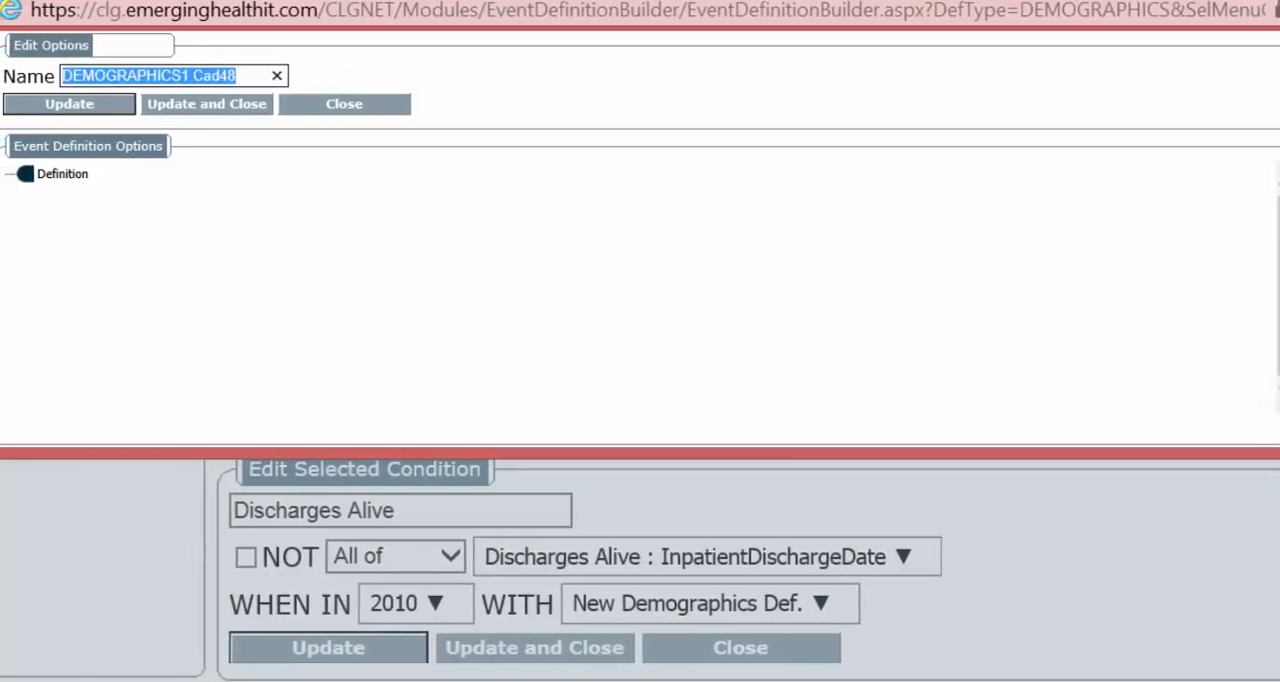
text(age ge)
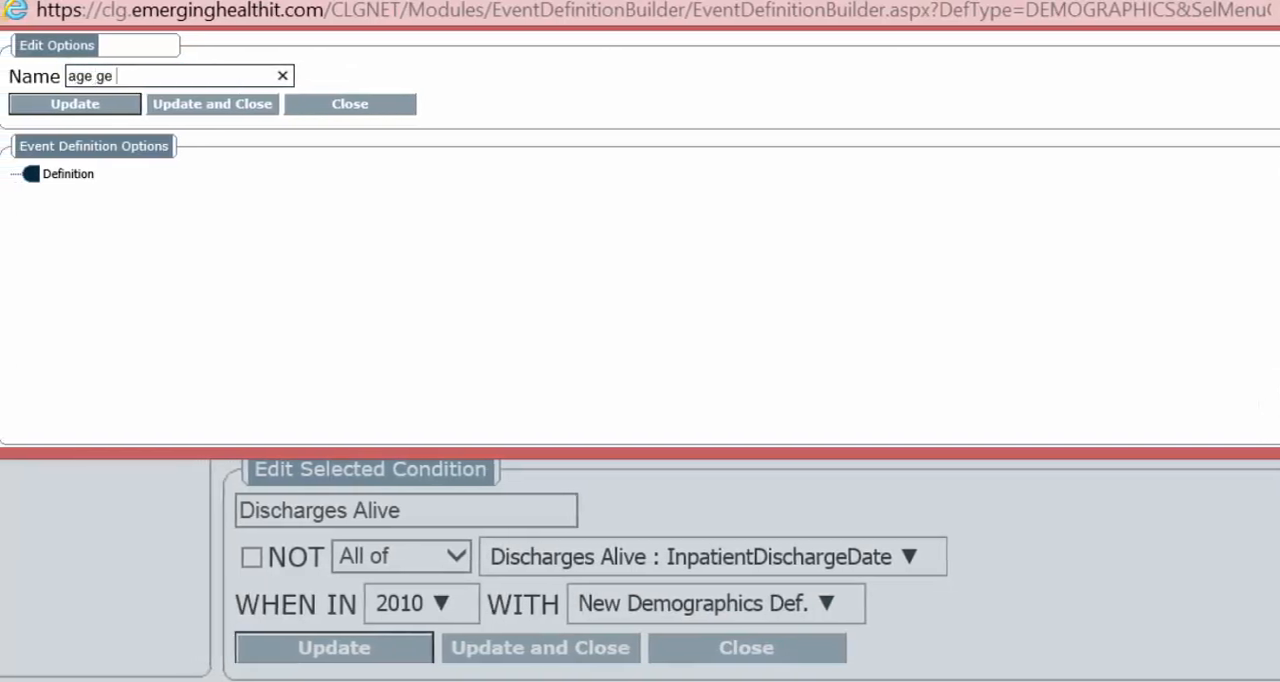
text(65)
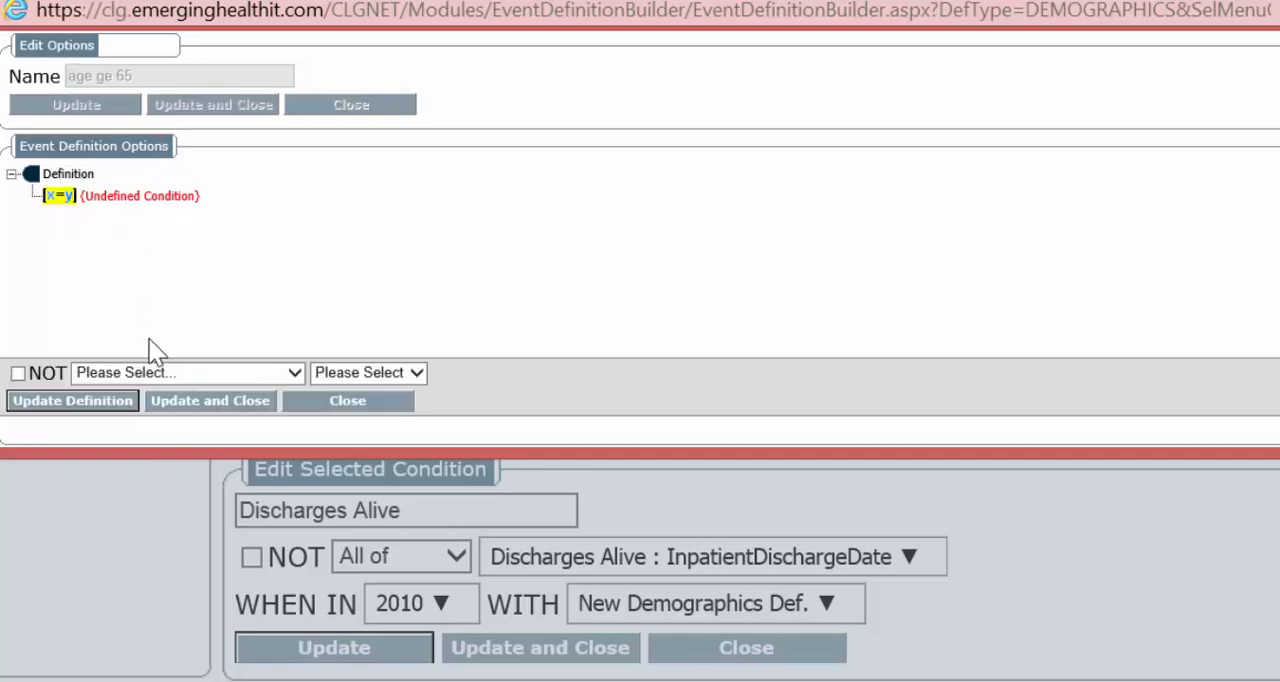
click(186, 372)
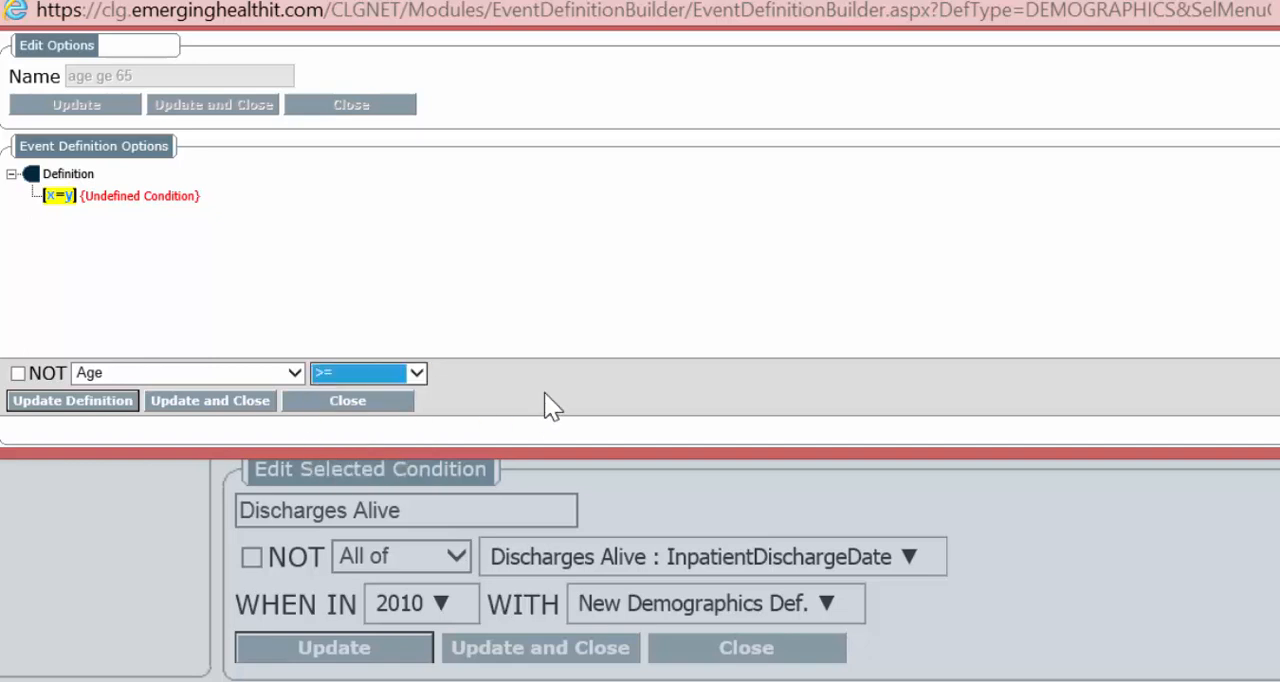
text(65)
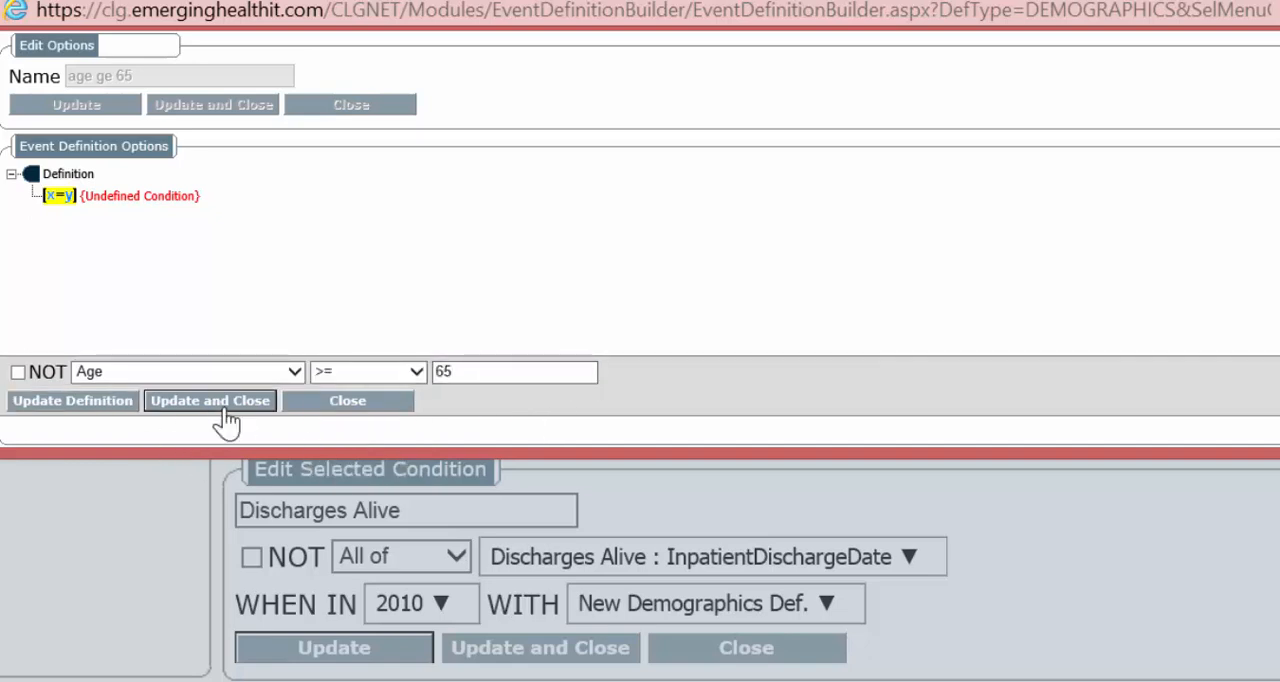
click(210, 400)
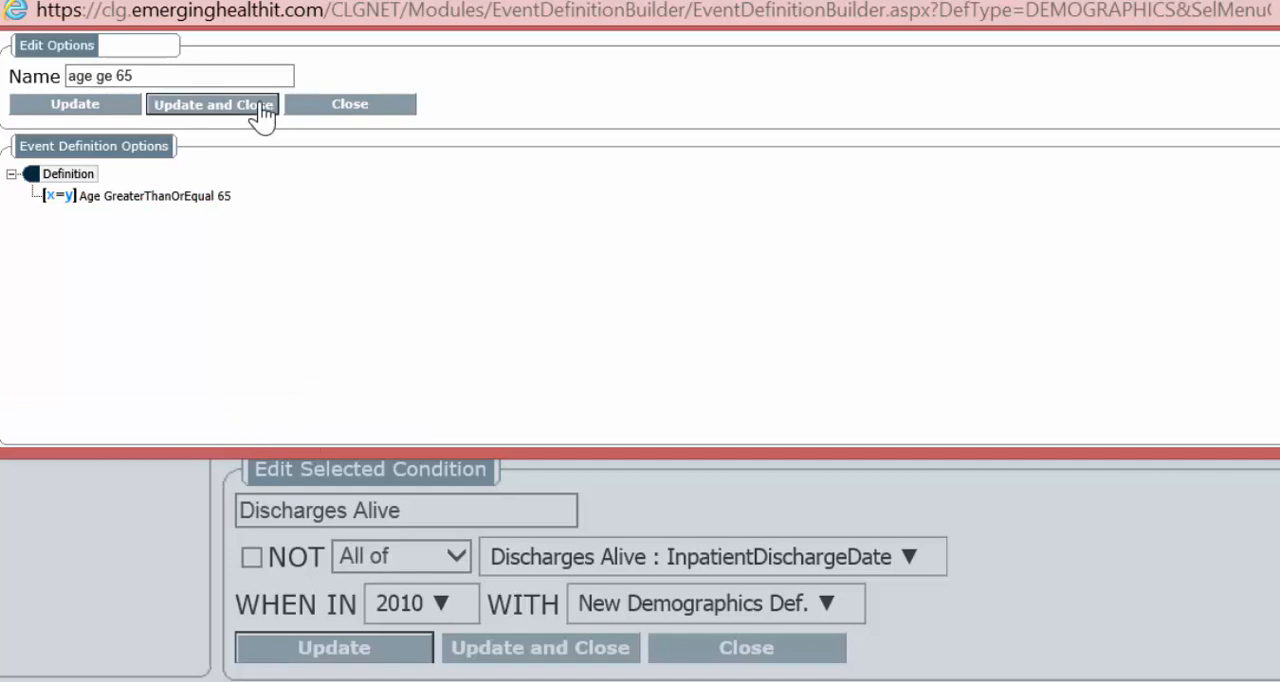
click(212, 104)
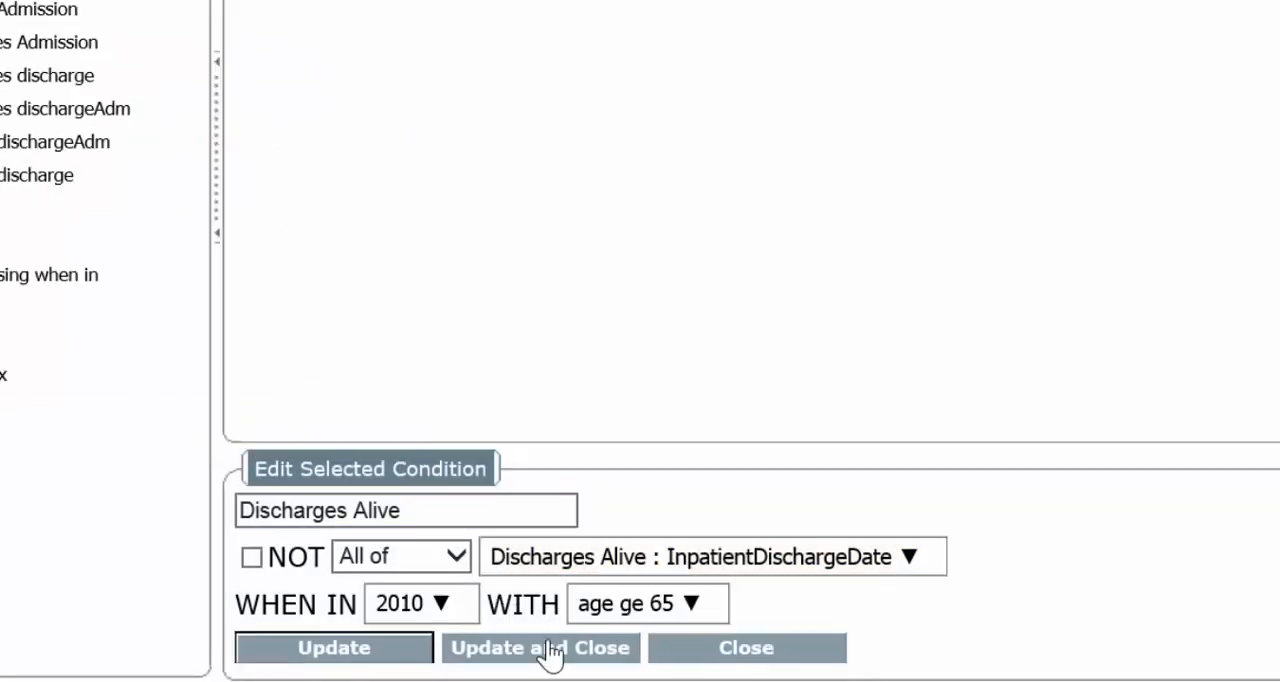
click(540, 648)
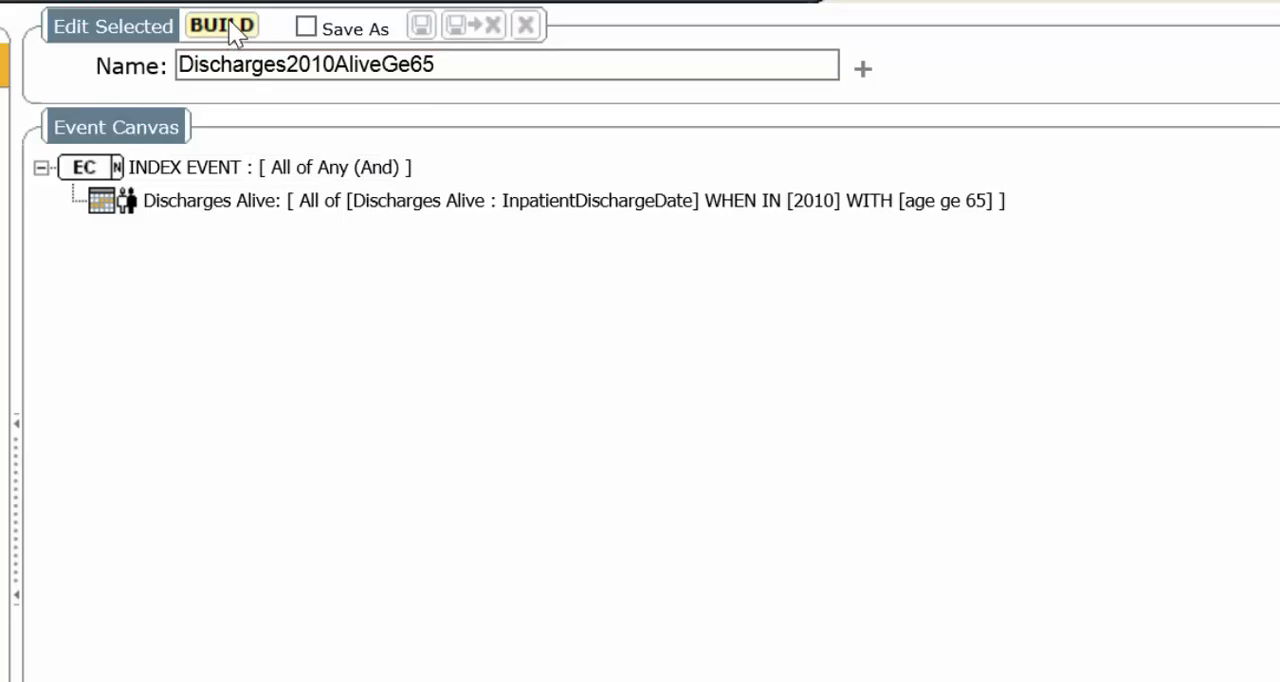
Run BUILD on the Discharges2010AliveGe65 collection
click(220, 24)
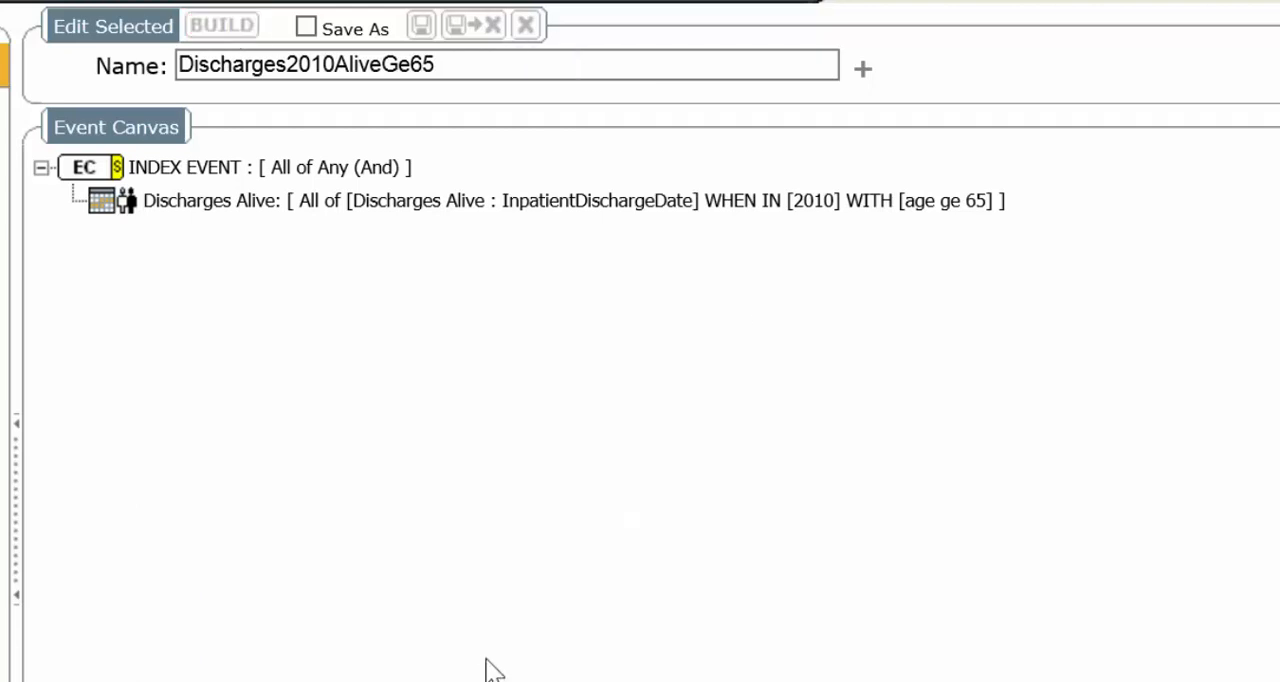
mouse_move(264, 230)
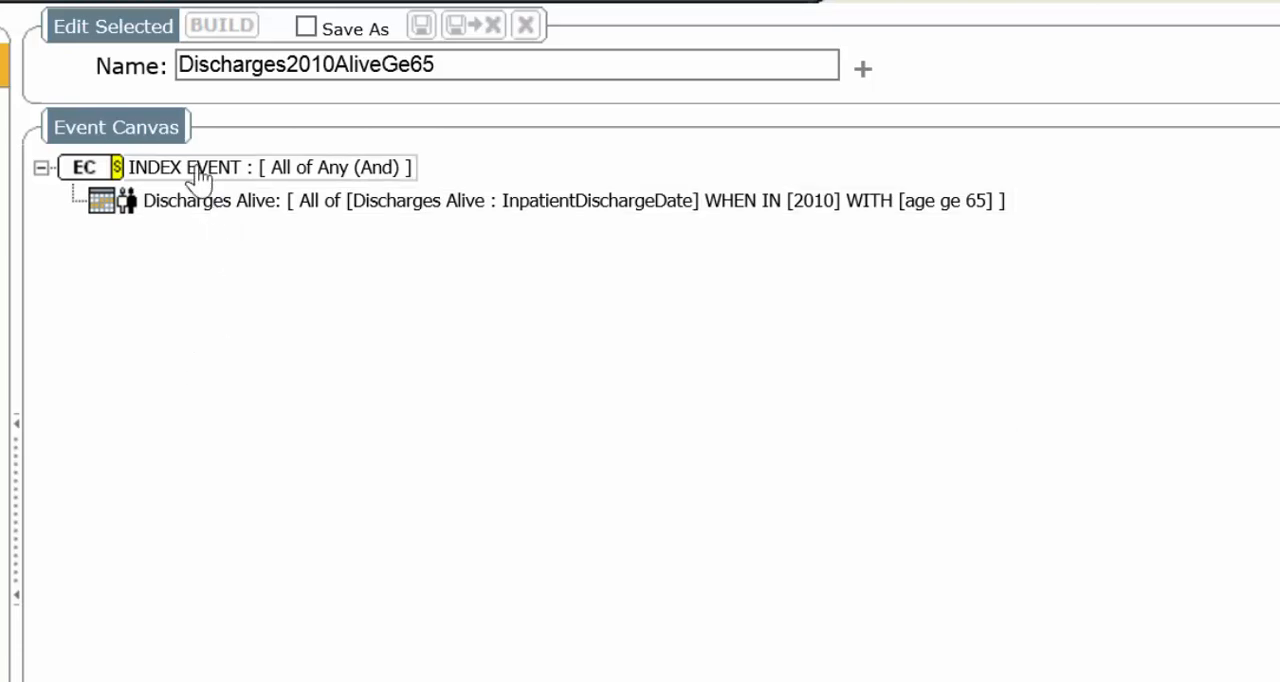
Add an index-event condition named 'inpatient admit' set to Earliest of
right_click(200, 168)
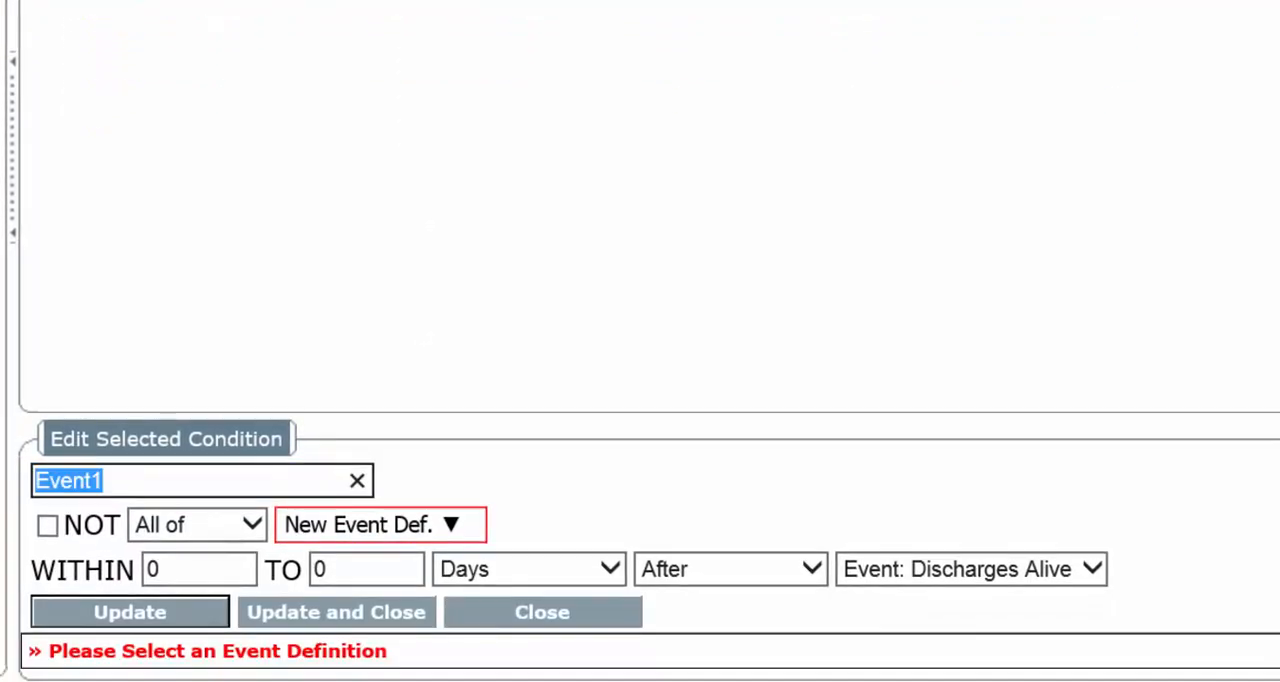
text(inpati)
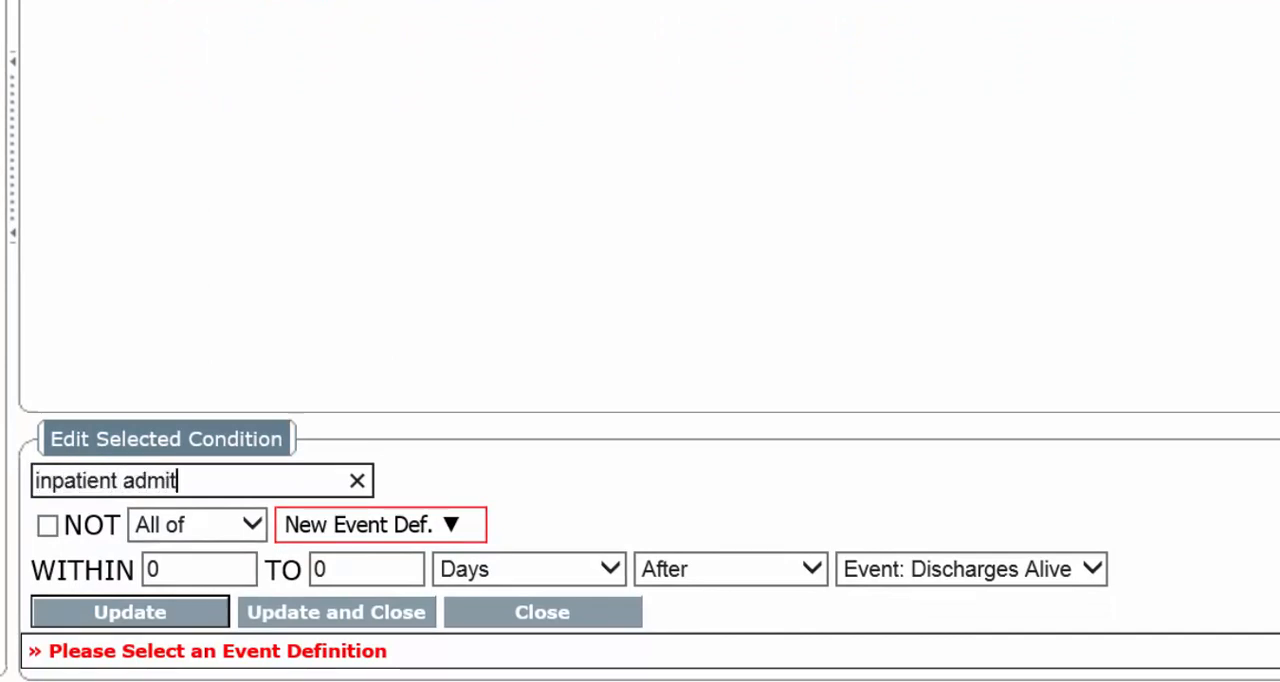
click(196, 524)
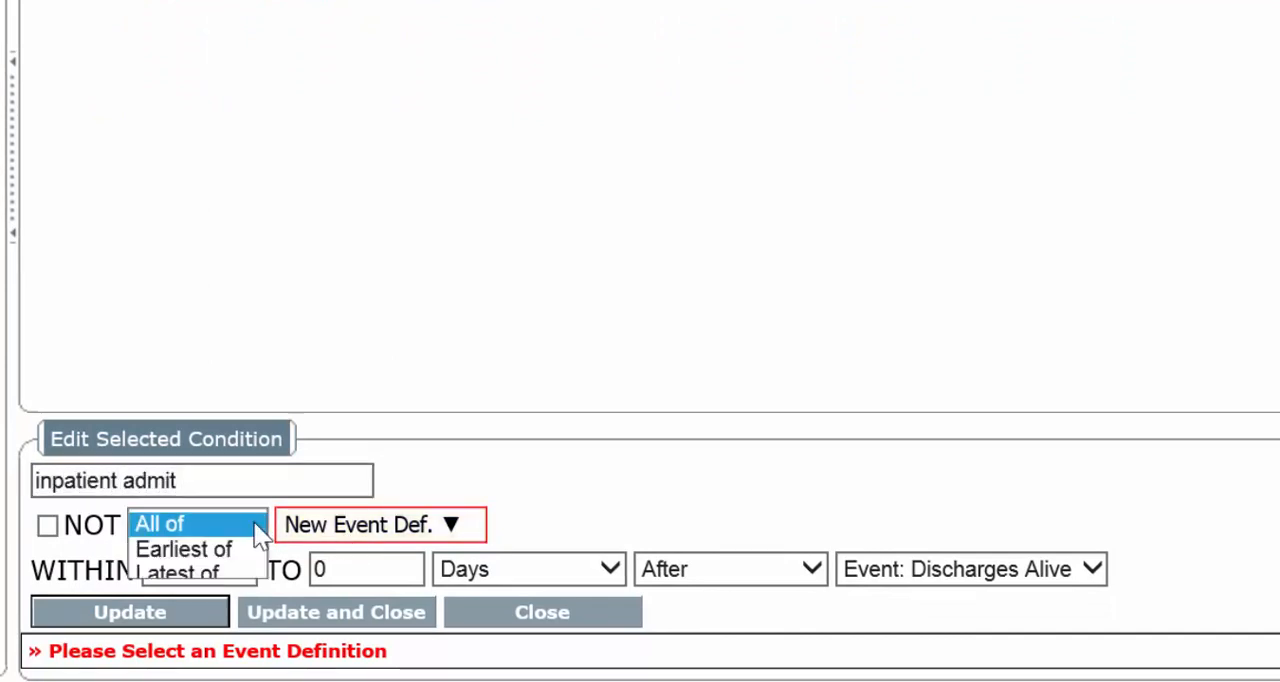
click(184, 548)
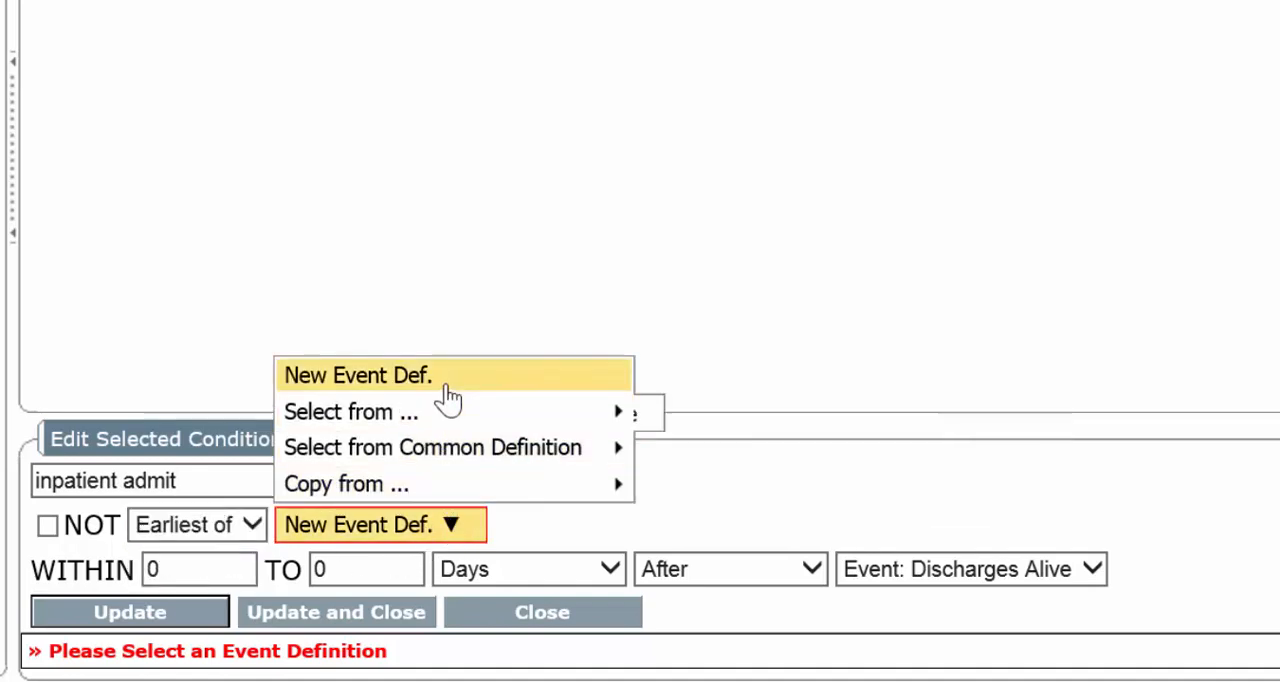
Give inpatient admit an Inpatient Admit event within 0 to 30 days and save the condition
click(128, 612)
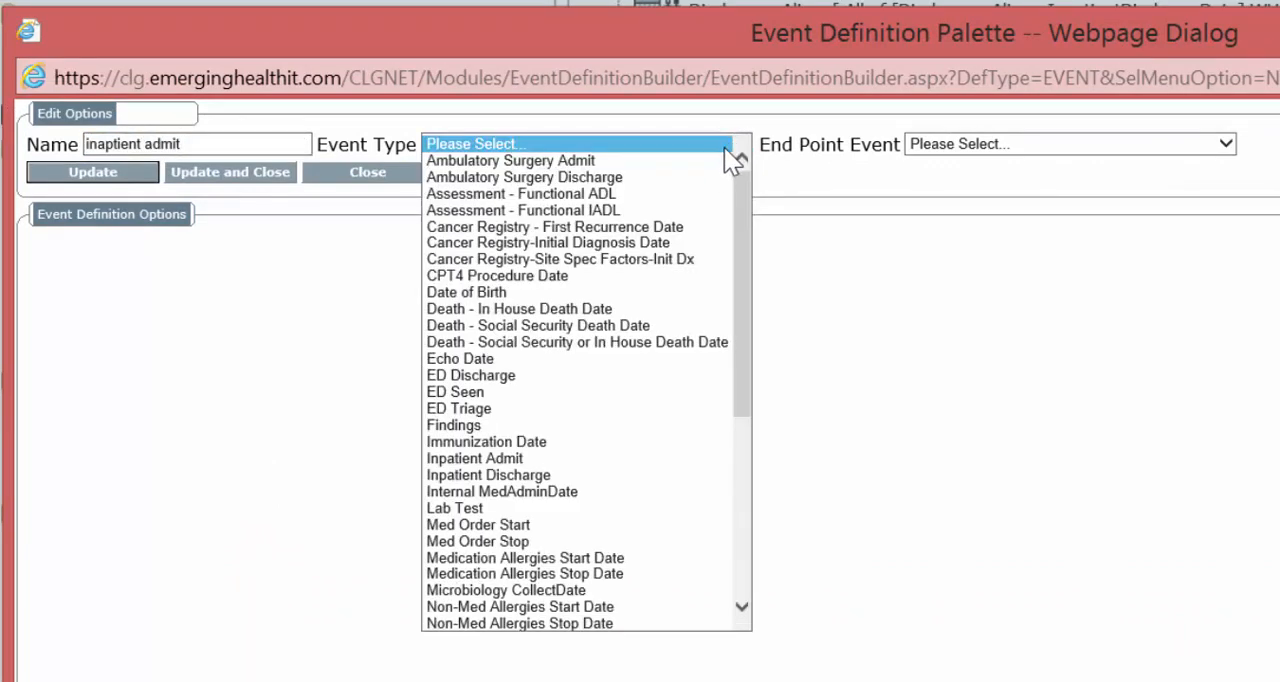
click(474, 458)
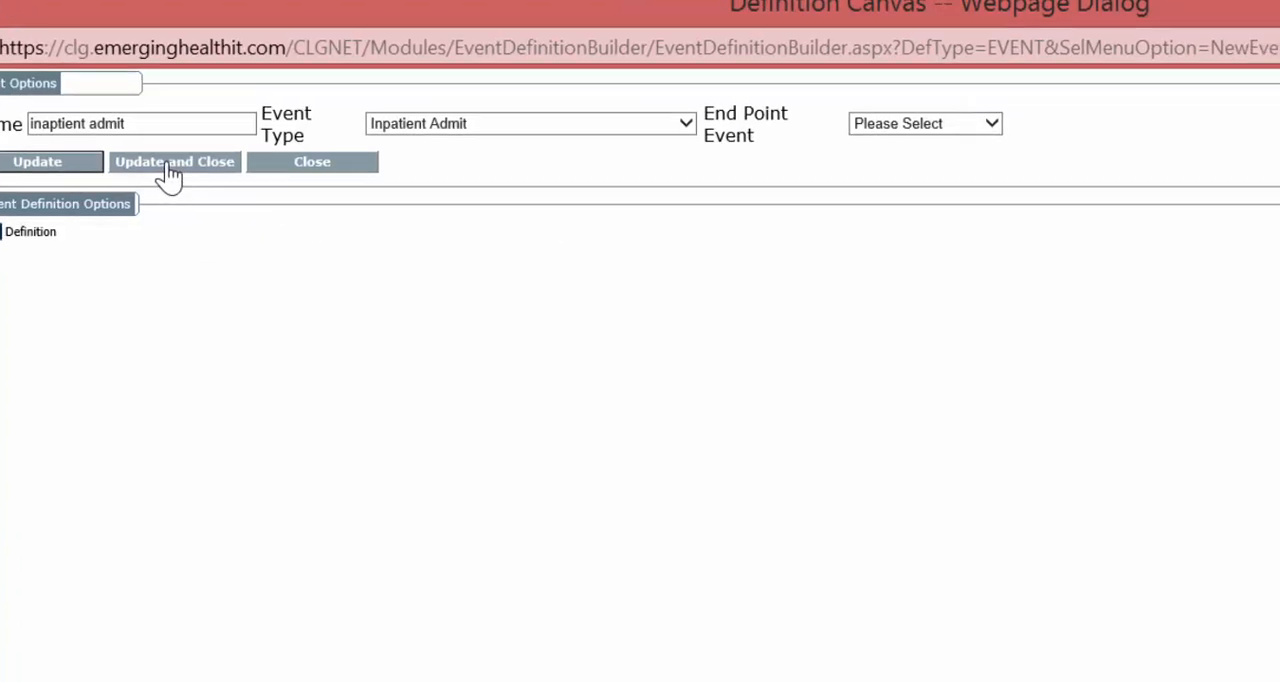
click(174, 160)
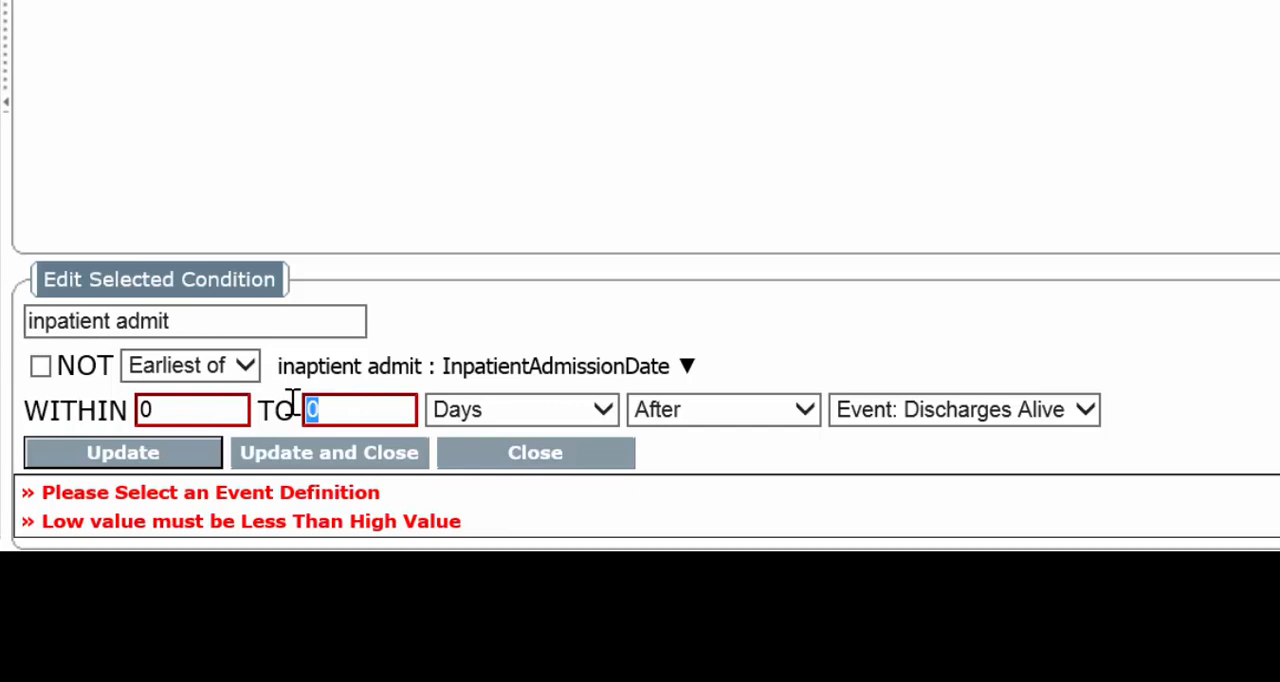
text(30)
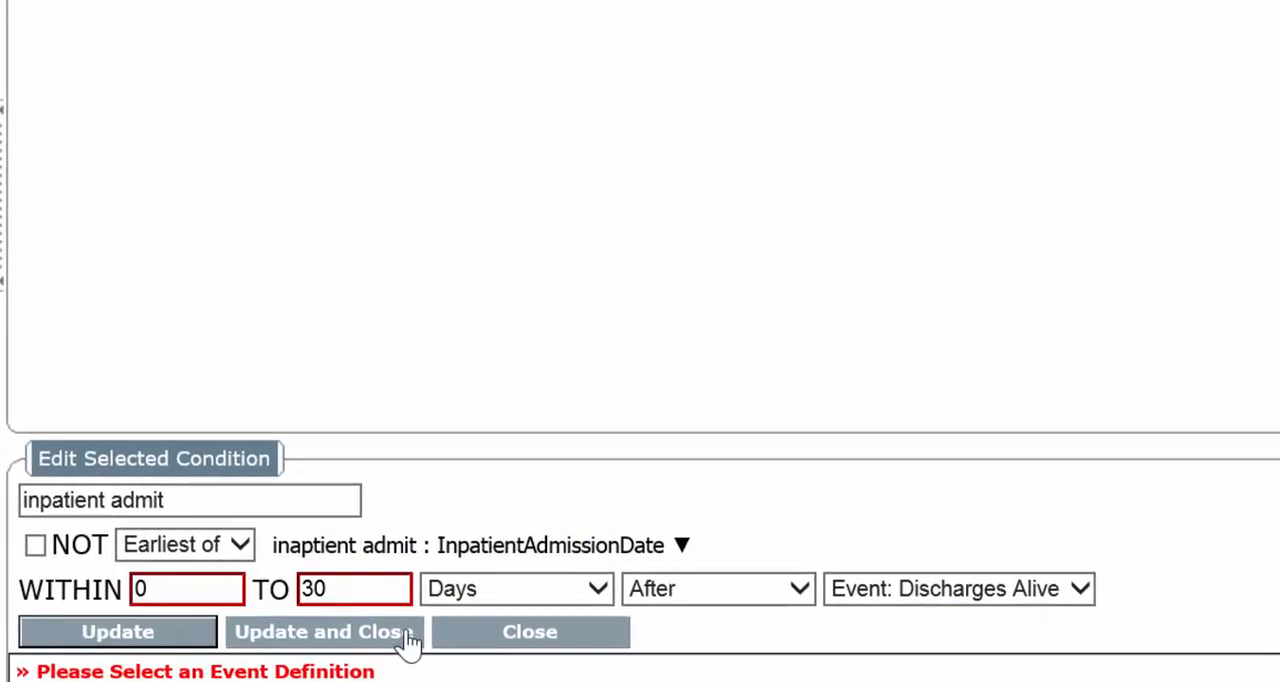
click(322, 632)
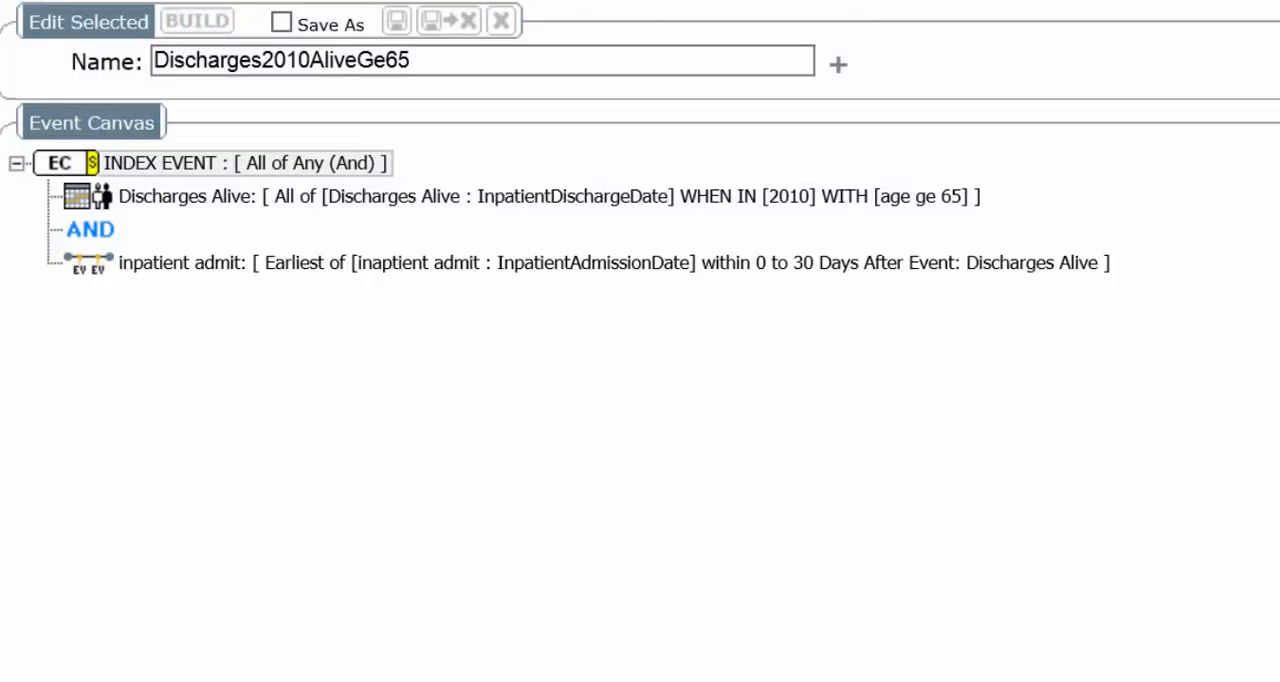
mouse_move(184, 222)
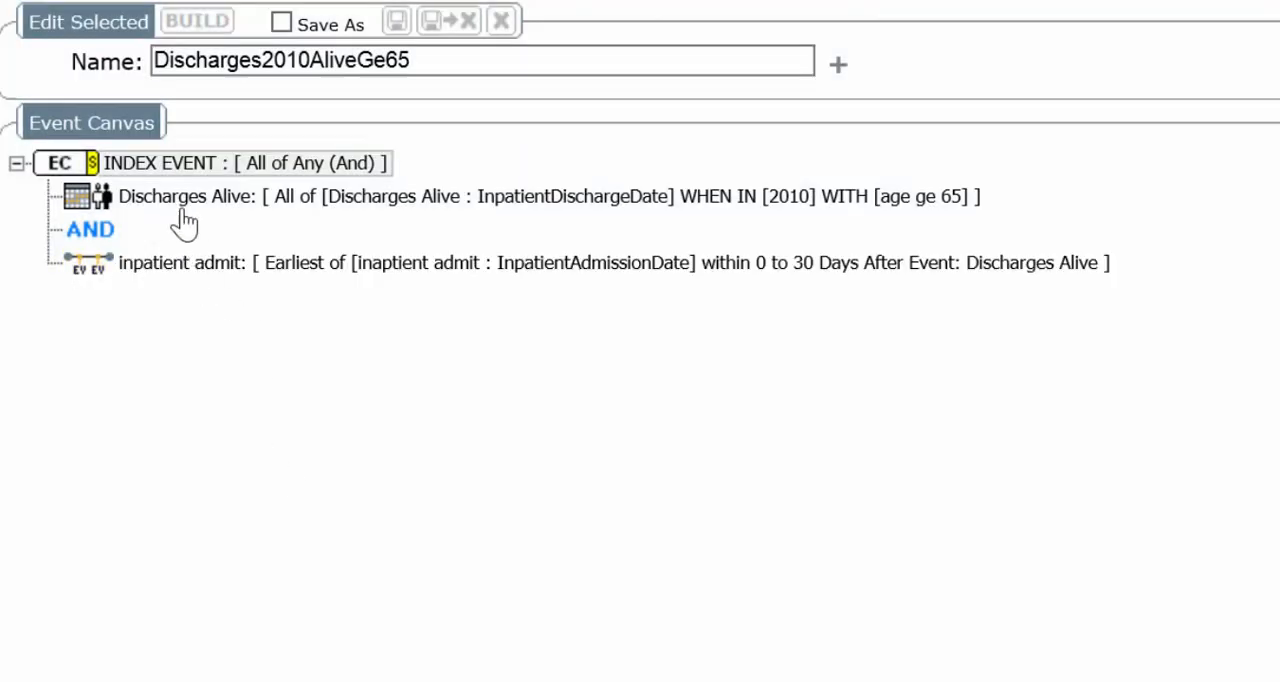
mouse_move(820, 216)
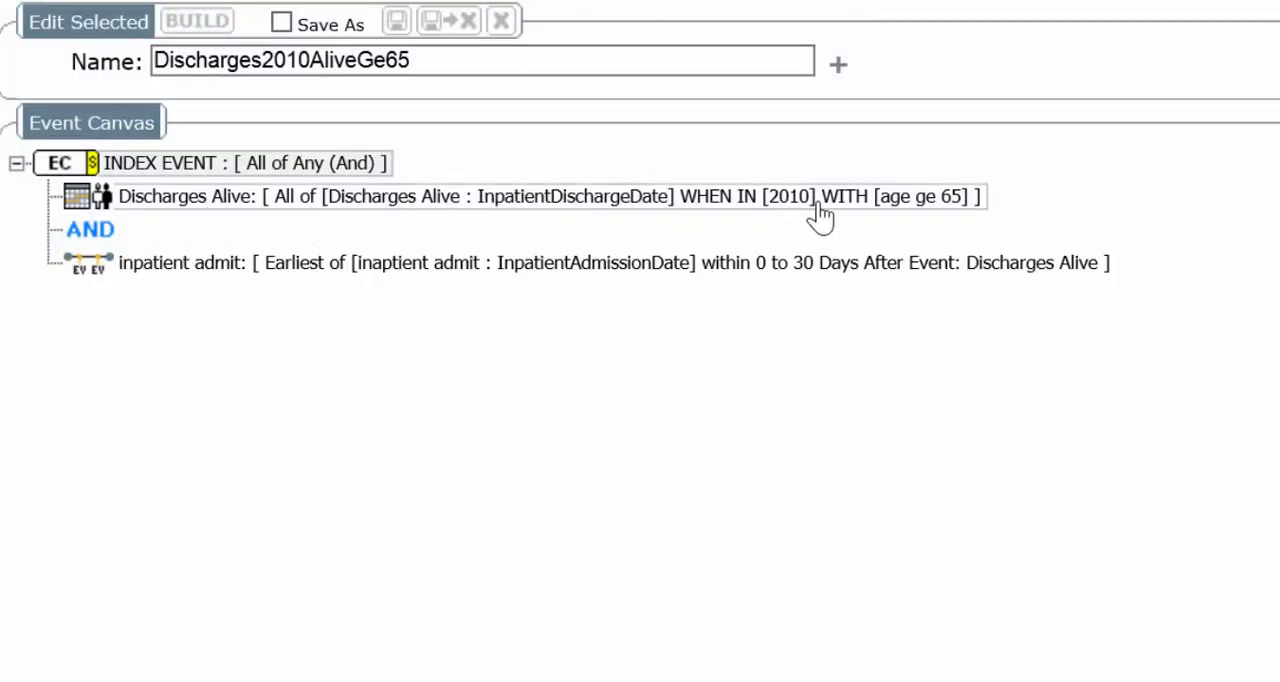
mouse_move(156, 256)
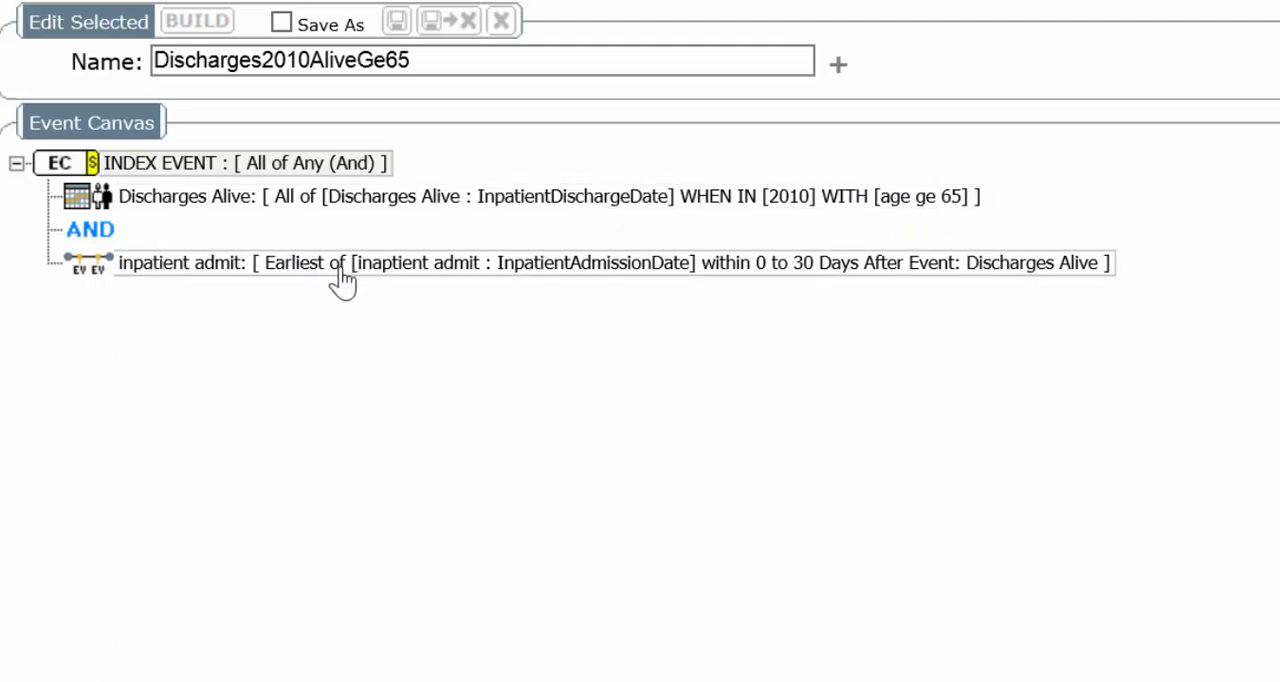
mouse_move(884, 276)
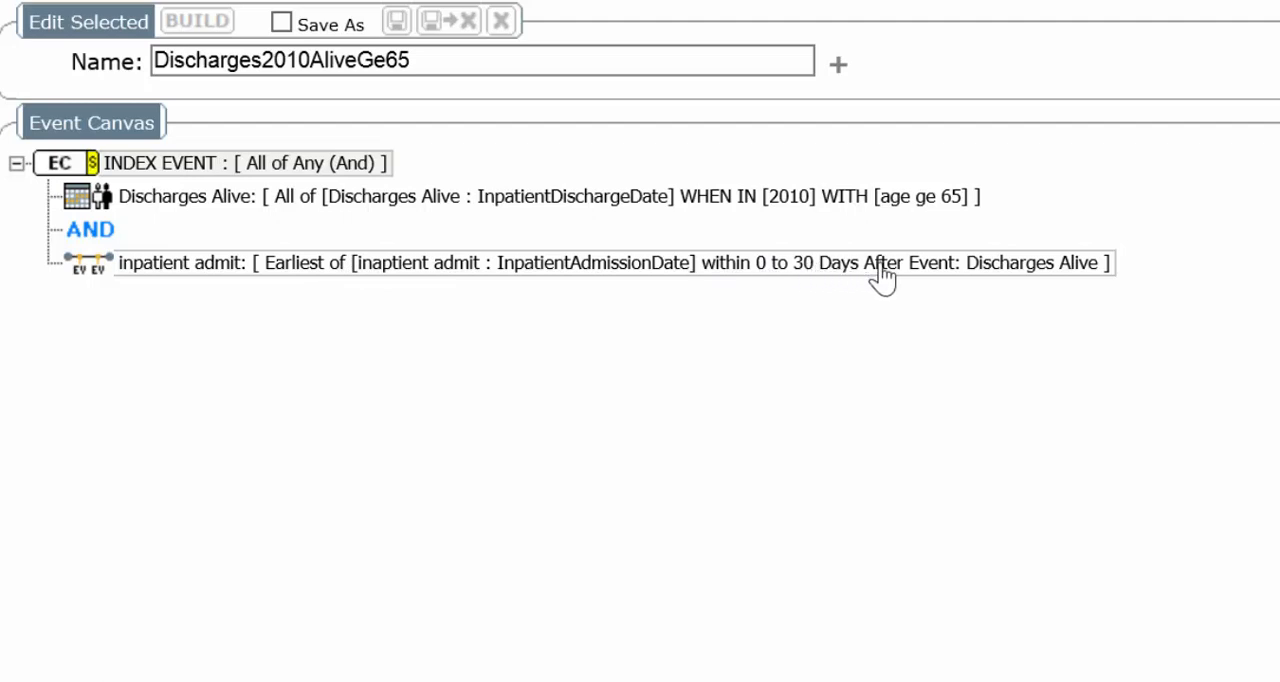
mouse_move(888, 196)
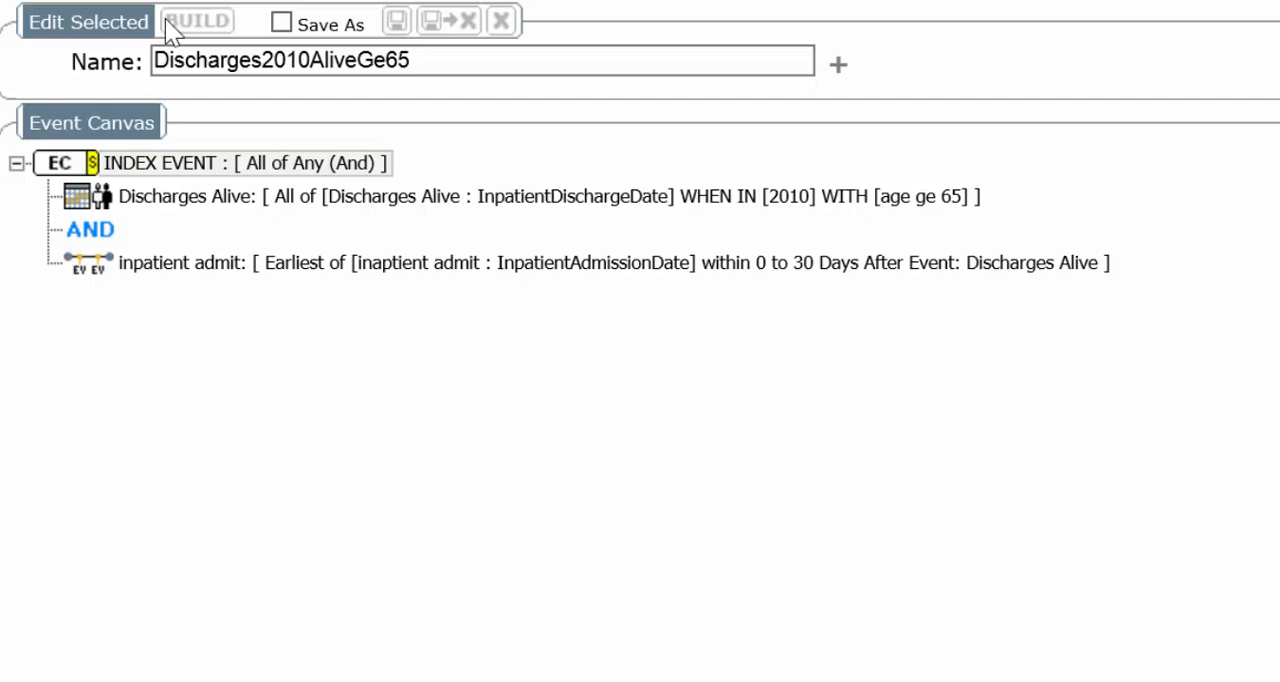
mouse_move(324, 396)
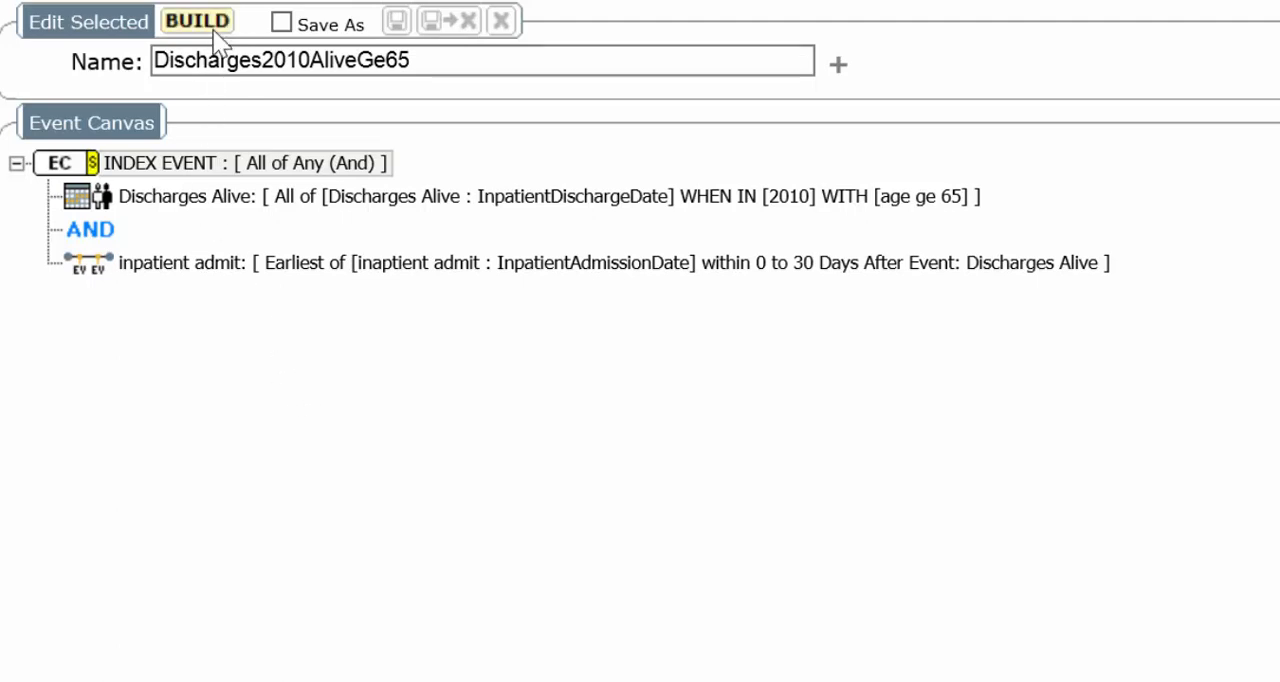
Rebuild the collection and dismiss the message reporting 12420 records
click(196, 20)
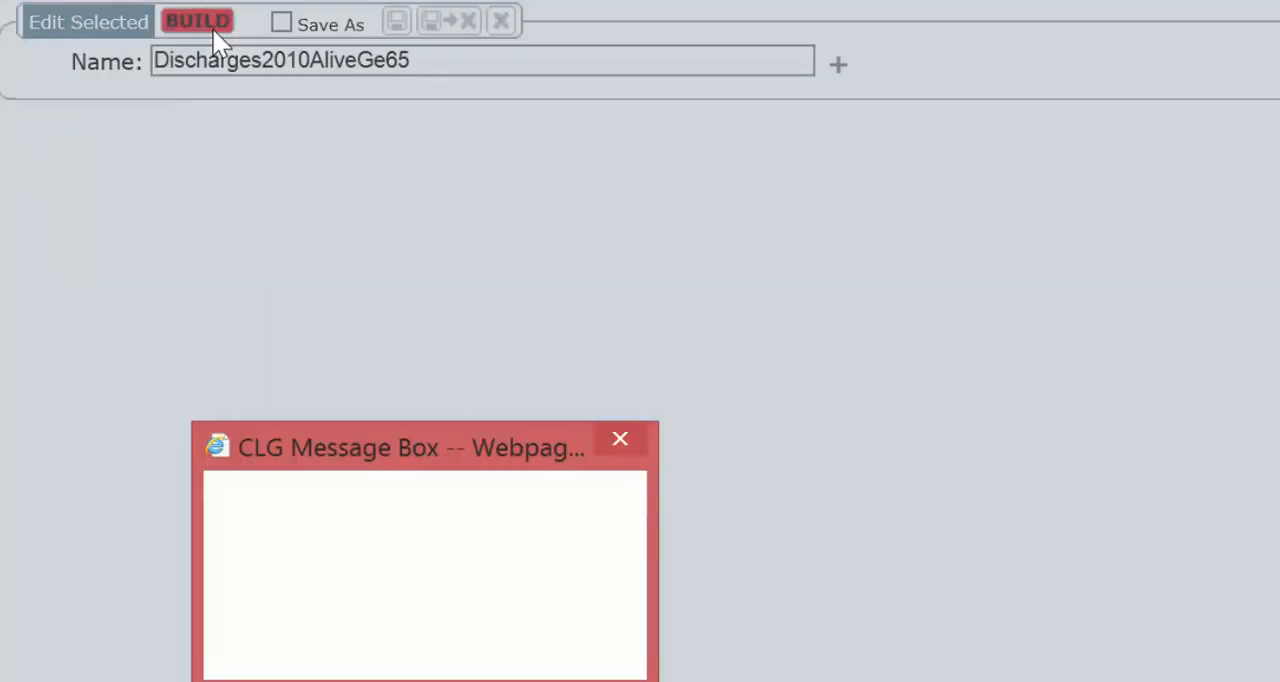
click(196, 20)
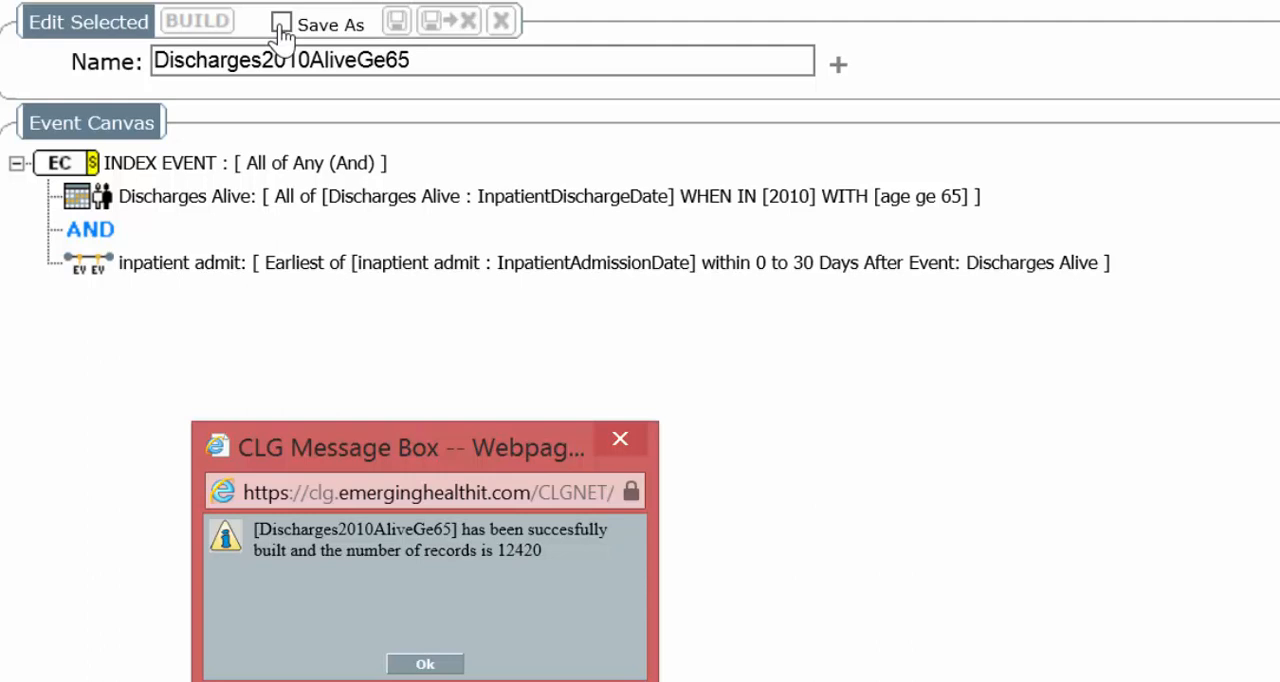
mouse_move(560, 544)
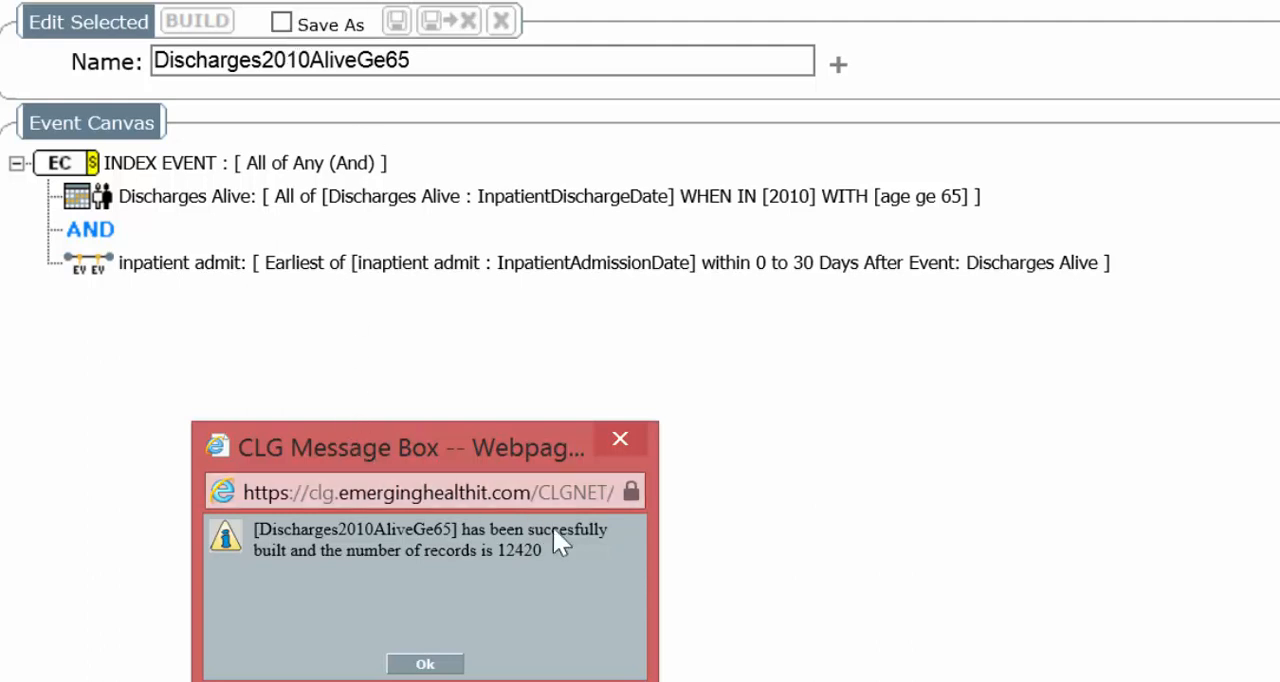
mouse_move(548, 564)
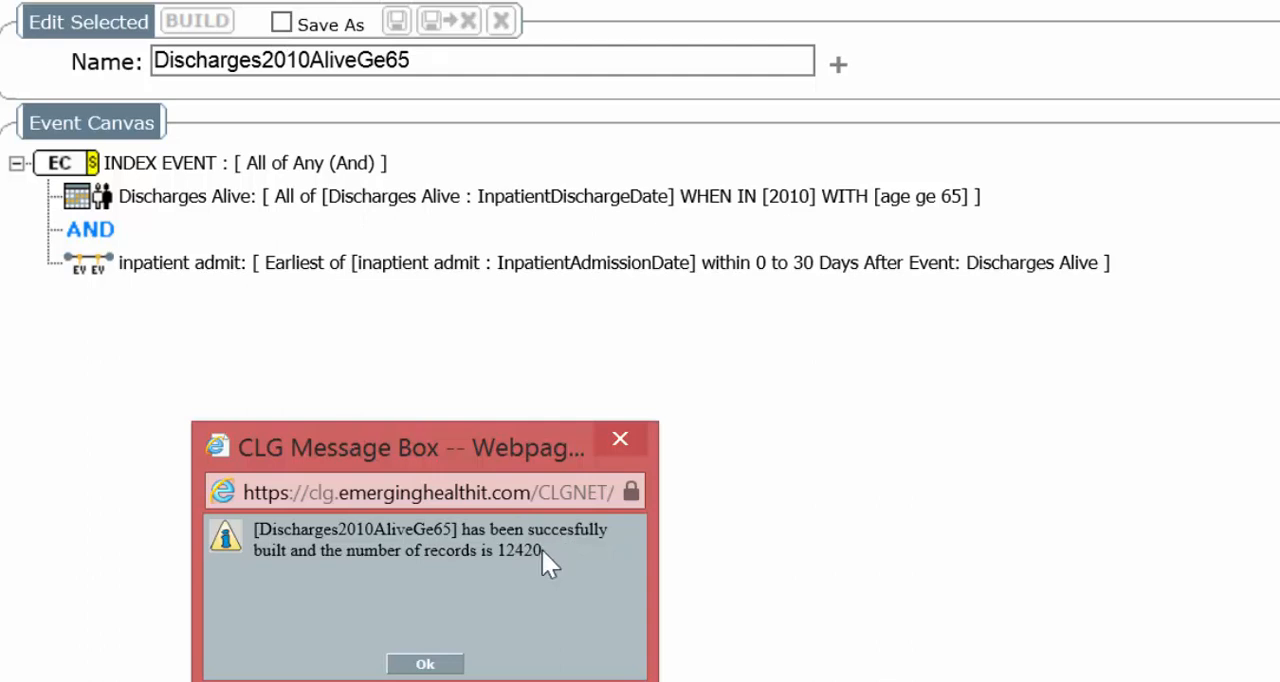
mouse_move(436, 670)
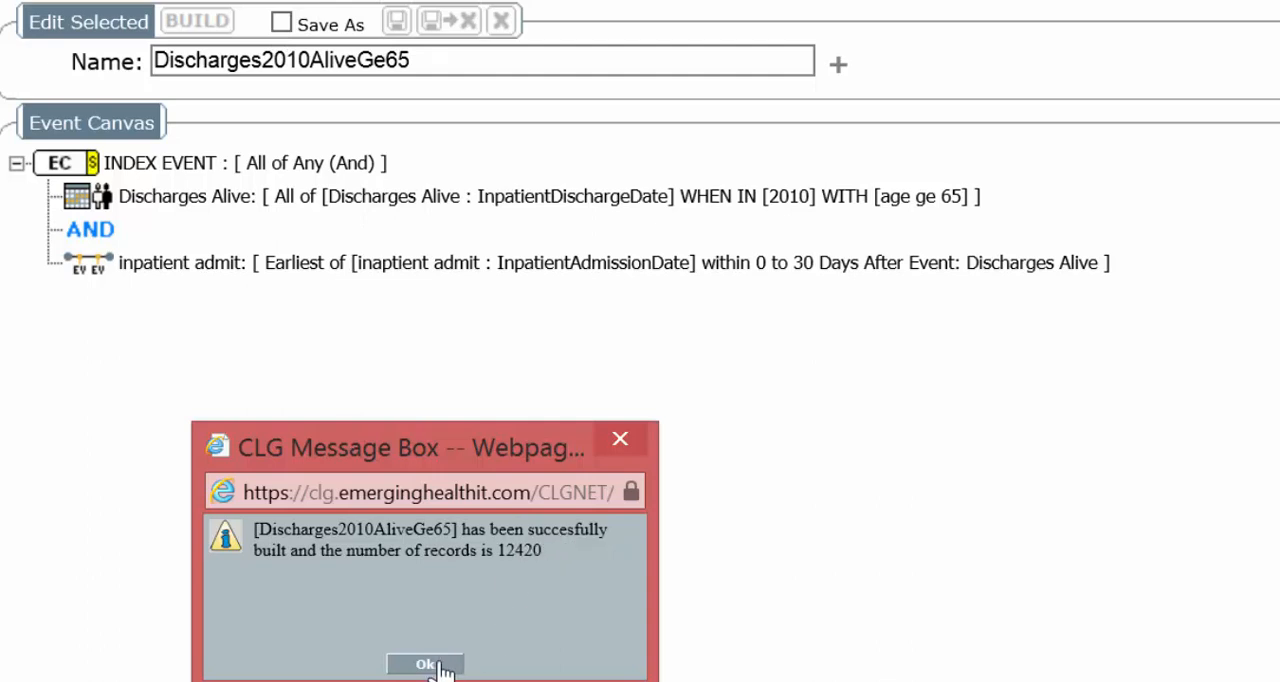
click(424, 664)
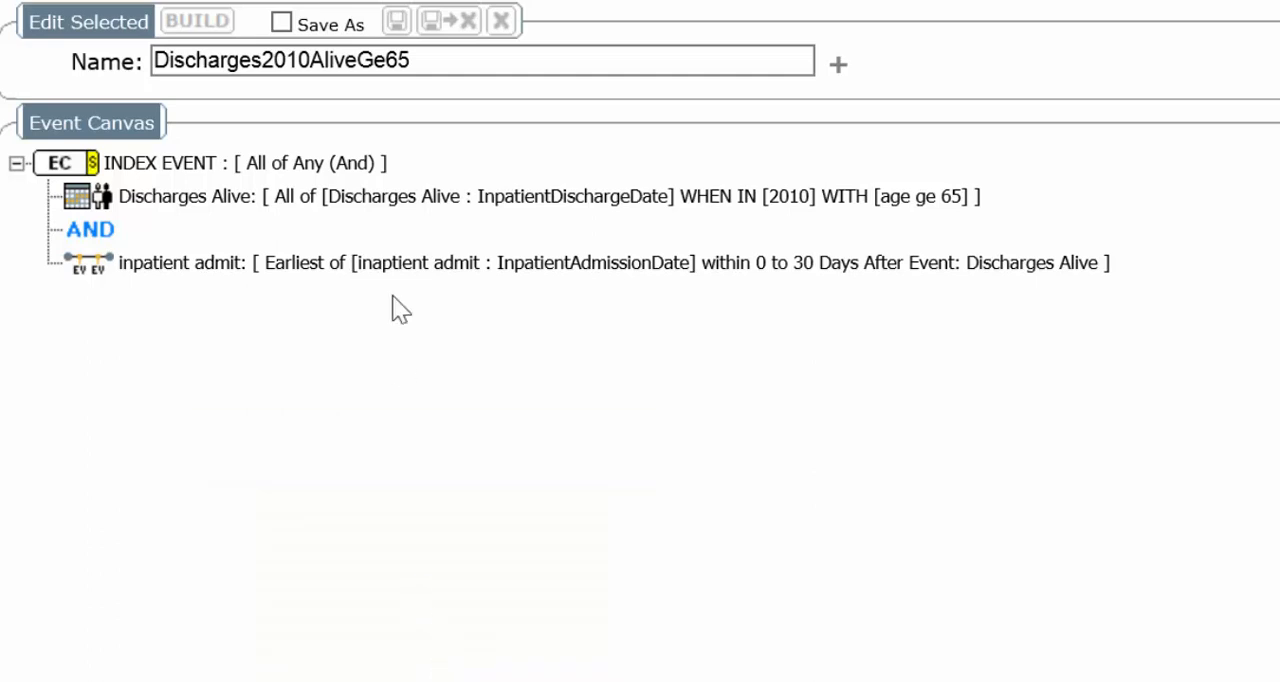
mouse_move(300, 164)
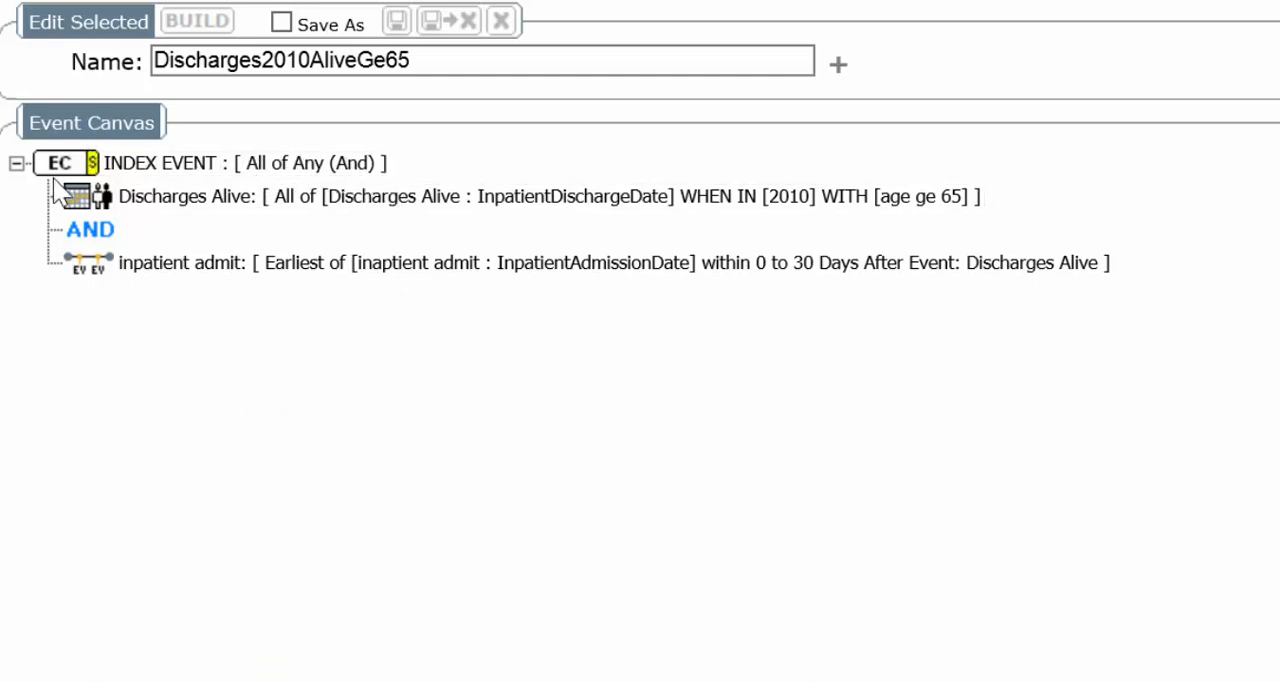
mouse_move(156, 304)
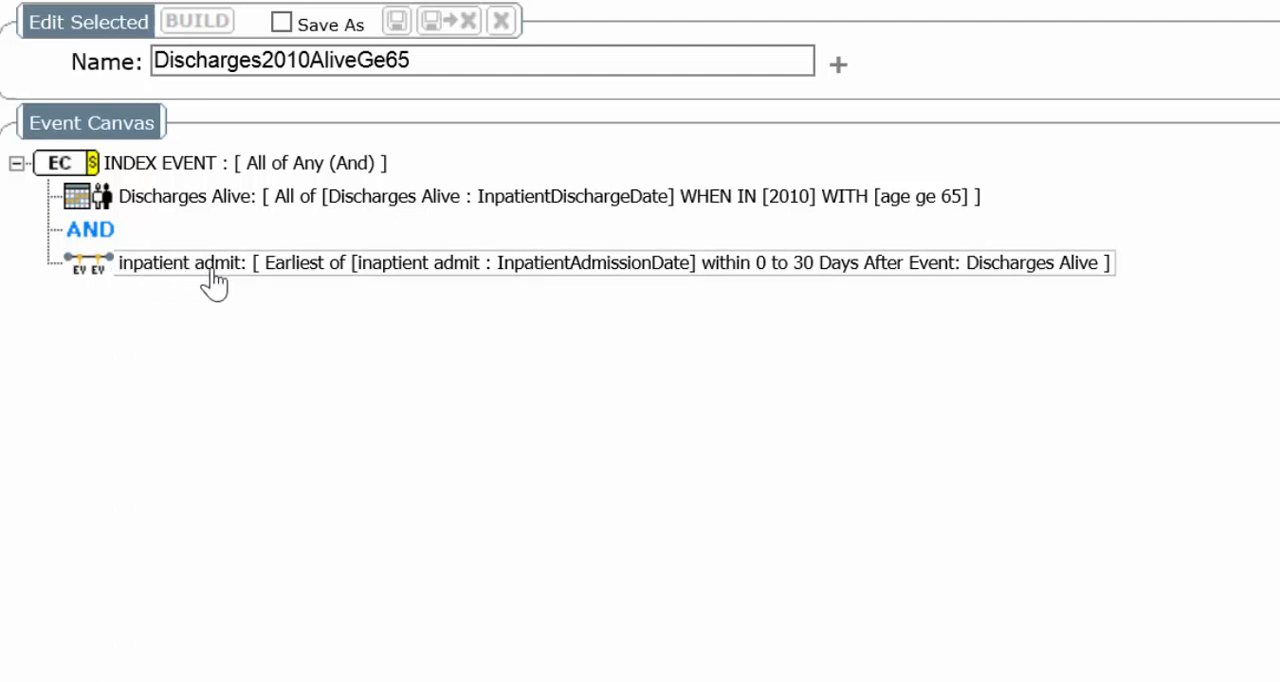
mouse_move(236, 280)
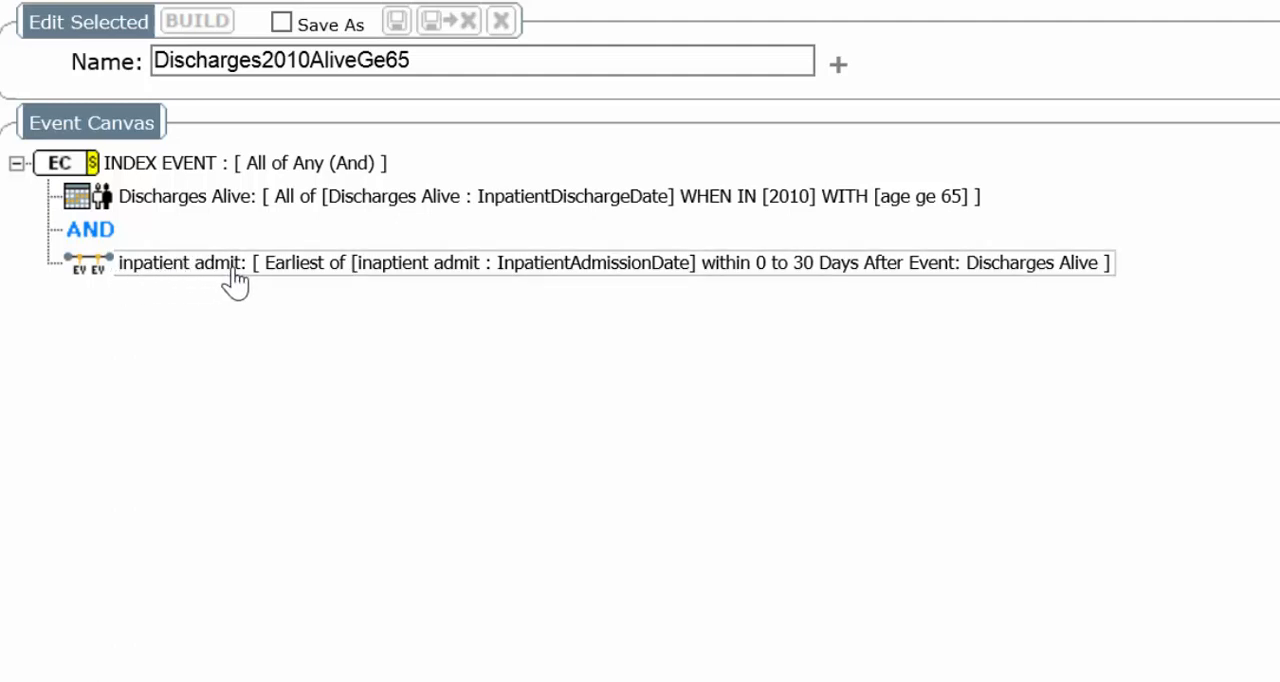
mouse_move(130, 218)
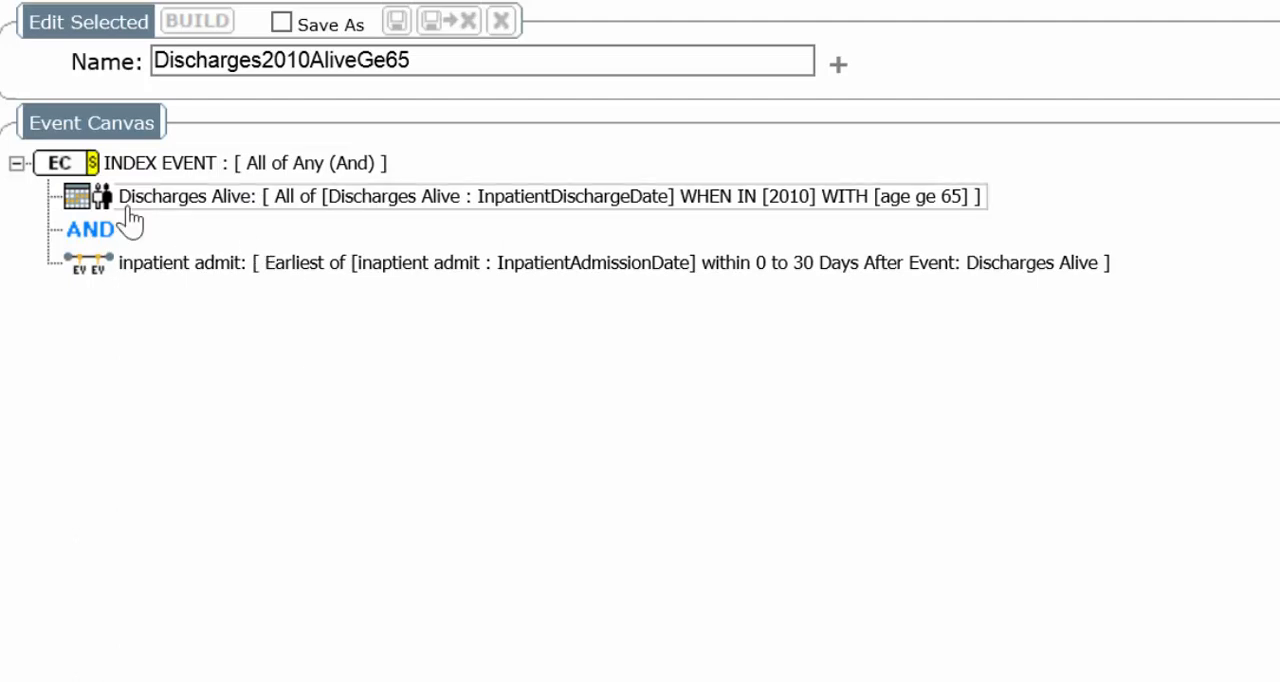
mouse_move(272, 220)
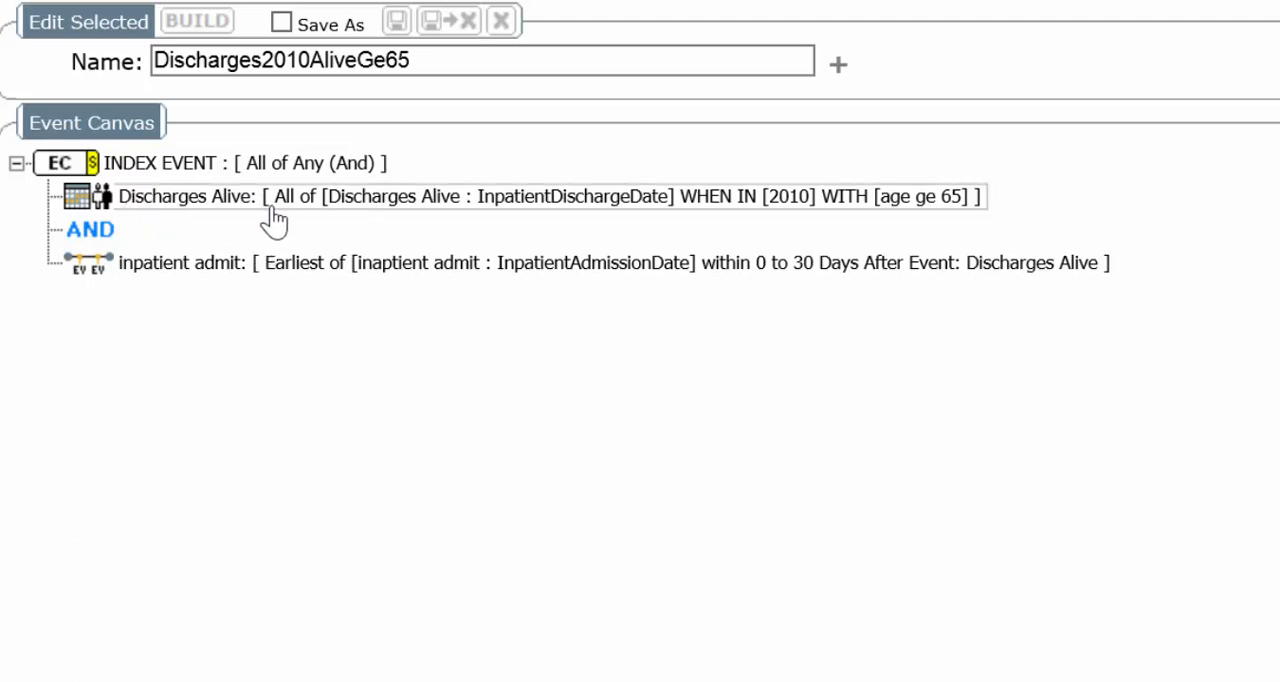
mouse_move(150, 264)
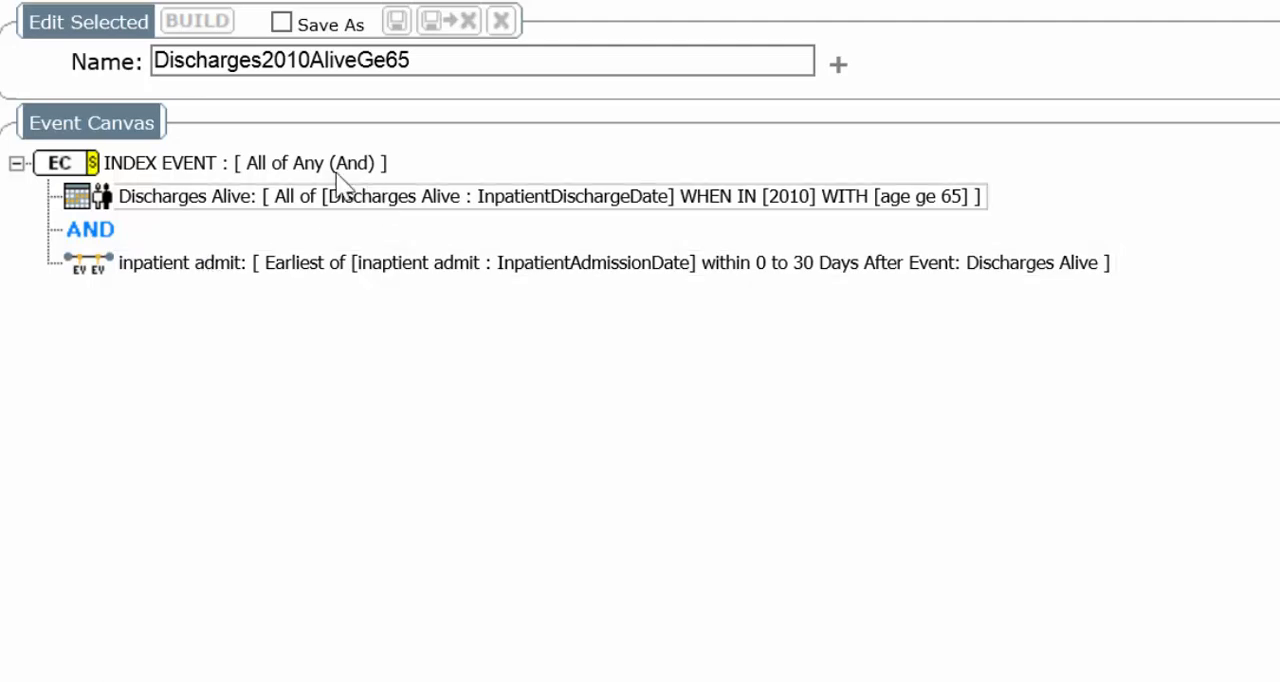
mouse_move(280, 196)
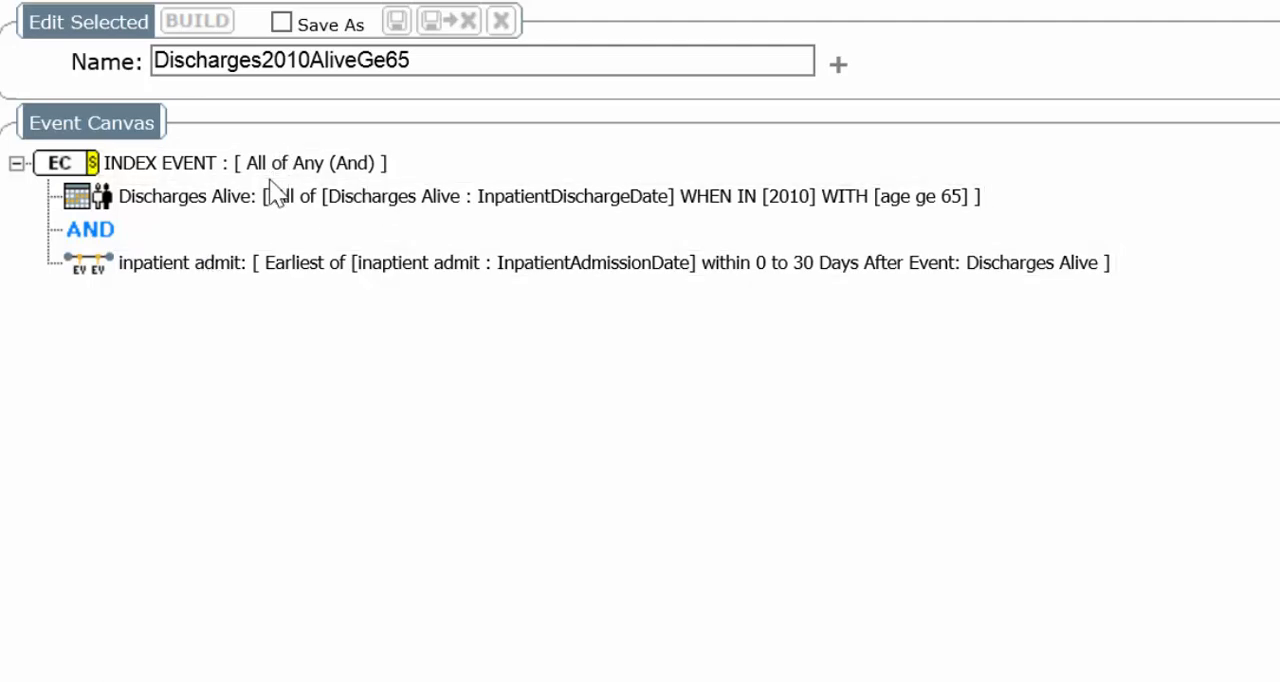
mouse_move(182, 224)
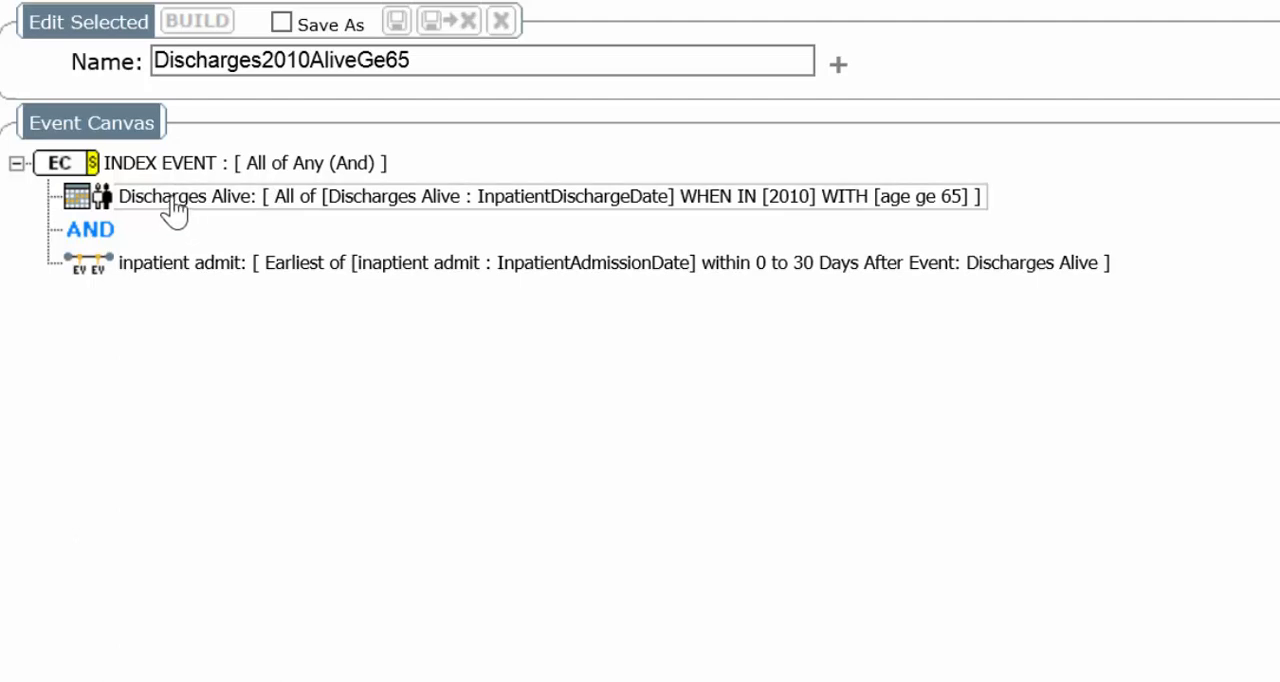
mouse_move(210, 212)
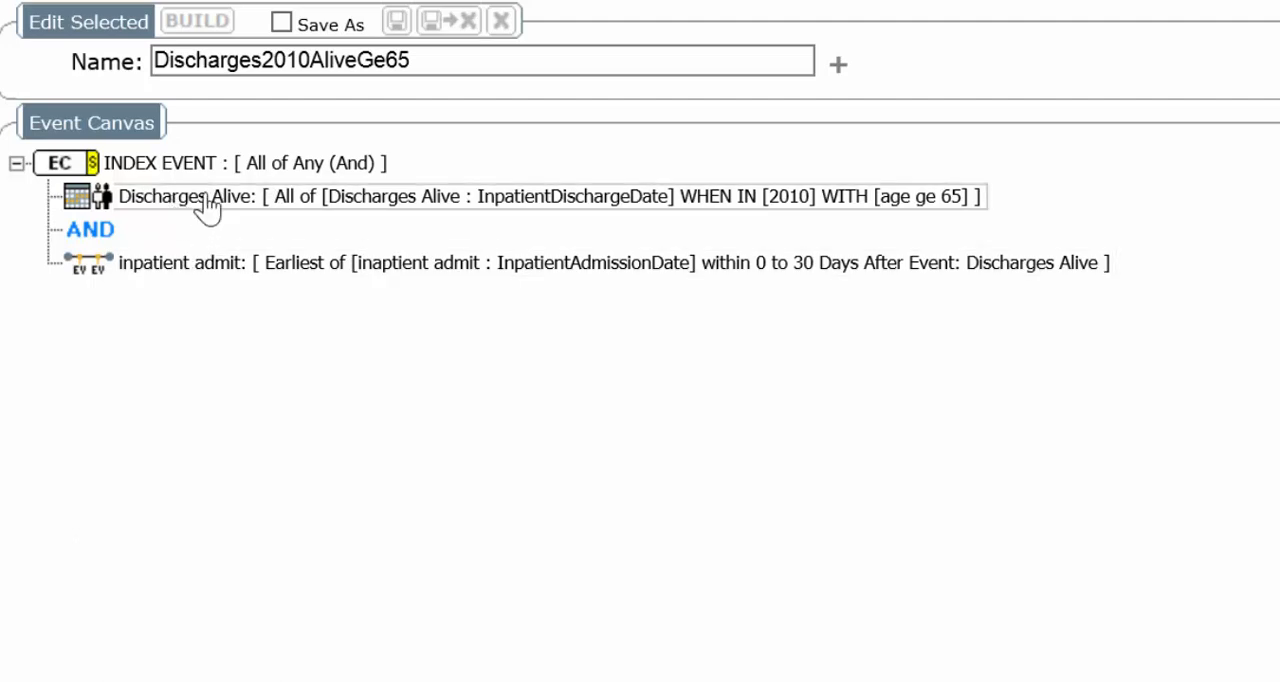
mouse_move(224, 364)
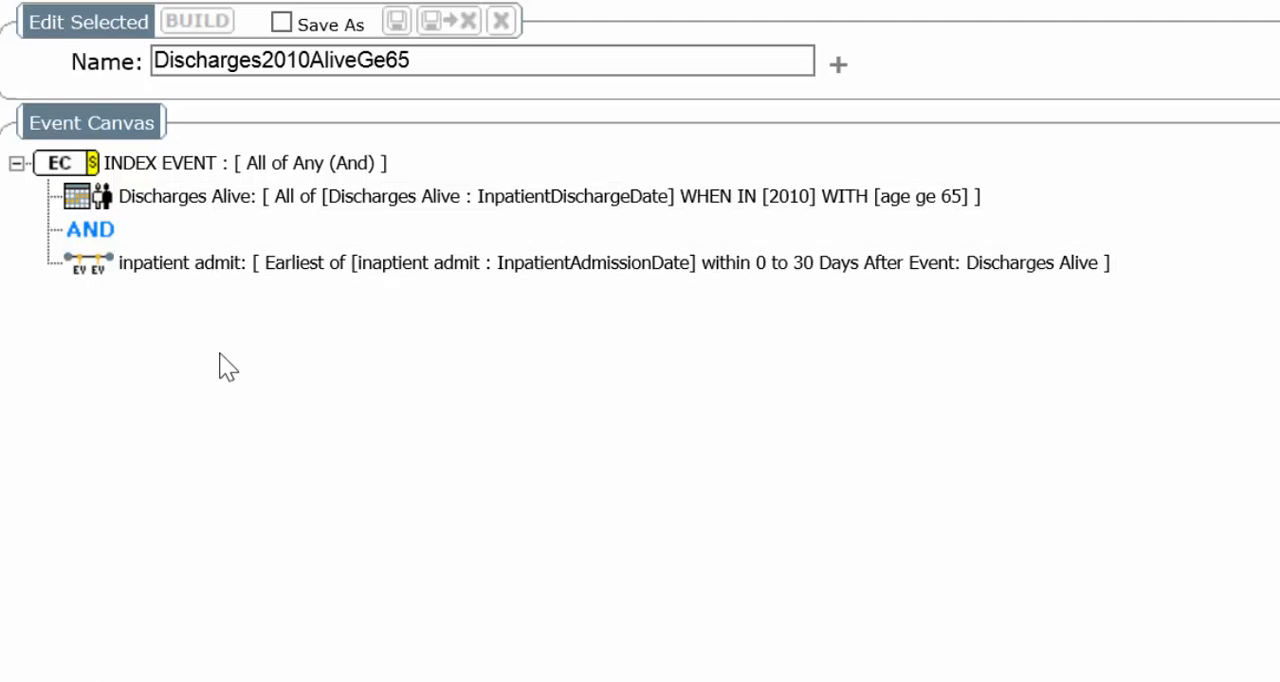
mouse_move(258, 204)
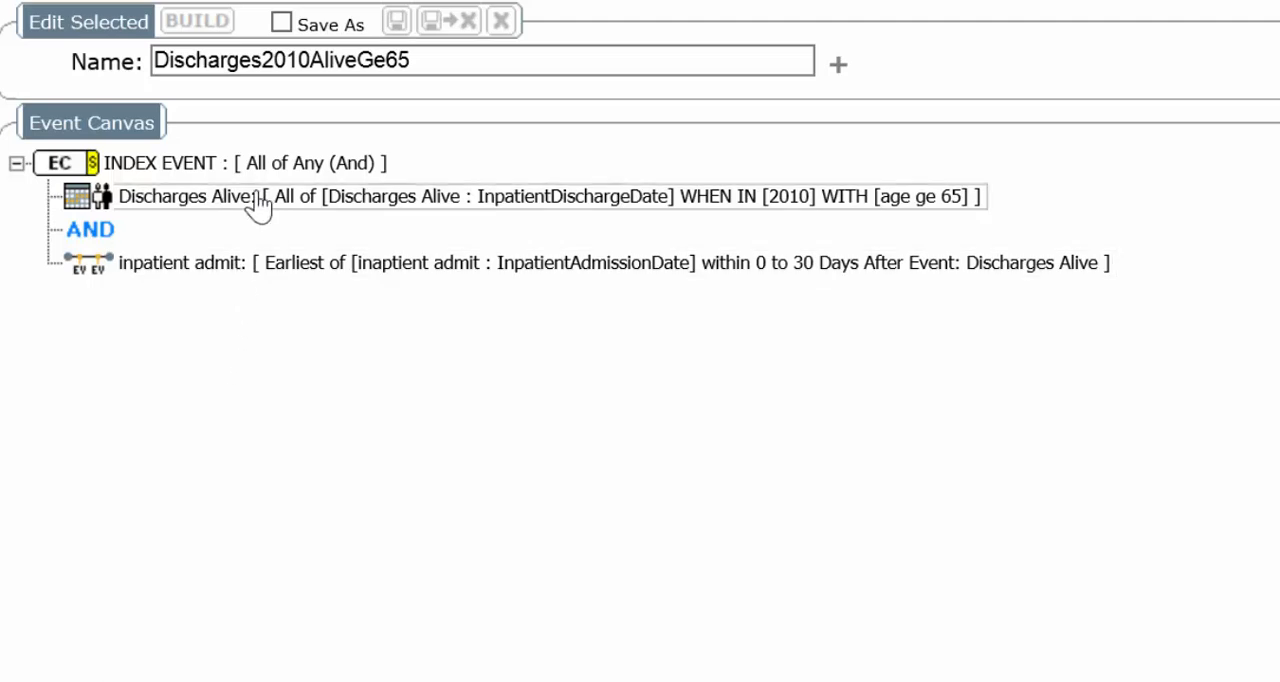
mouse_move(248, 276)
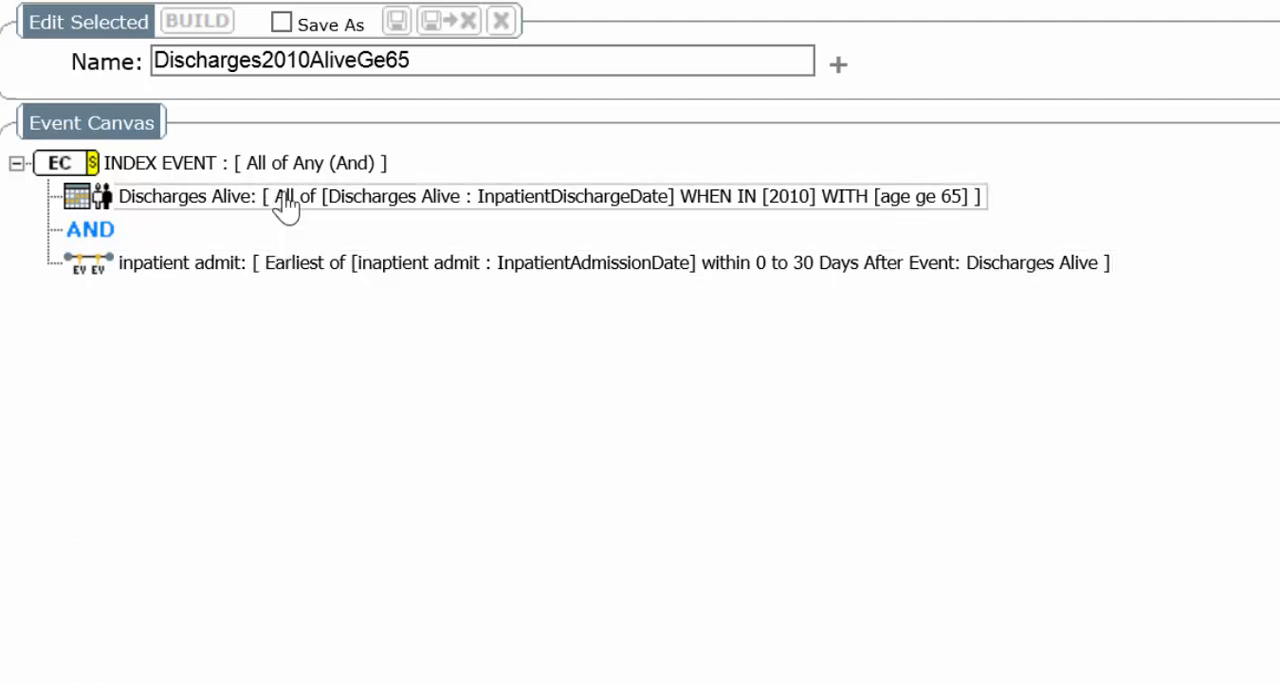
Set the INDEX EVENT condition of Discharges2010AliveGe65 to use Discharges Alive
right_click(284, 196)
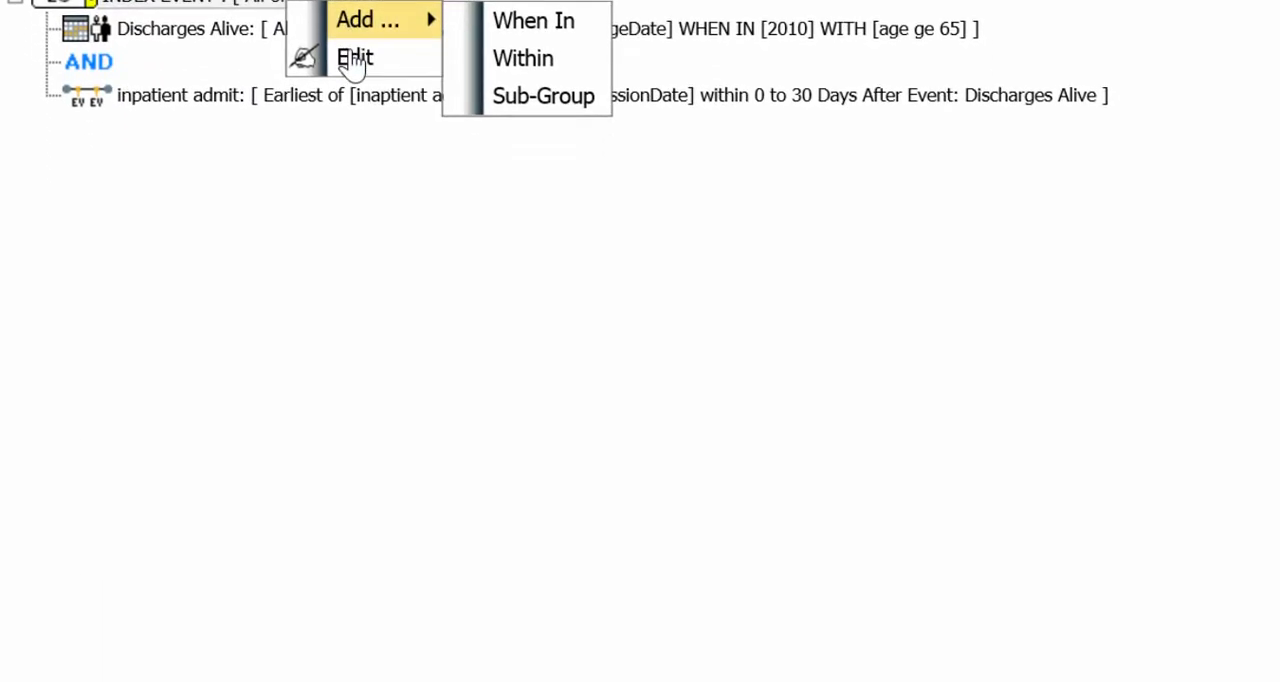
click(356, 56)
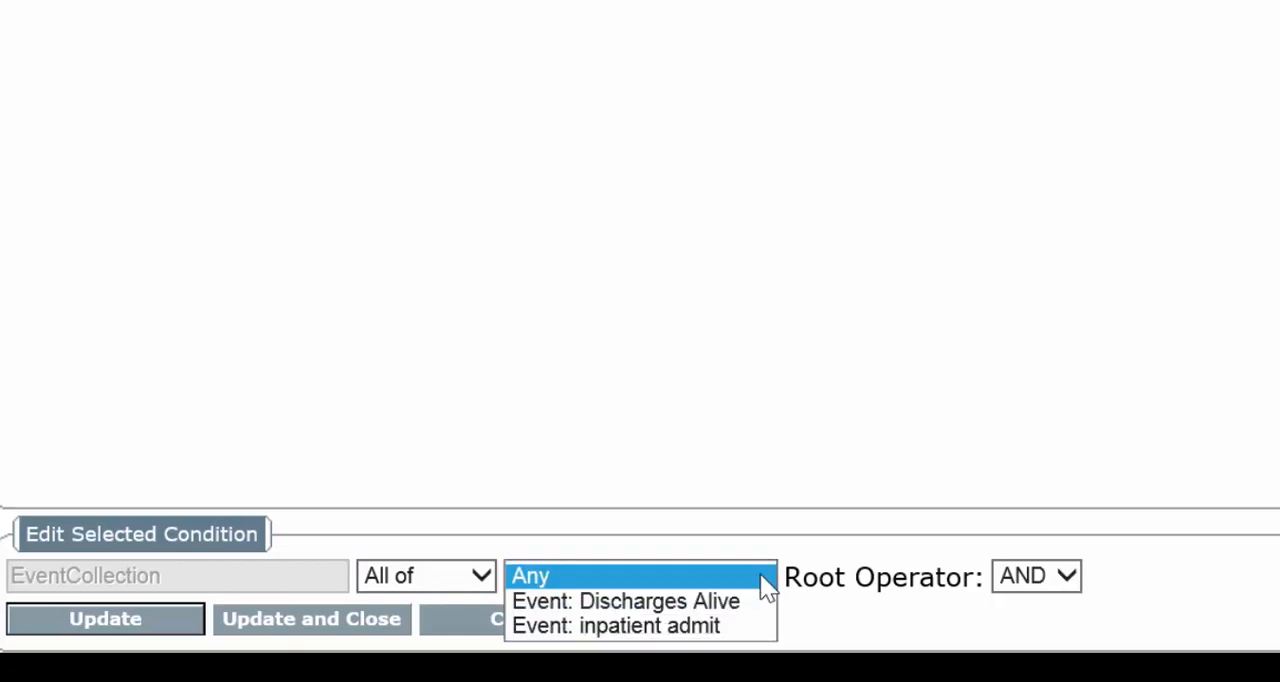
click(628, 600)
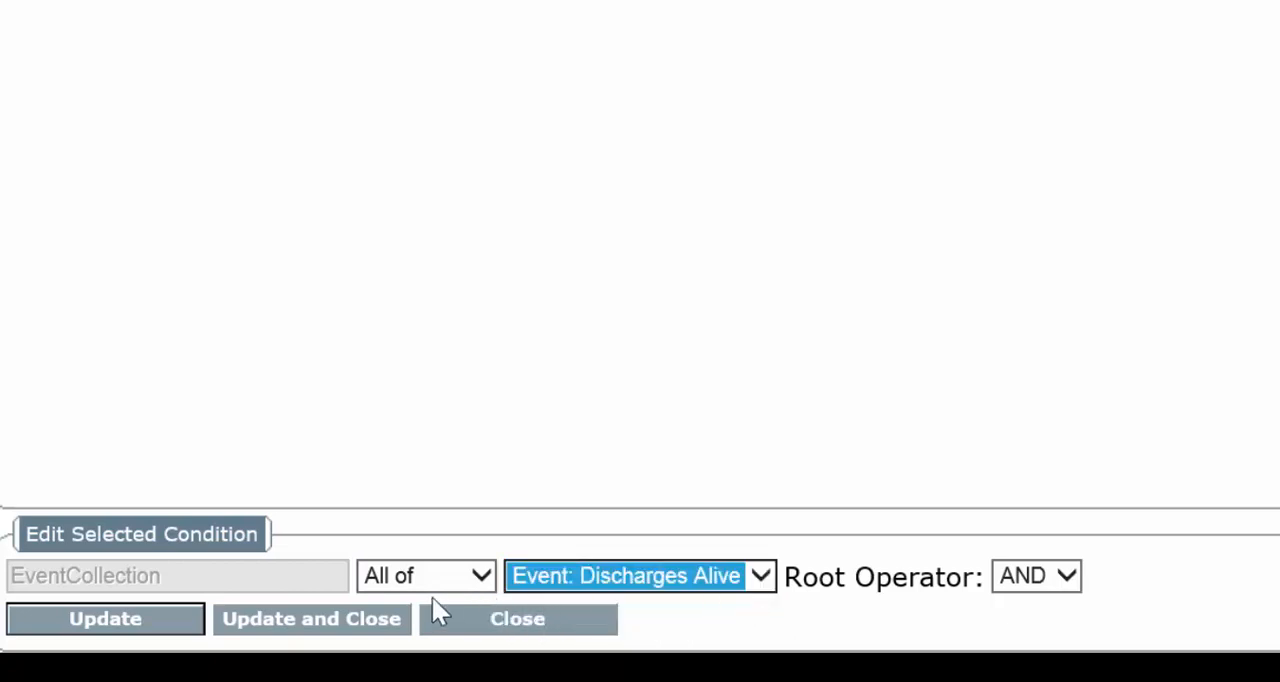
click(312, 618)
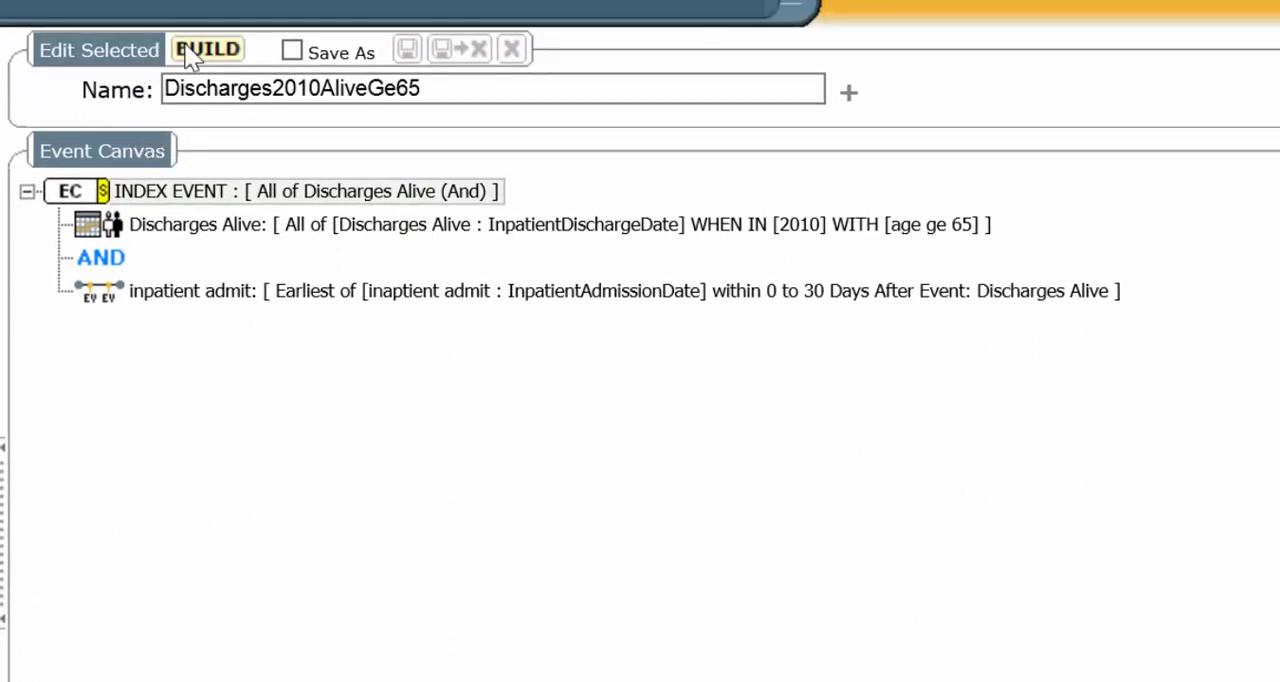
Build the collection, yielding 6210 records, and dismiss the result message
click(208, 50)
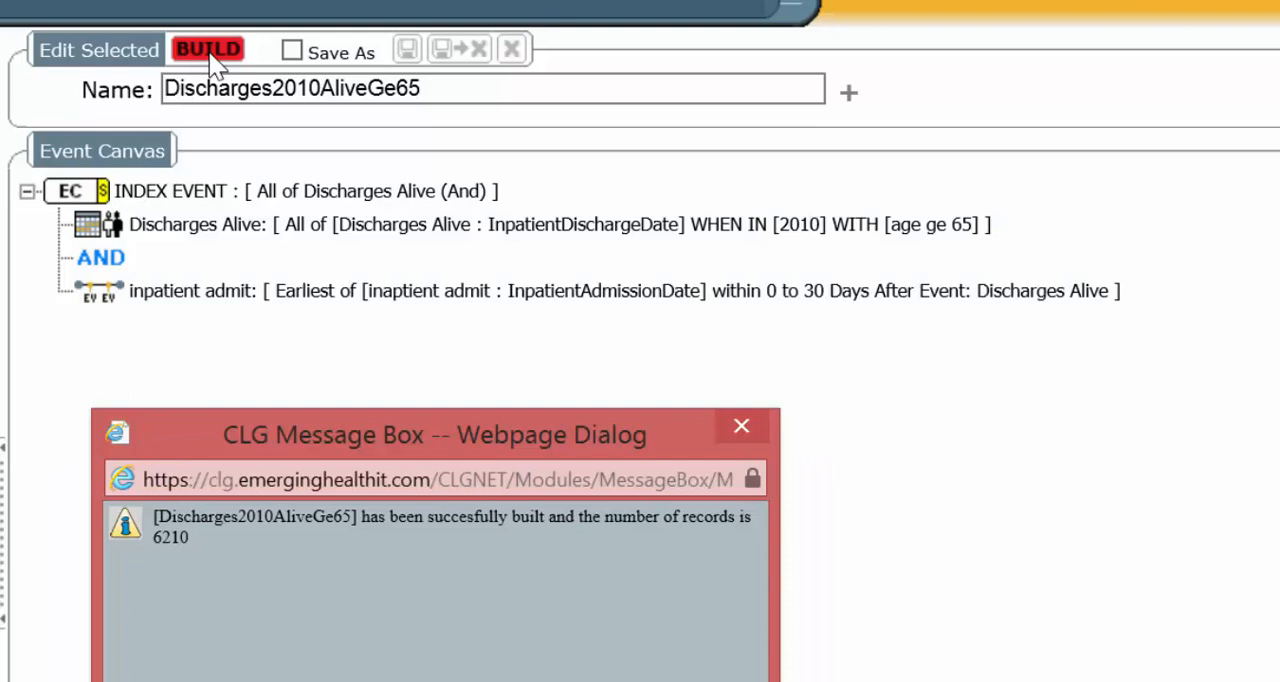
mouse_move(488, 638)
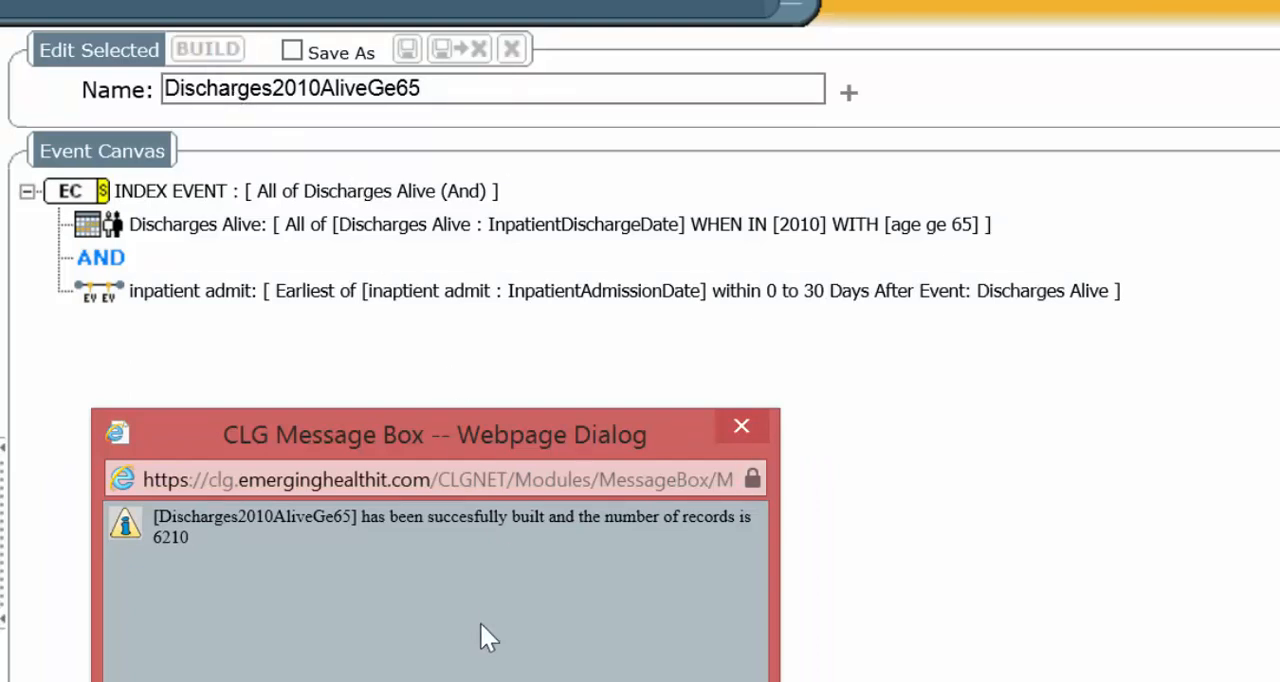
click(740, 424)
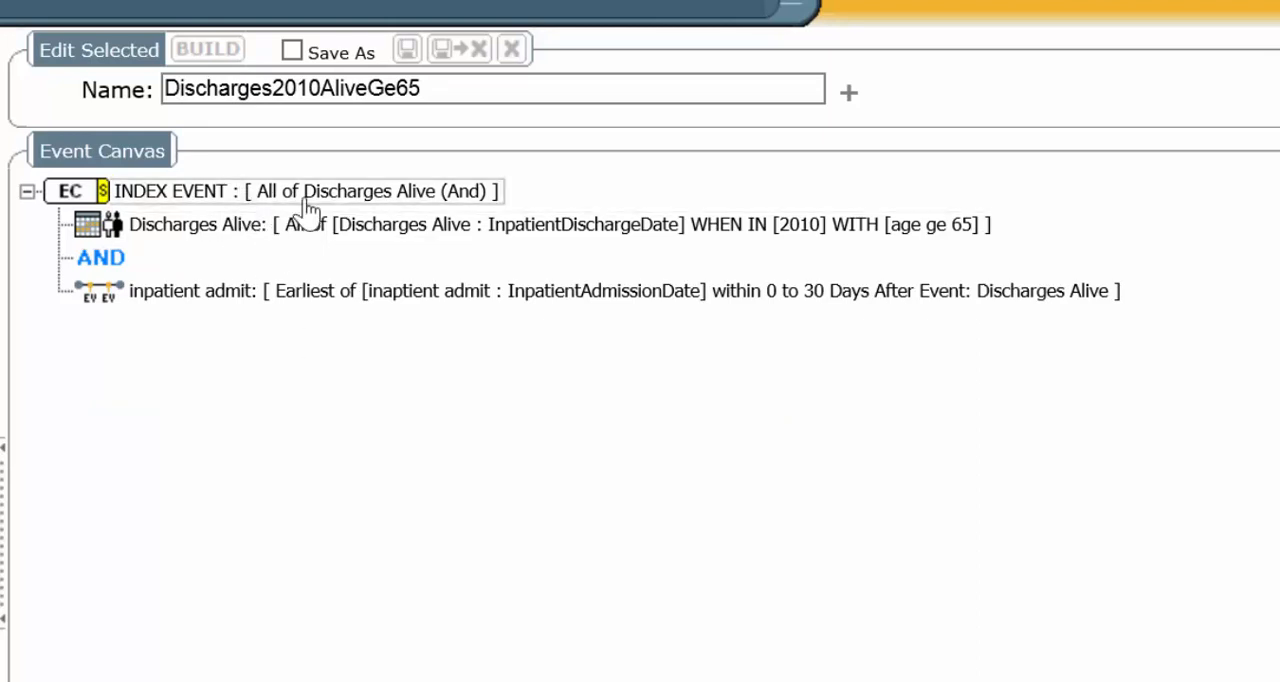
Edit the index event condition again, choosing inpatient admit, and apply it
right_click(310, 190)
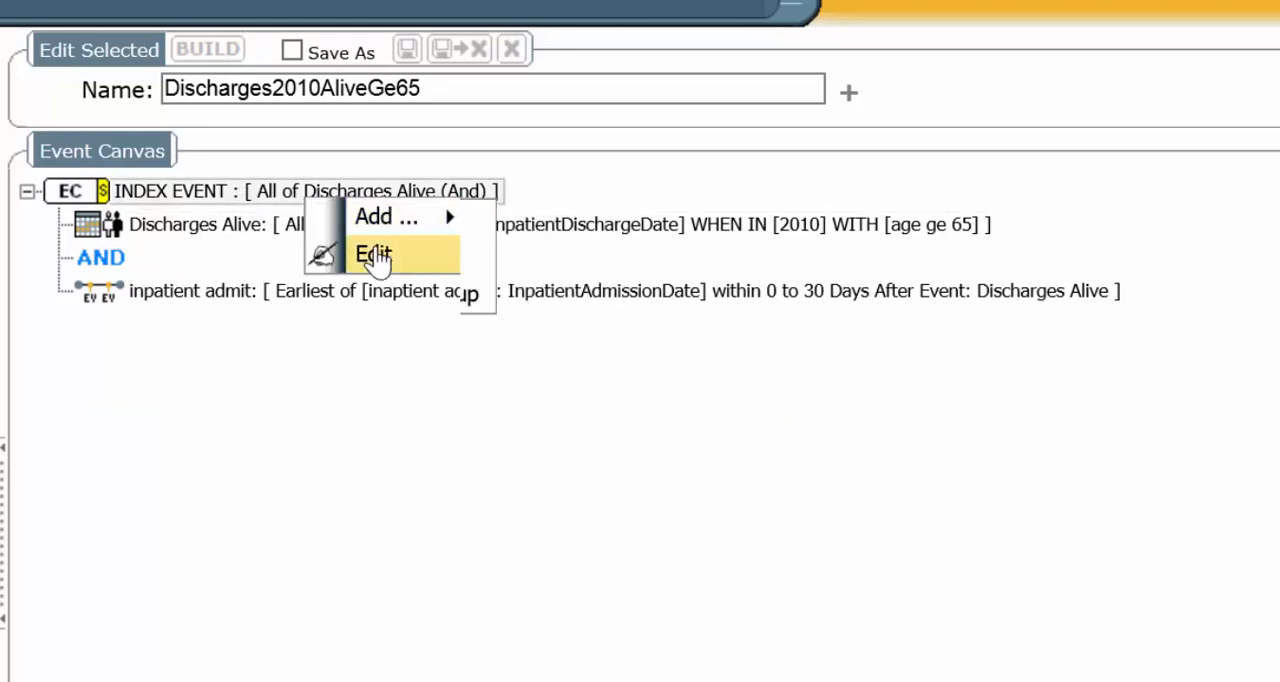
click(374, 252)
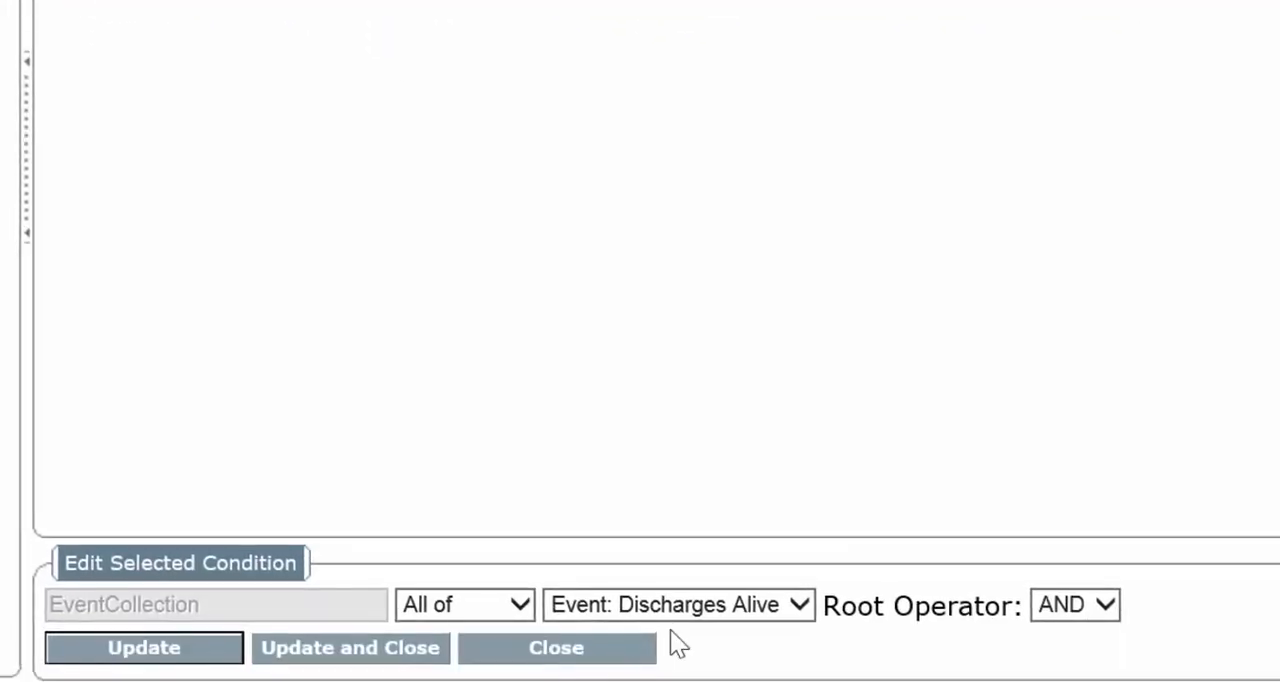
click(678, 604)
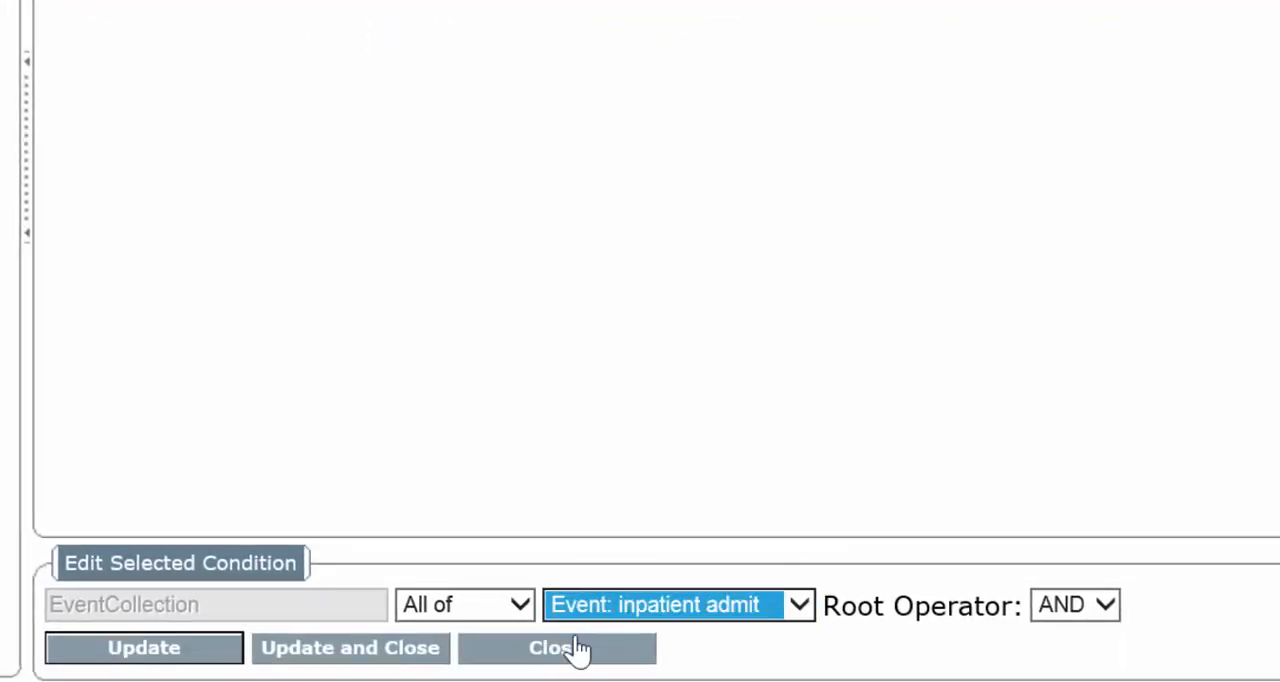
click(556, 648)
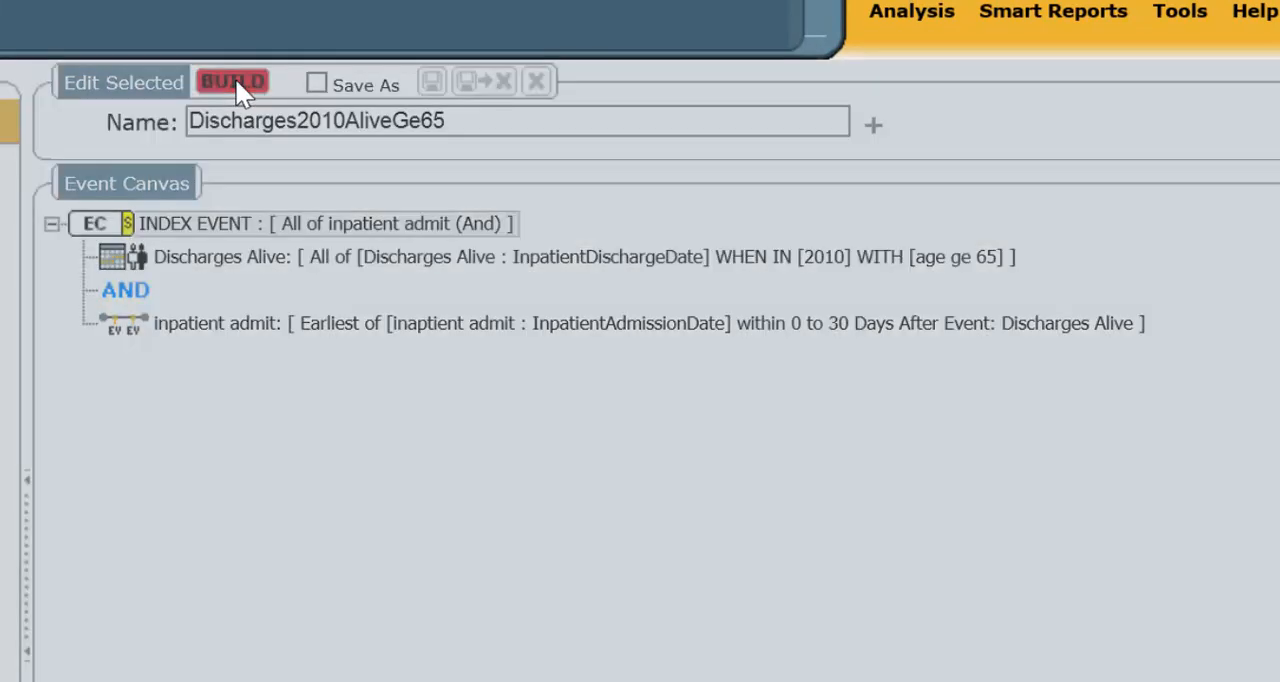
Rebuild the collection, confirm 6210 records and dismiss the build message
click(232, 80)
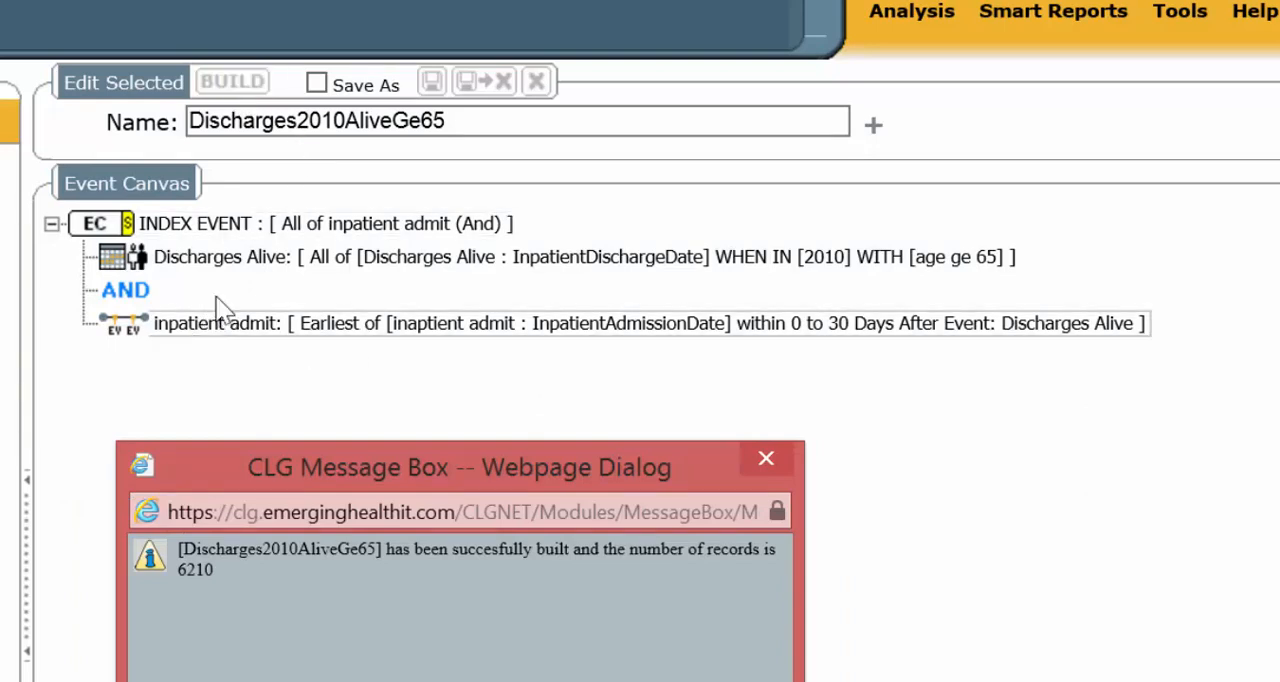
mouse_move(260, 344)
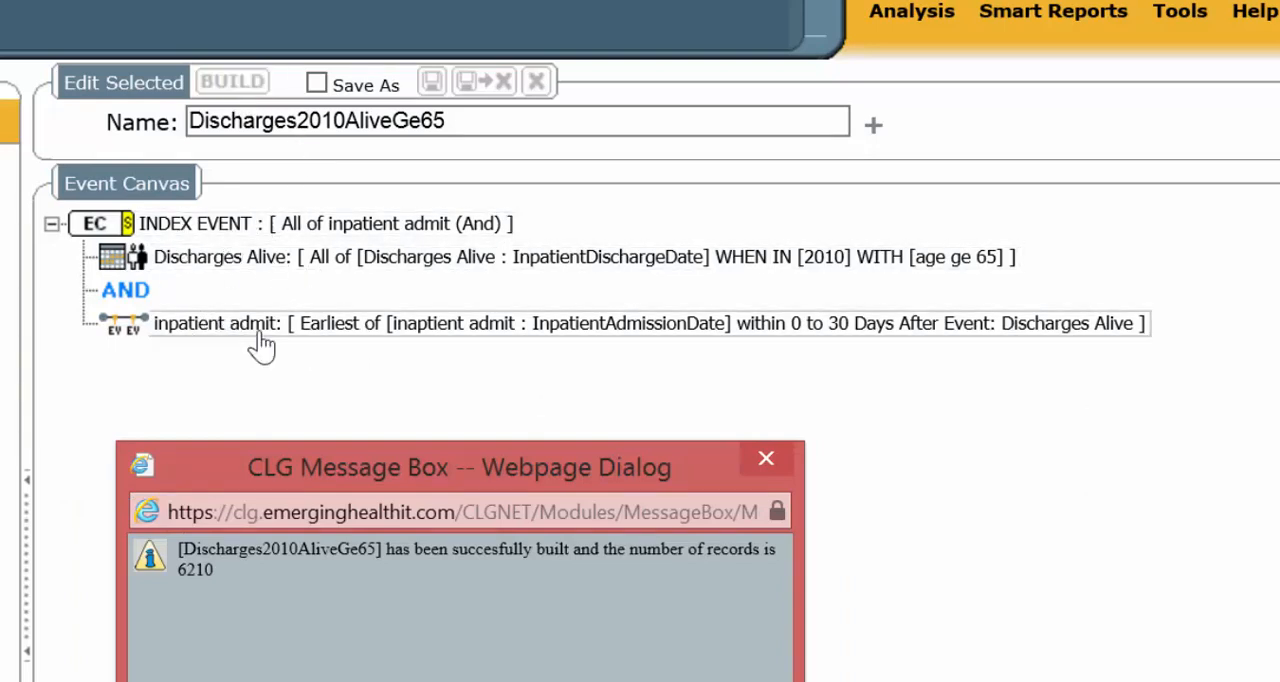
mouse_move(322, 440)
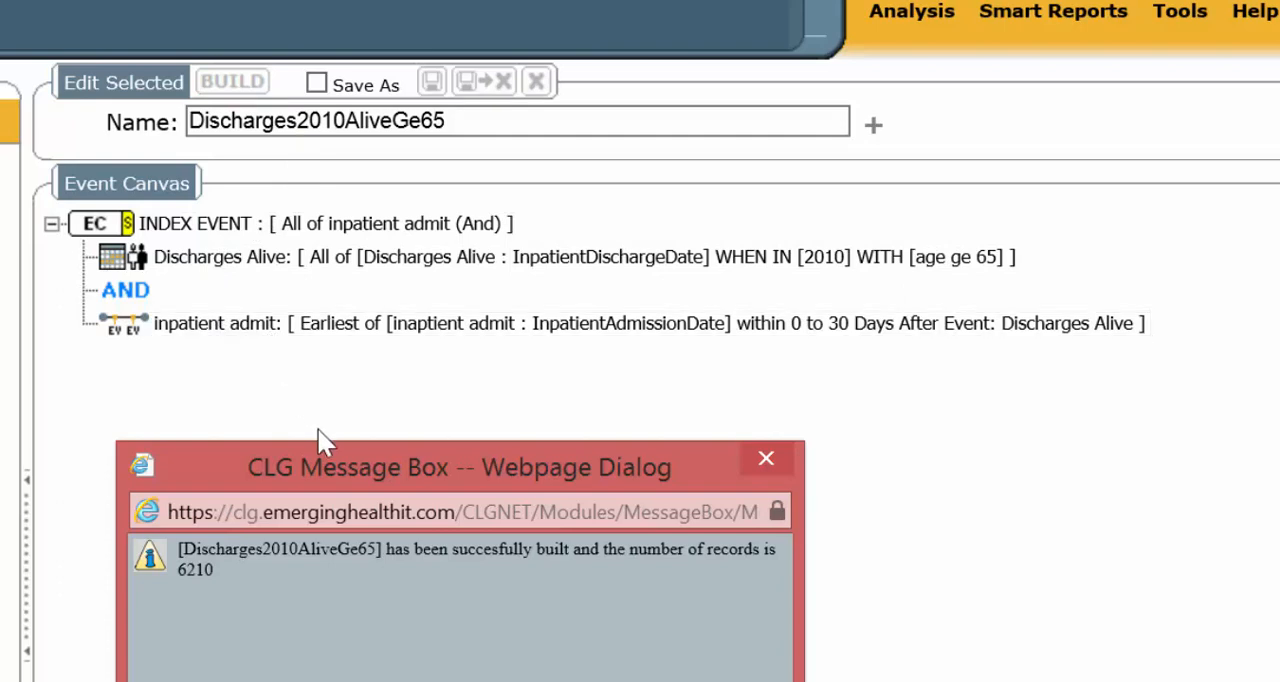
mouse_move(300, 412)
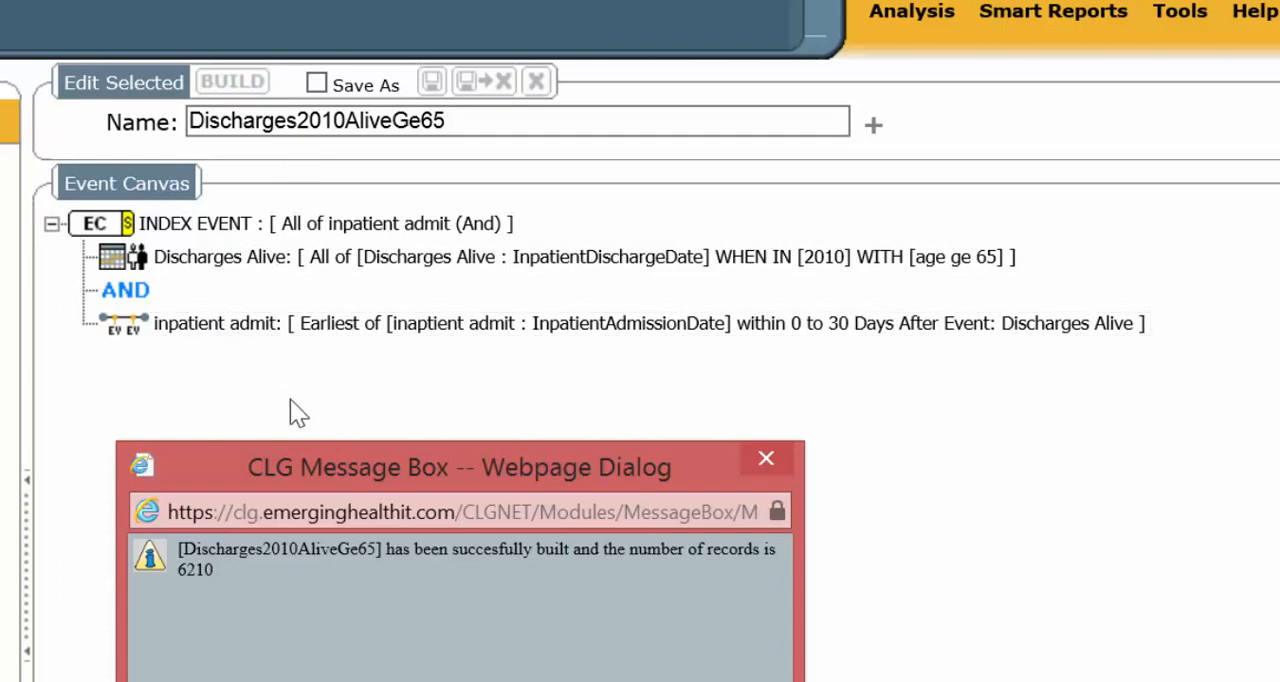
mouse_move(290, 290)
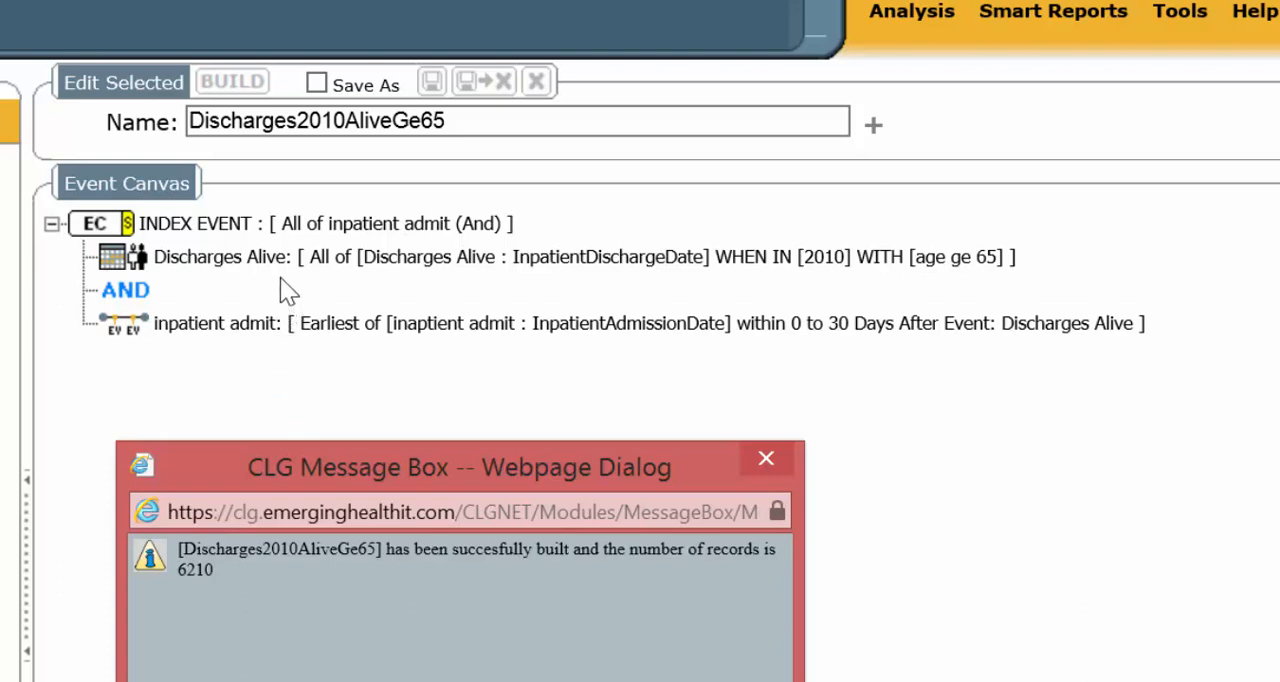
mouse_move(640, 412)
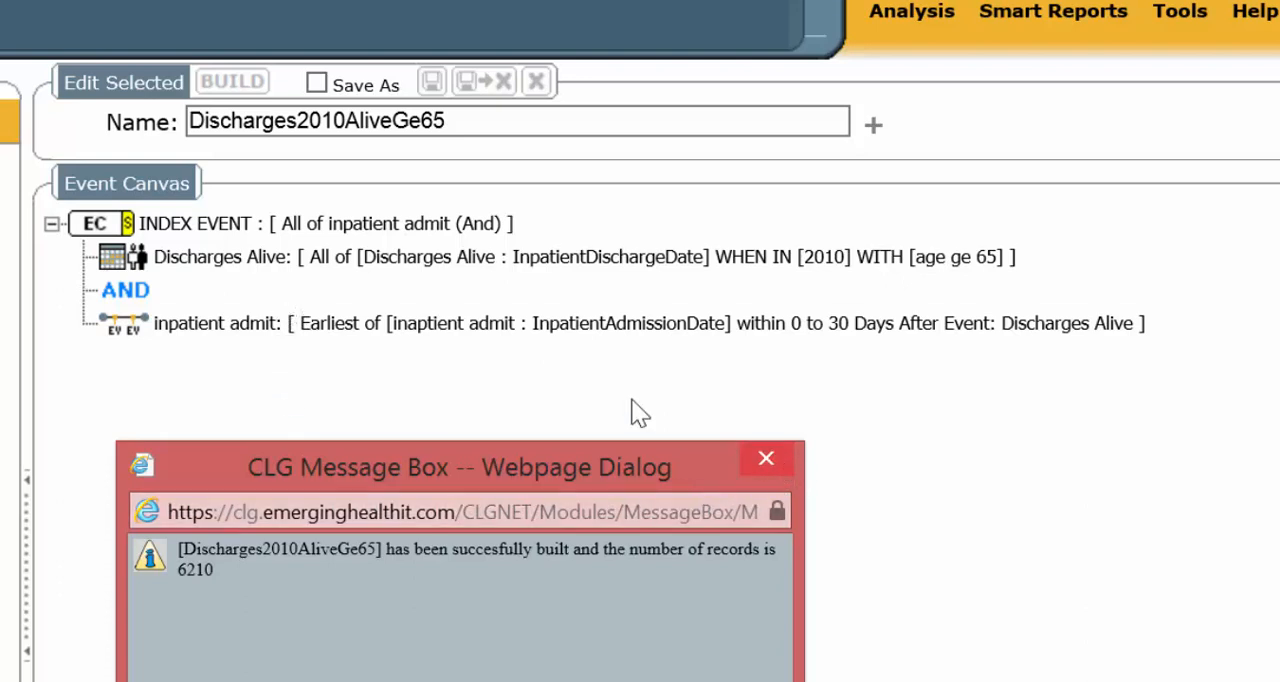
mouse_move(764, 458)
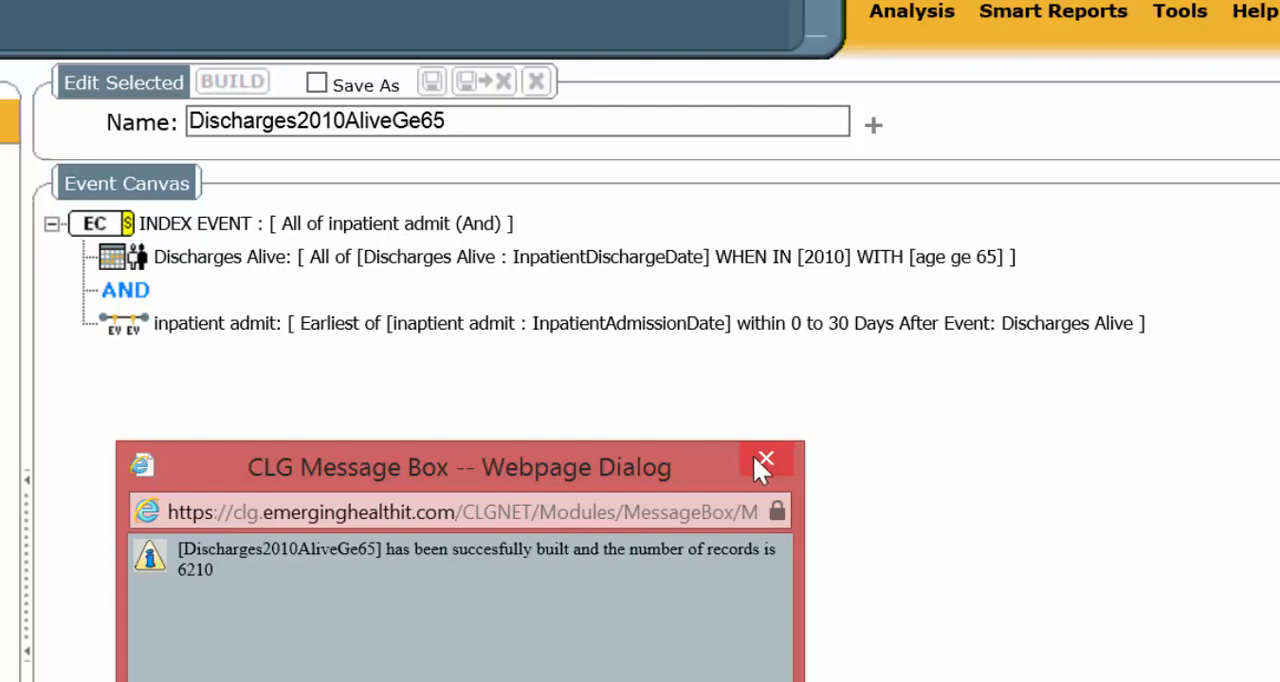
click(764, 460)
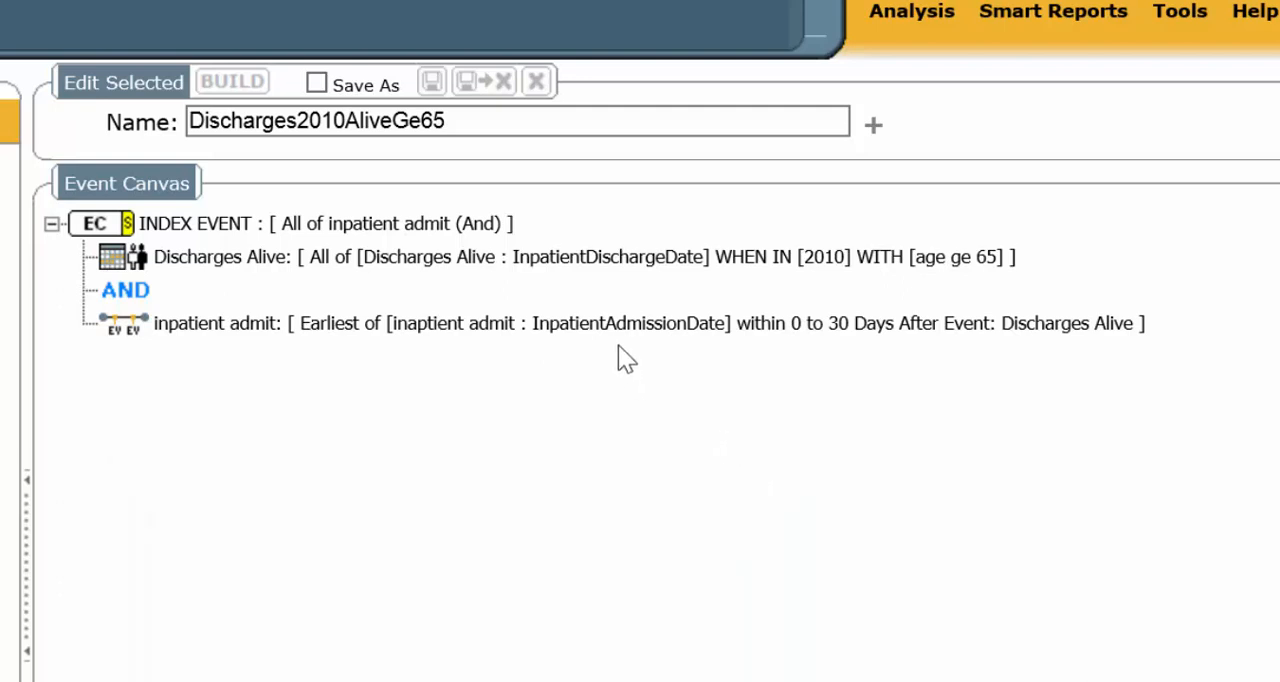
mouse_move(588, 348)
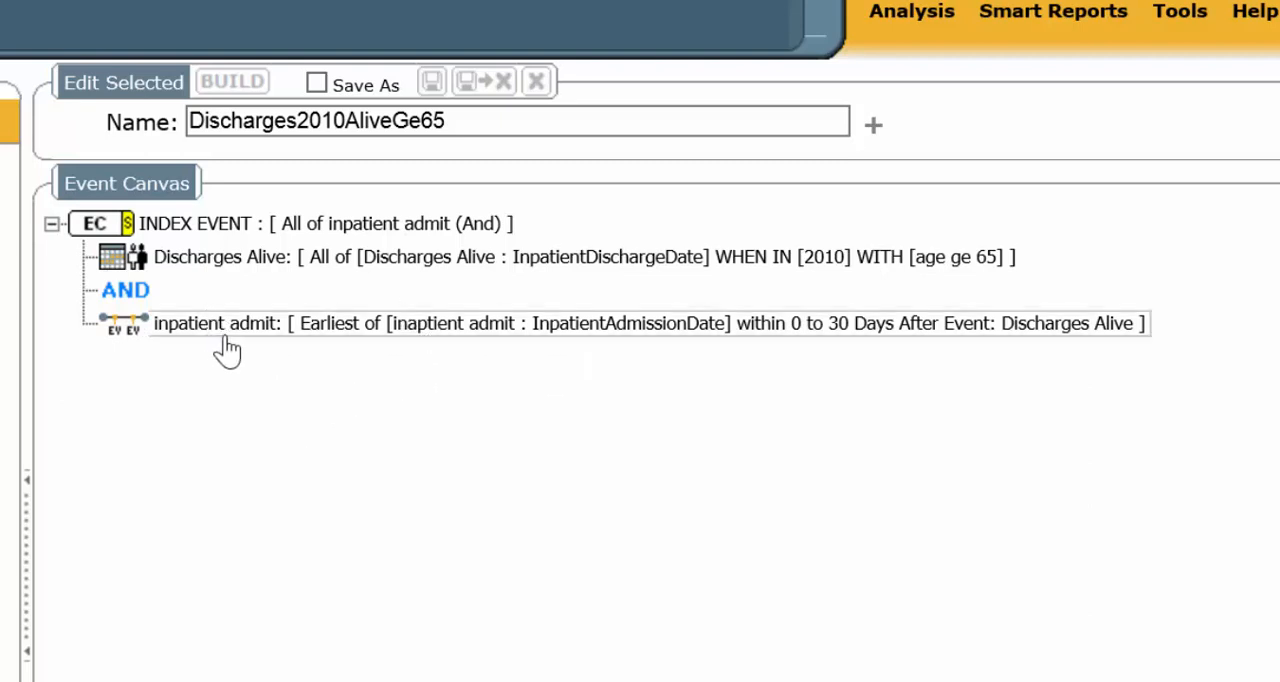
mouse_move(232, 344)
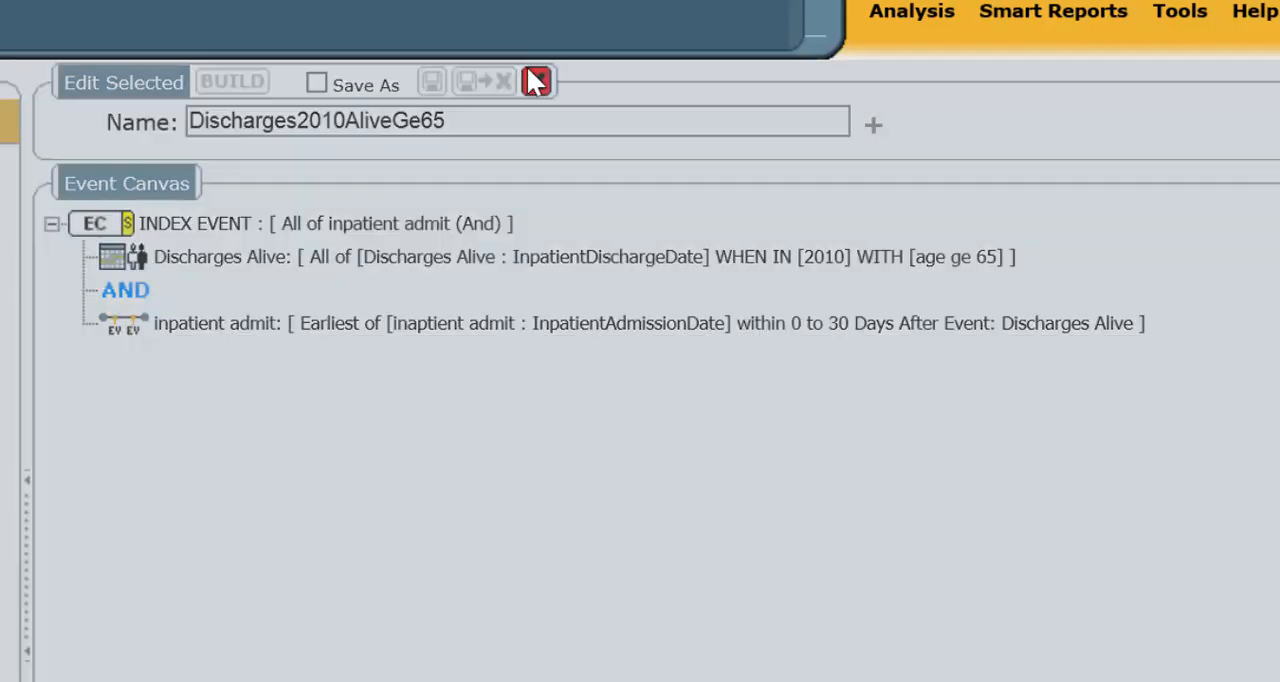
Close the Discharges2010AliveGe65 collection editor and dismiss its message
click(536, 80)
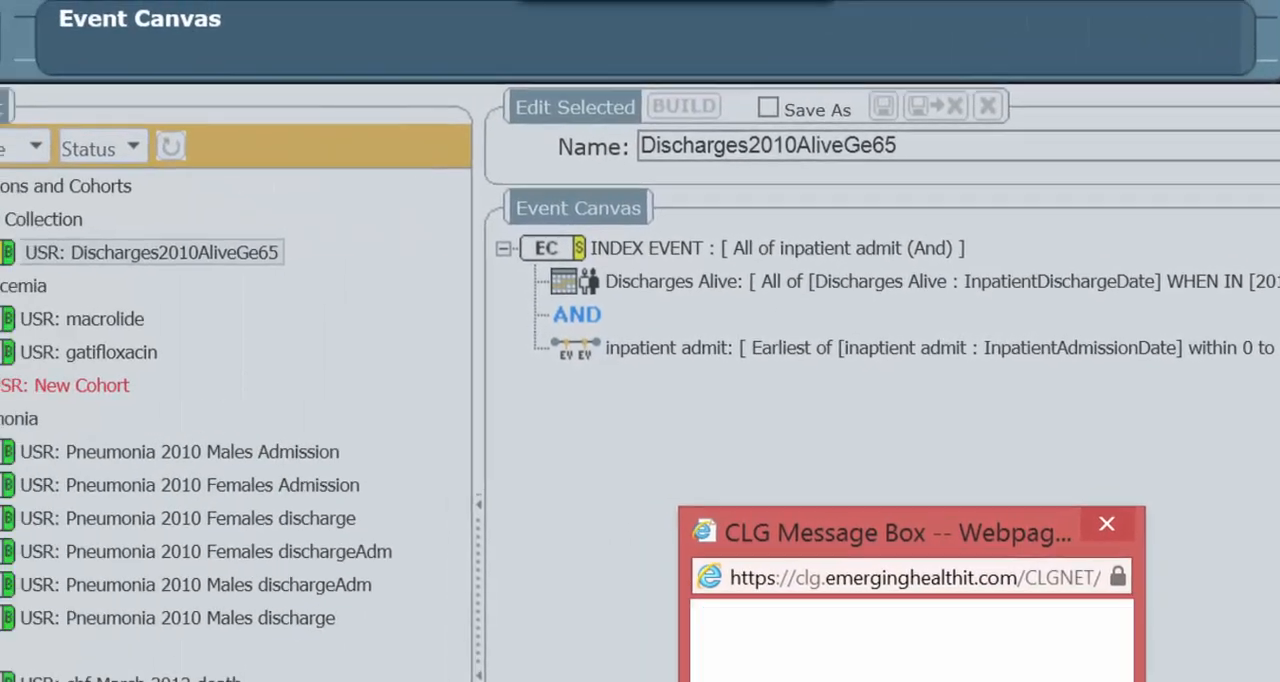
click(1106, 524)
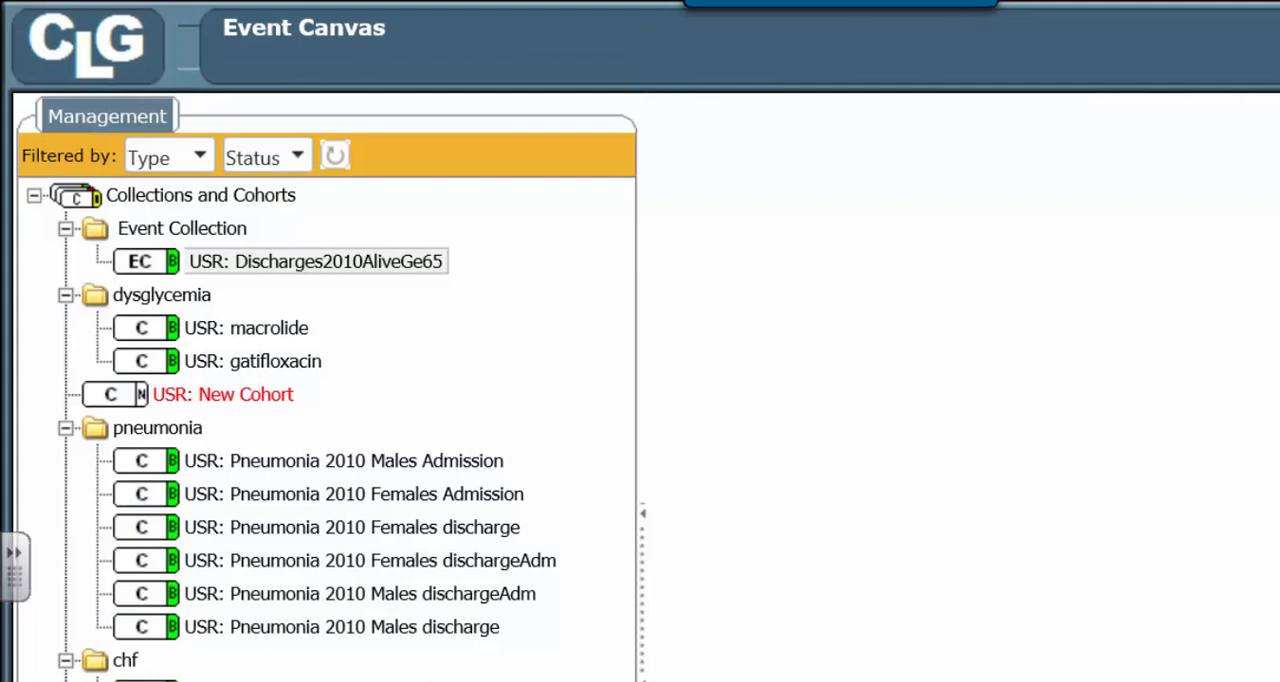
mouse_move(376, 430)
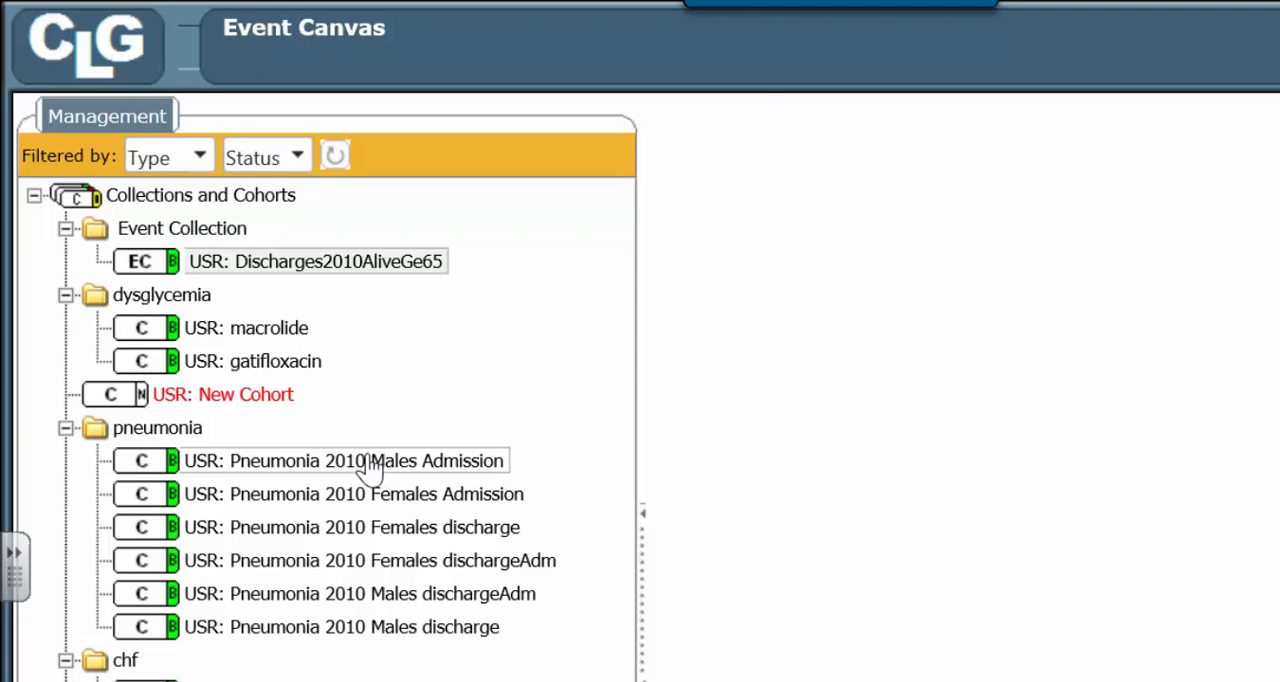
Copy the Pneumonia 2010 Males Admission cohort into new event collection Pneumonia 2010 Males Admissiona96a
right_click(340, 460)
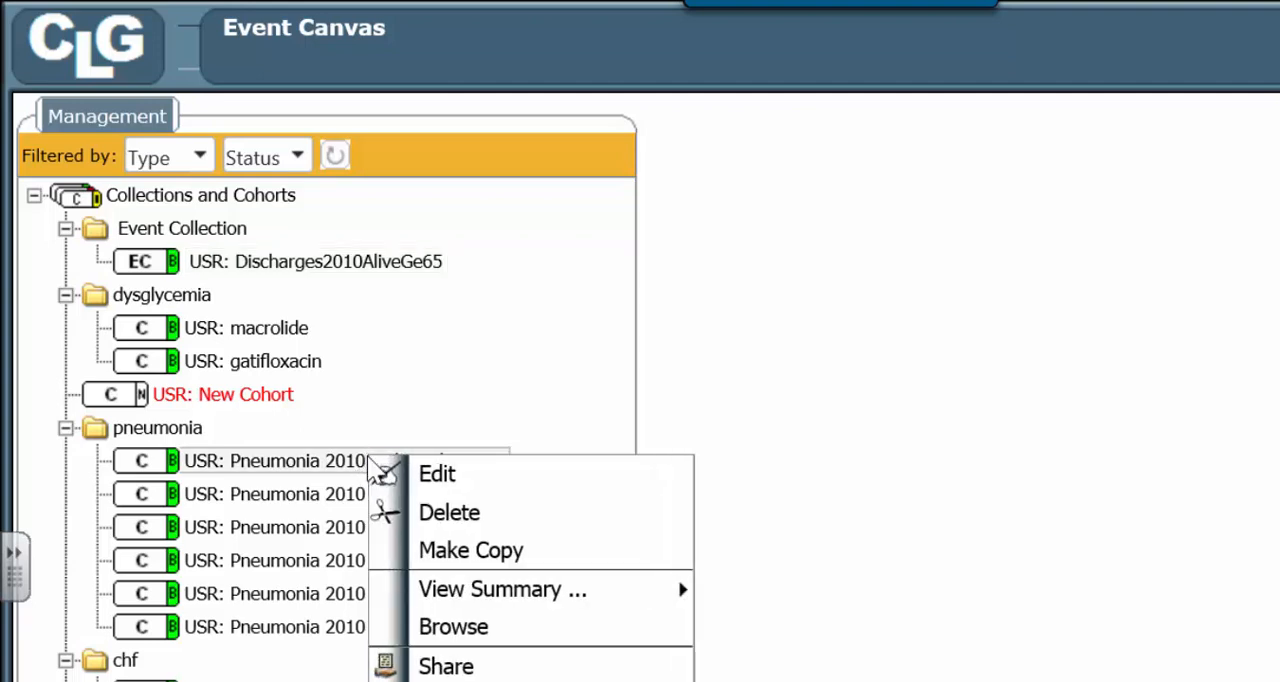
scroll(down, 3)
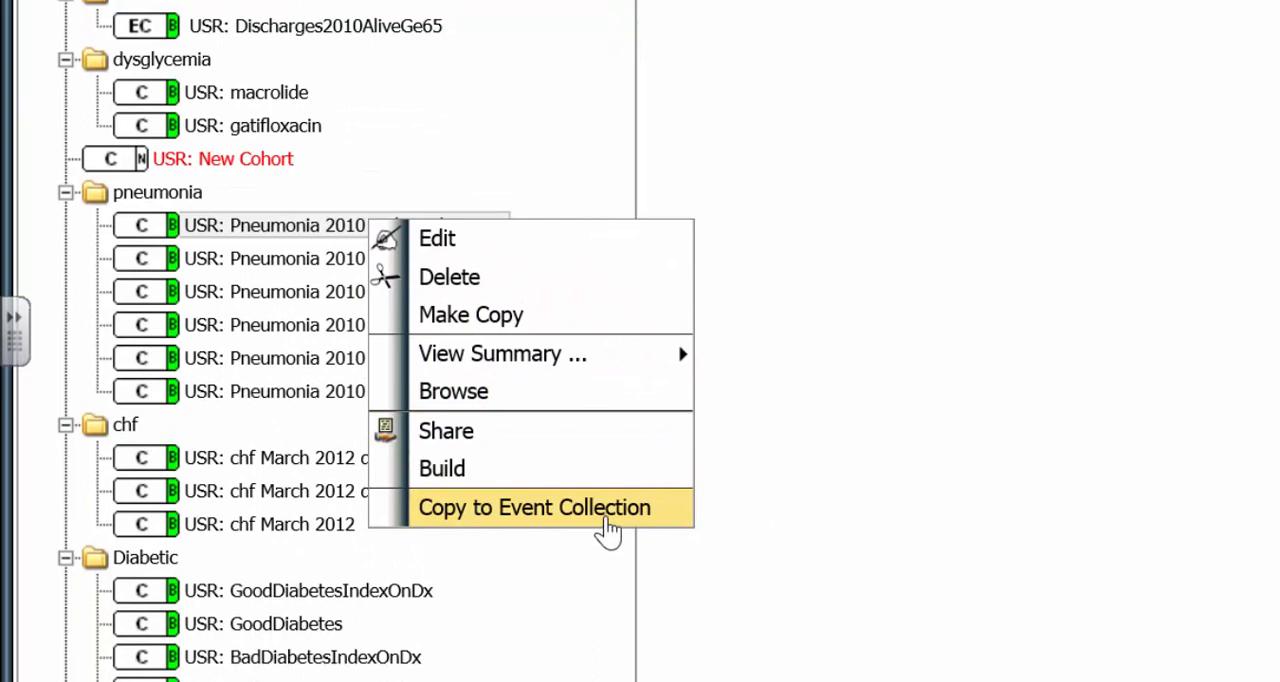
click(534, 508)
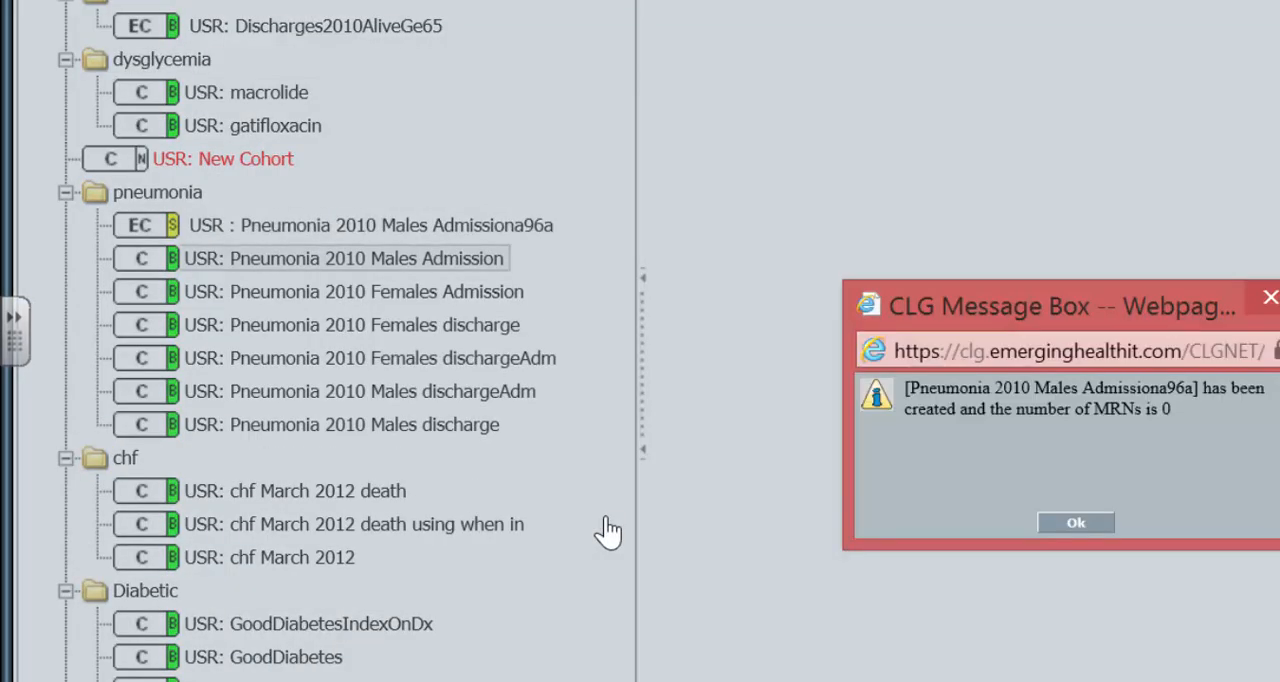
mouse_move(300, 158)
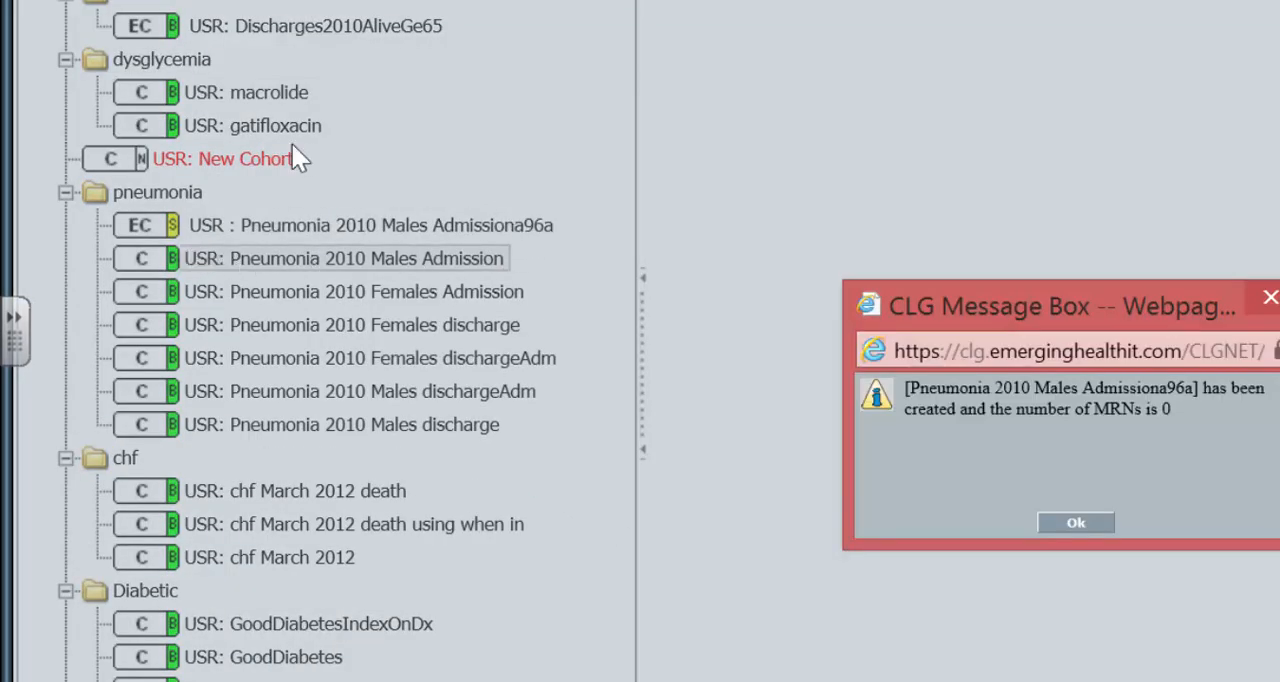
mouse_move(864, 484)
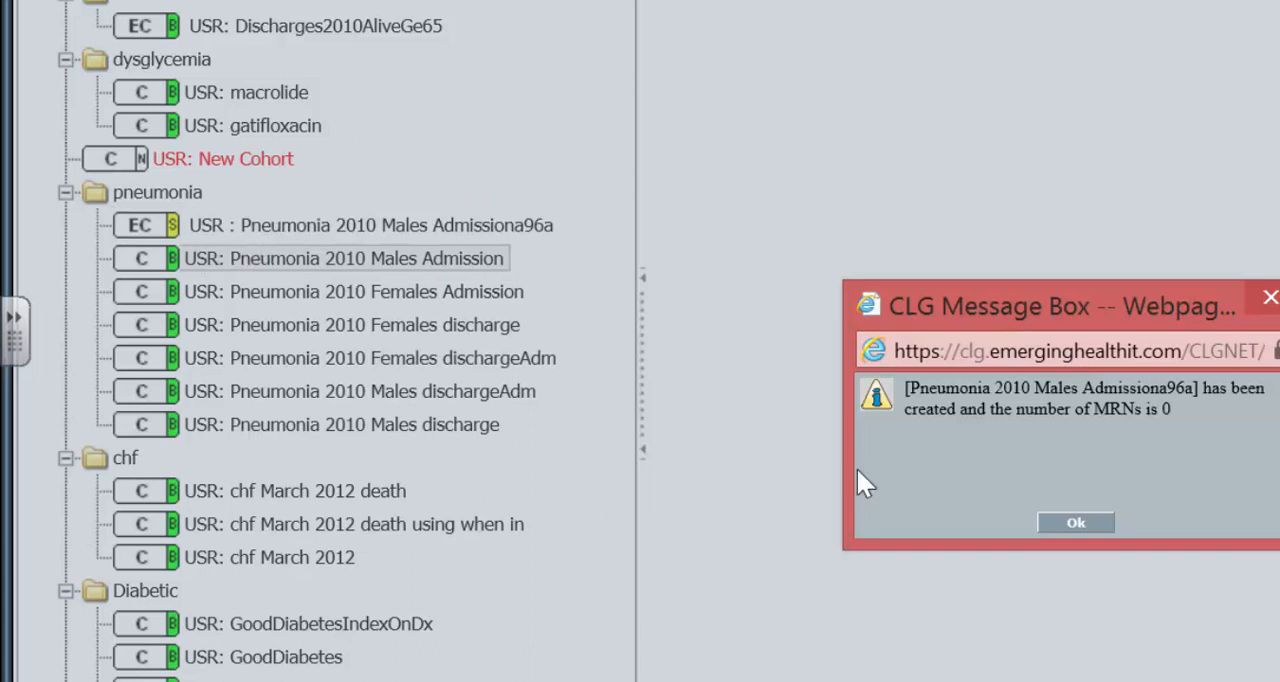
mouse_move(1180, 444)
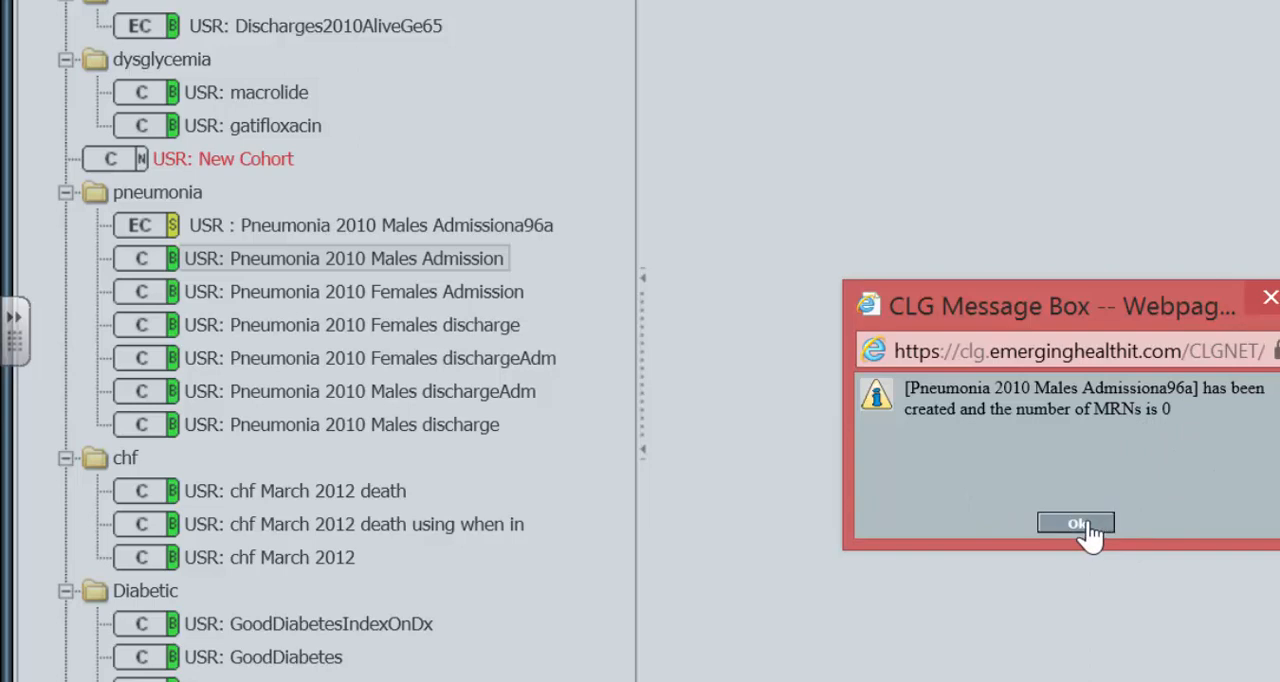
click(1076, 524)
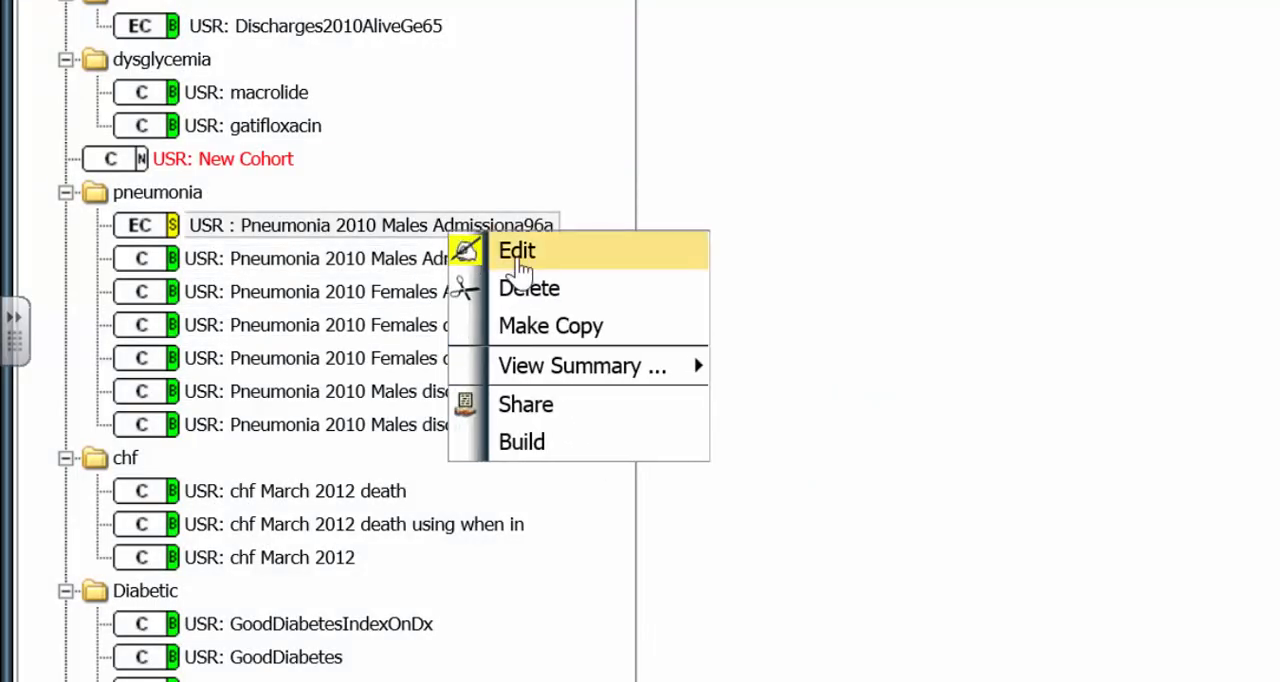
Change the copied collection's Pneumonia condition from Earliest of to All of
click(516, 252)
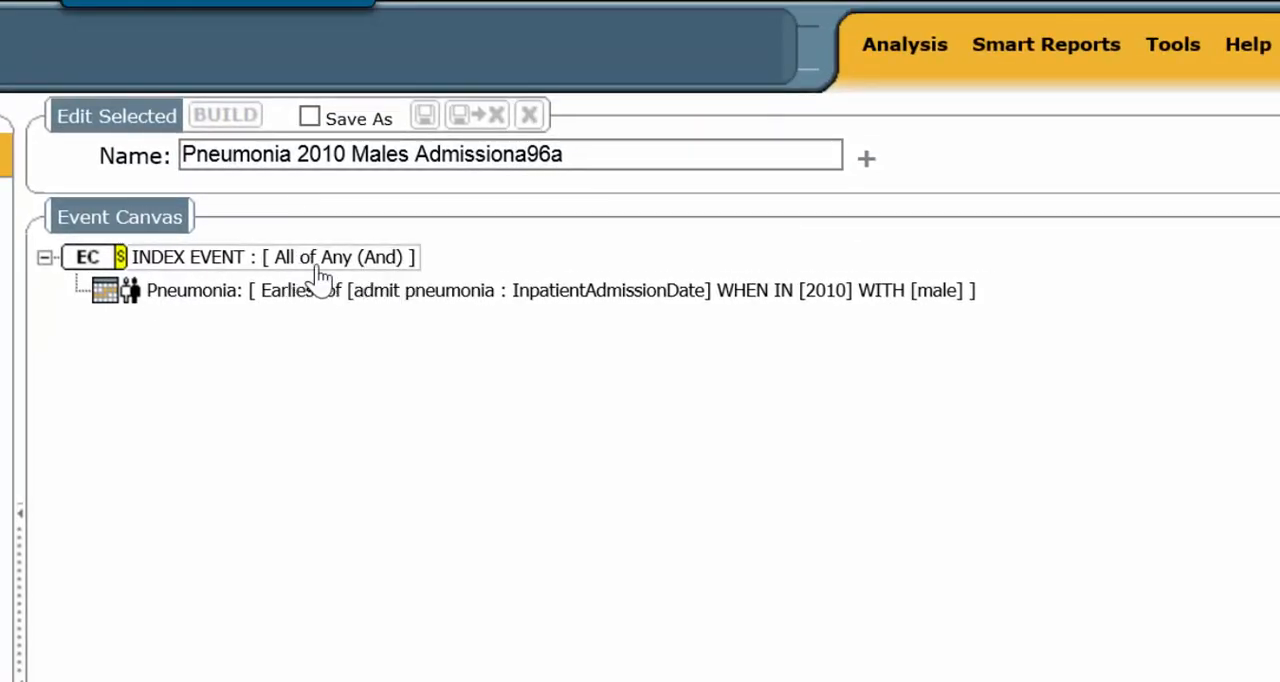
mouse_move(356, 282)
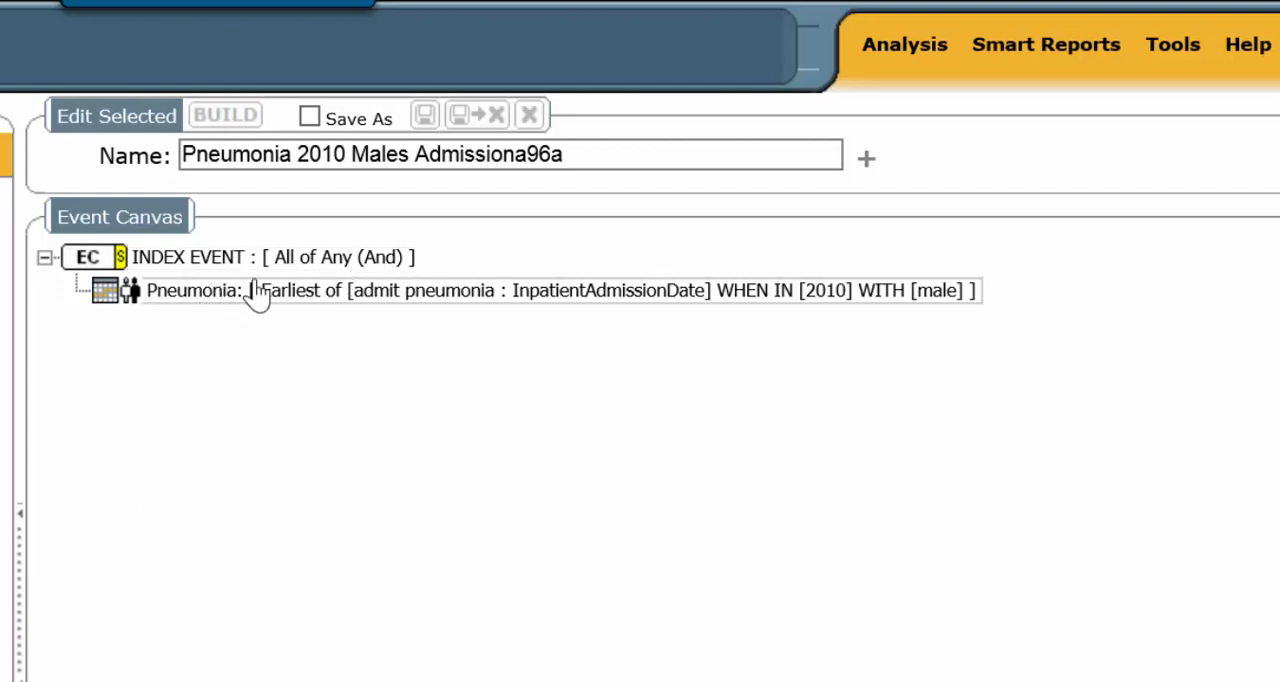
mouse_move(350, 298)
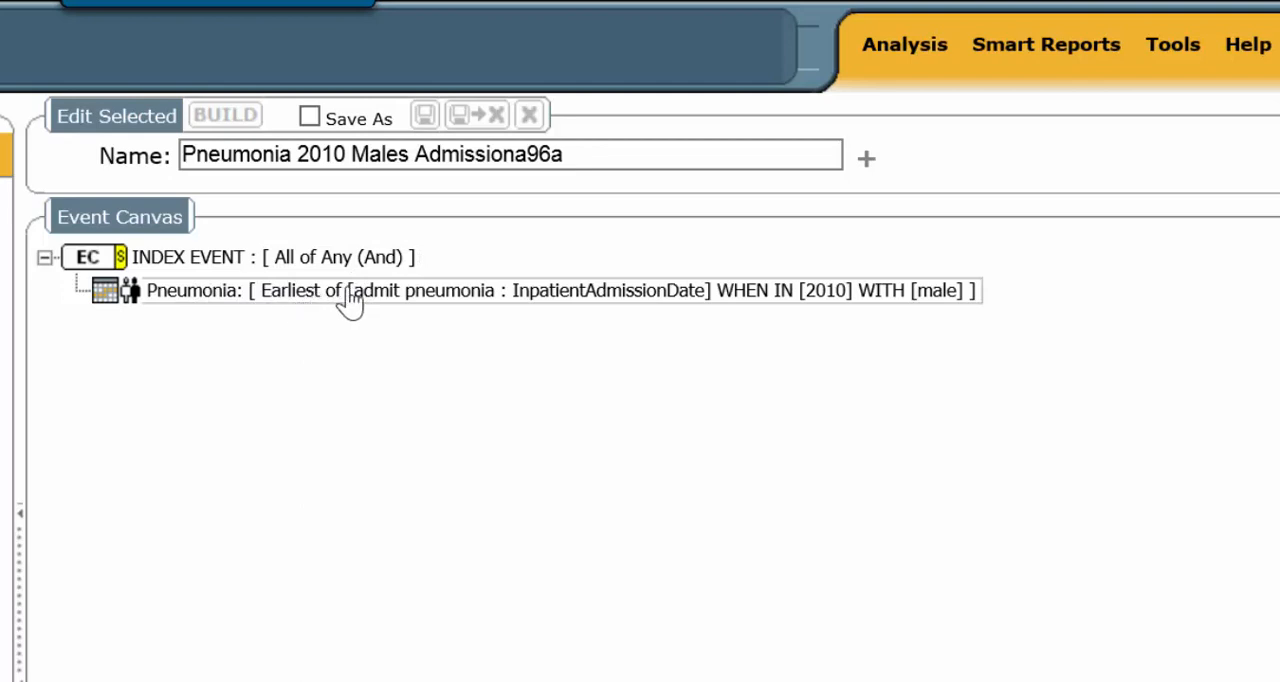
mouse_move(330, 300)
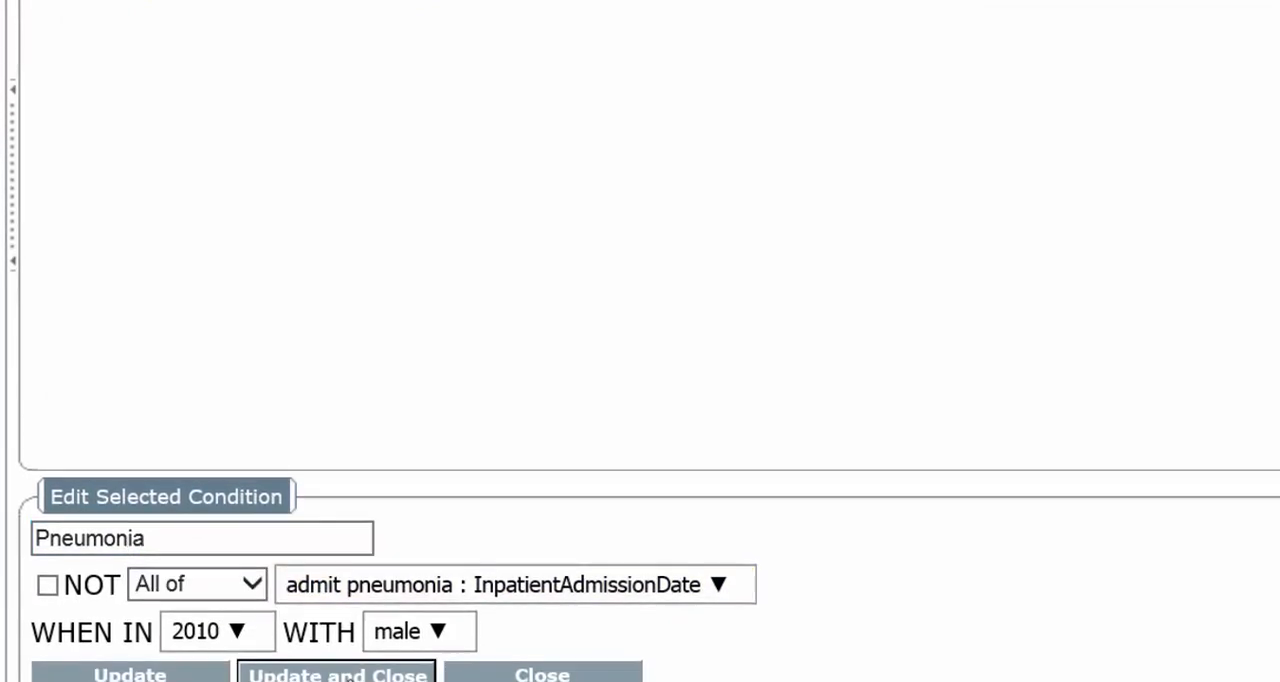
click(336, 674)
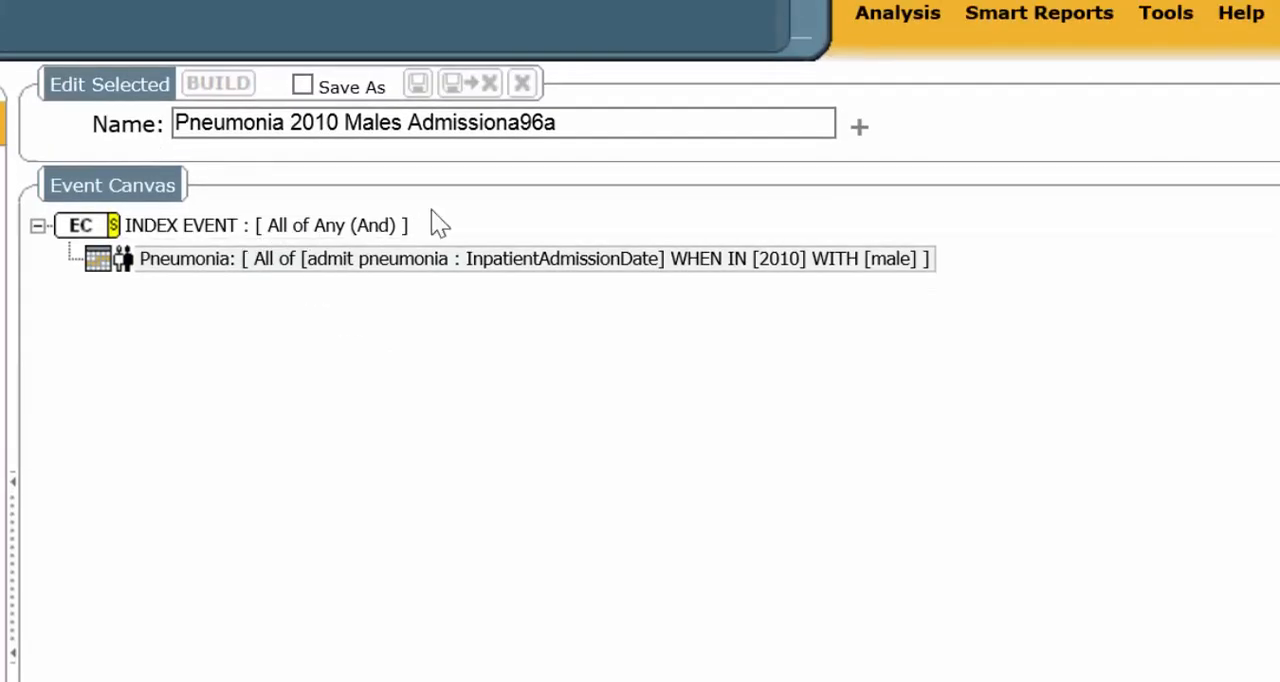
mouse_move(456, 264)
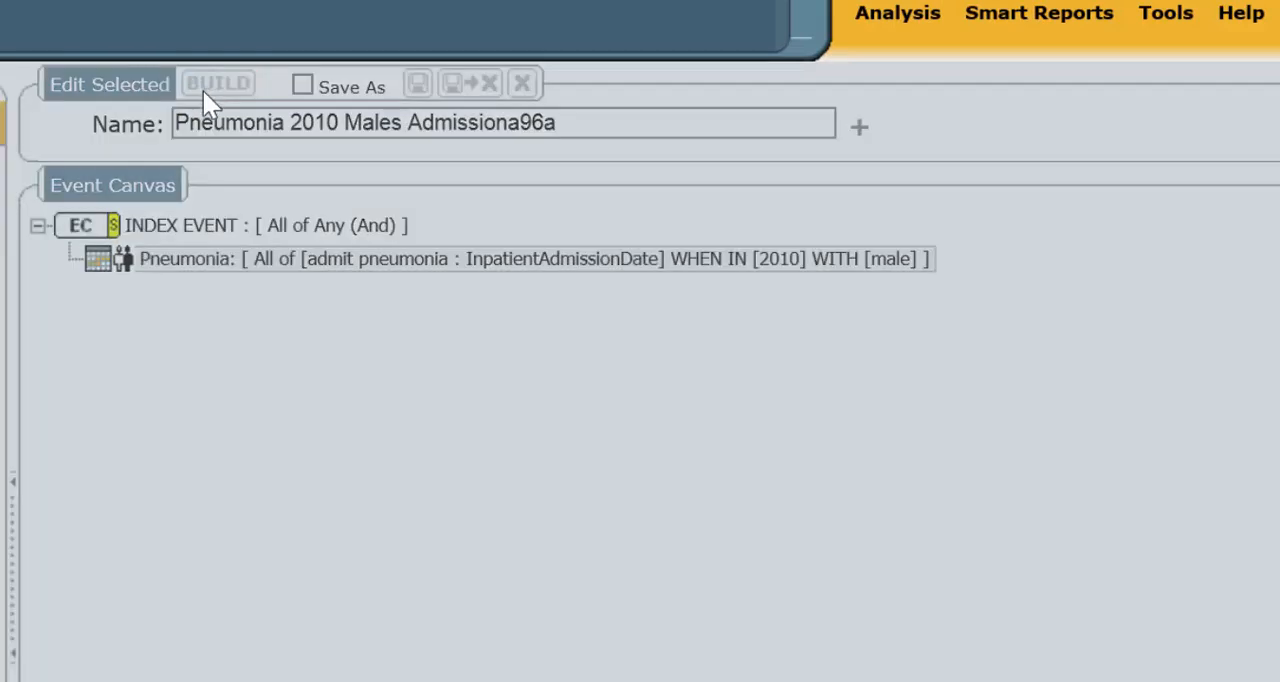
mouse_move(52, 584)
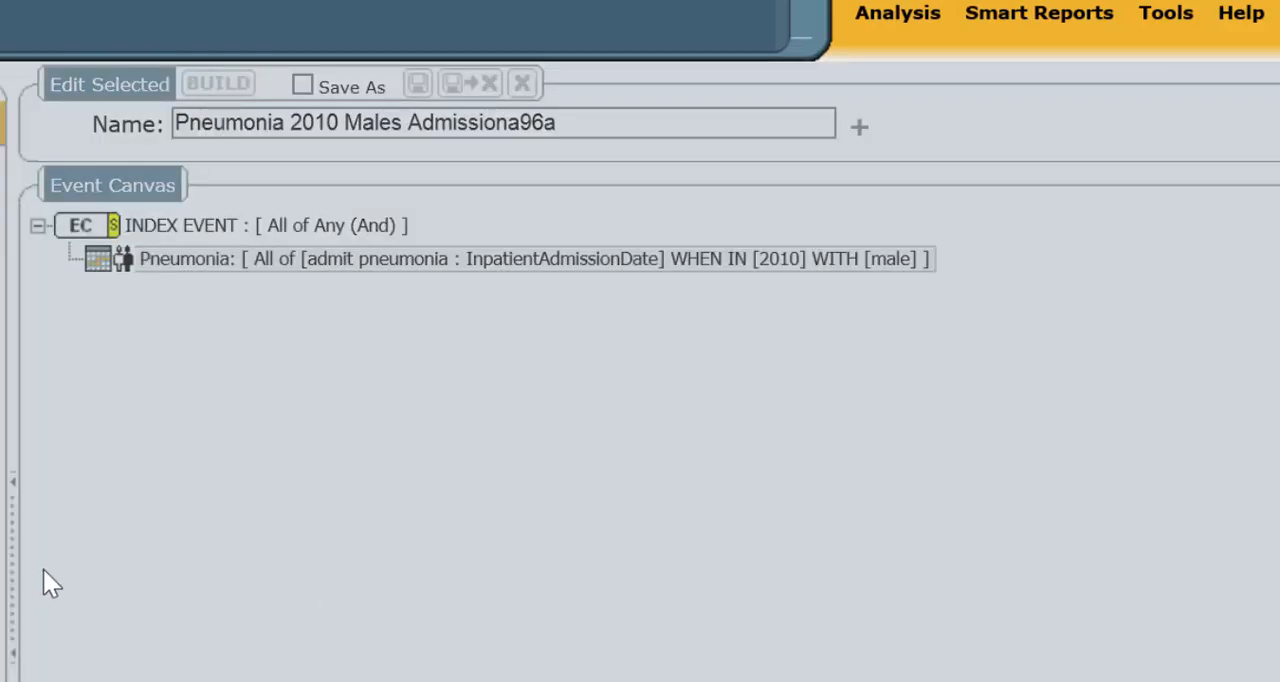
Build Pneumonia 2010 Males Admissiona96a, yielding 812 records, and dismiss the message
click(216, 84)
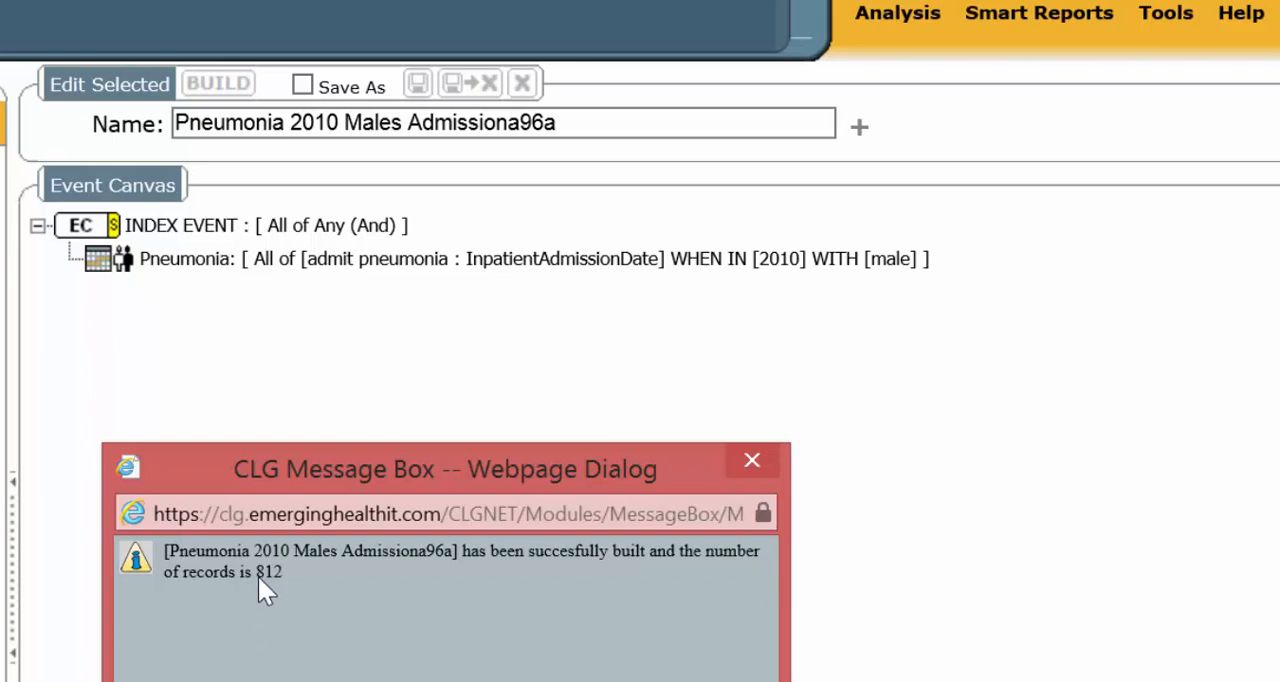
mouse_move(268, 598)
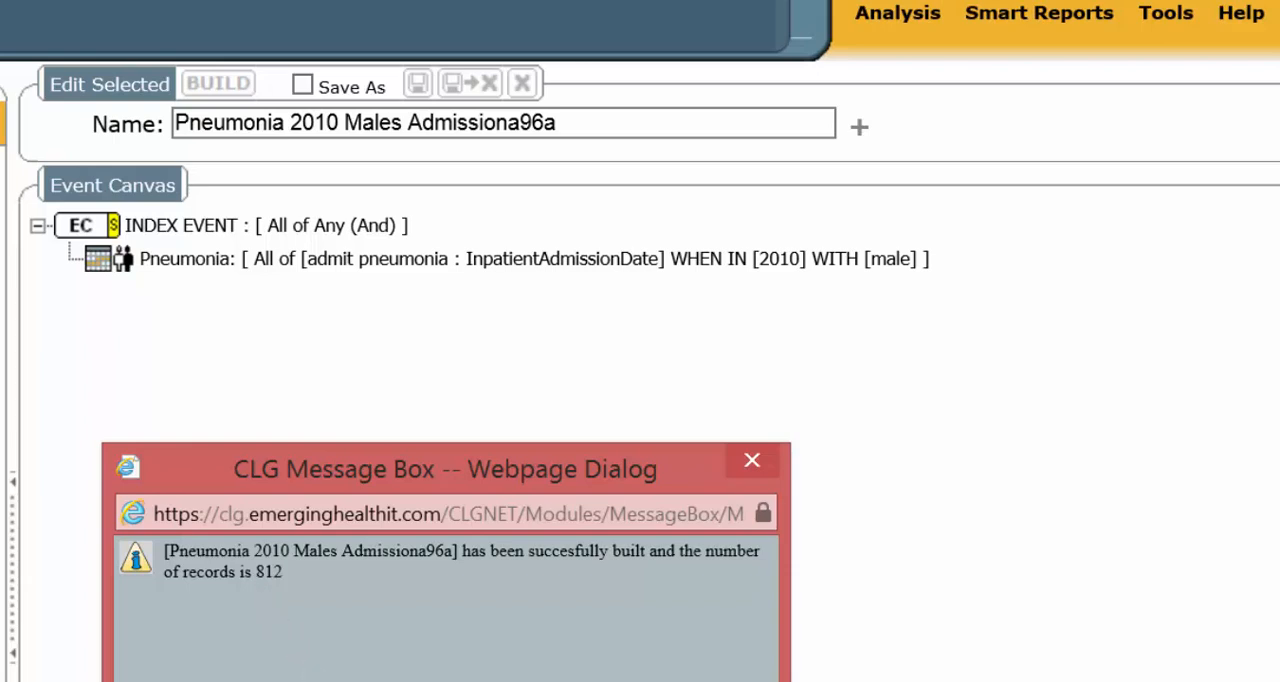
click(752, 460)
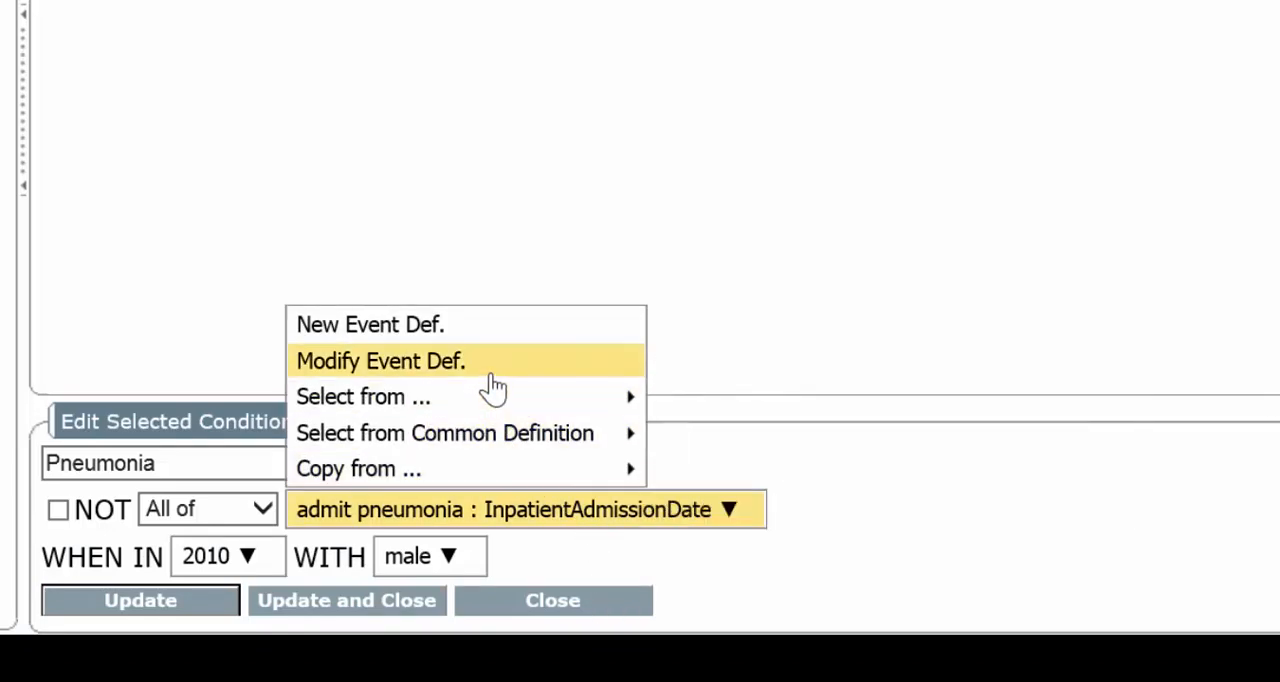
Bring up the admit pneumonia event definition with its primary diagnosis and not-expired criteria
click(380, 360)
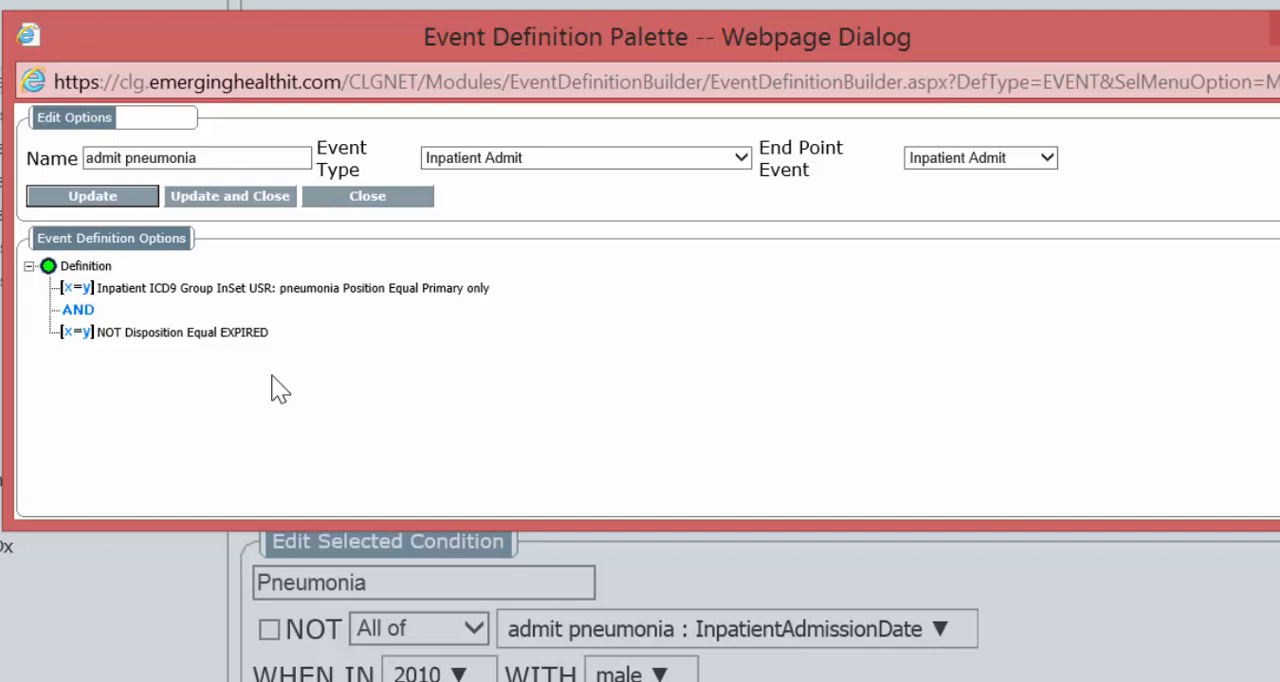
mouse_move(732, 308)
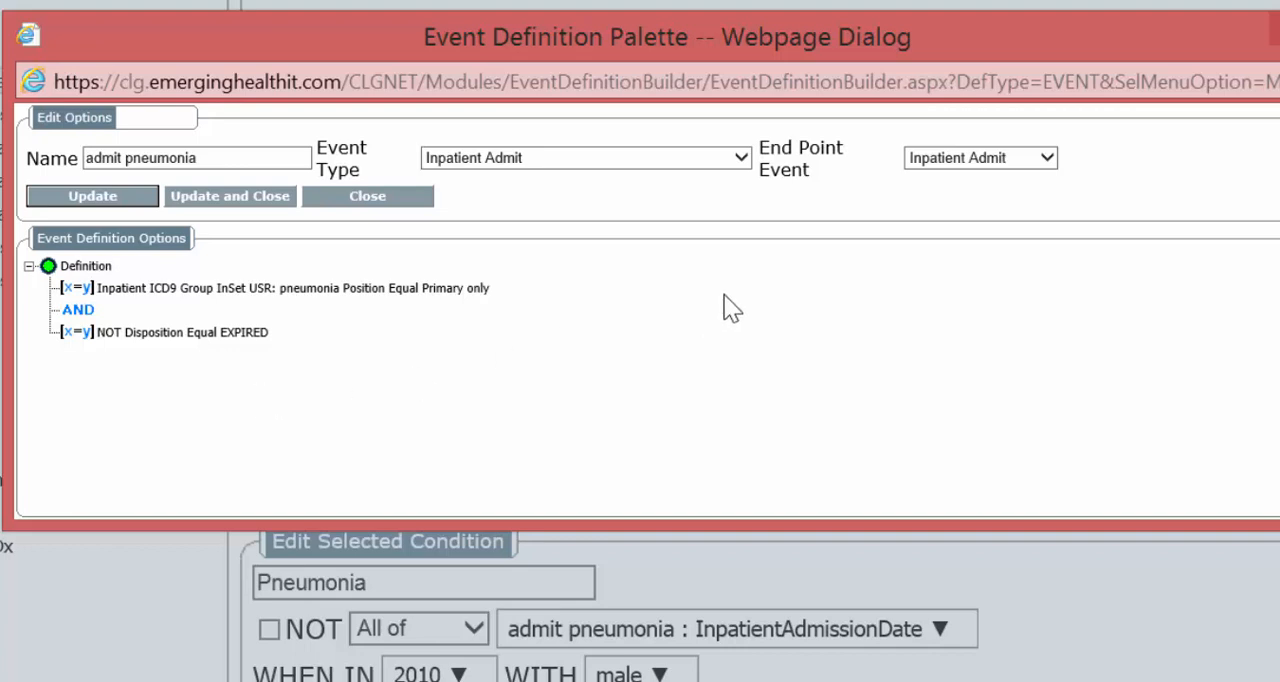